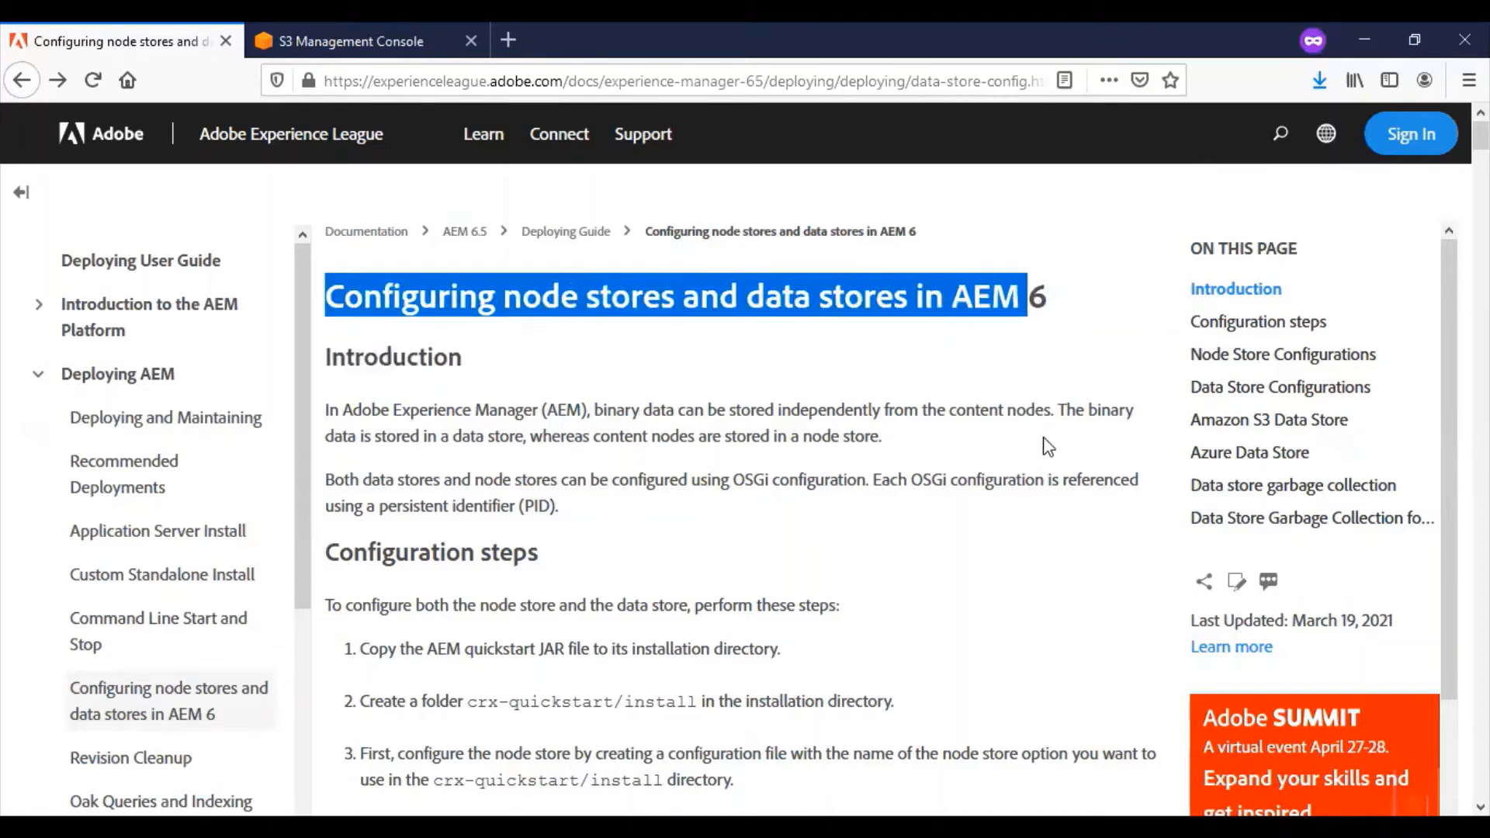
Scroll the AEM 6.5 node and data store guide down to the Amazon S3 Data Store section.
{"action": "scroll", "scroll_direction": "down", "scroll_amount": 3}
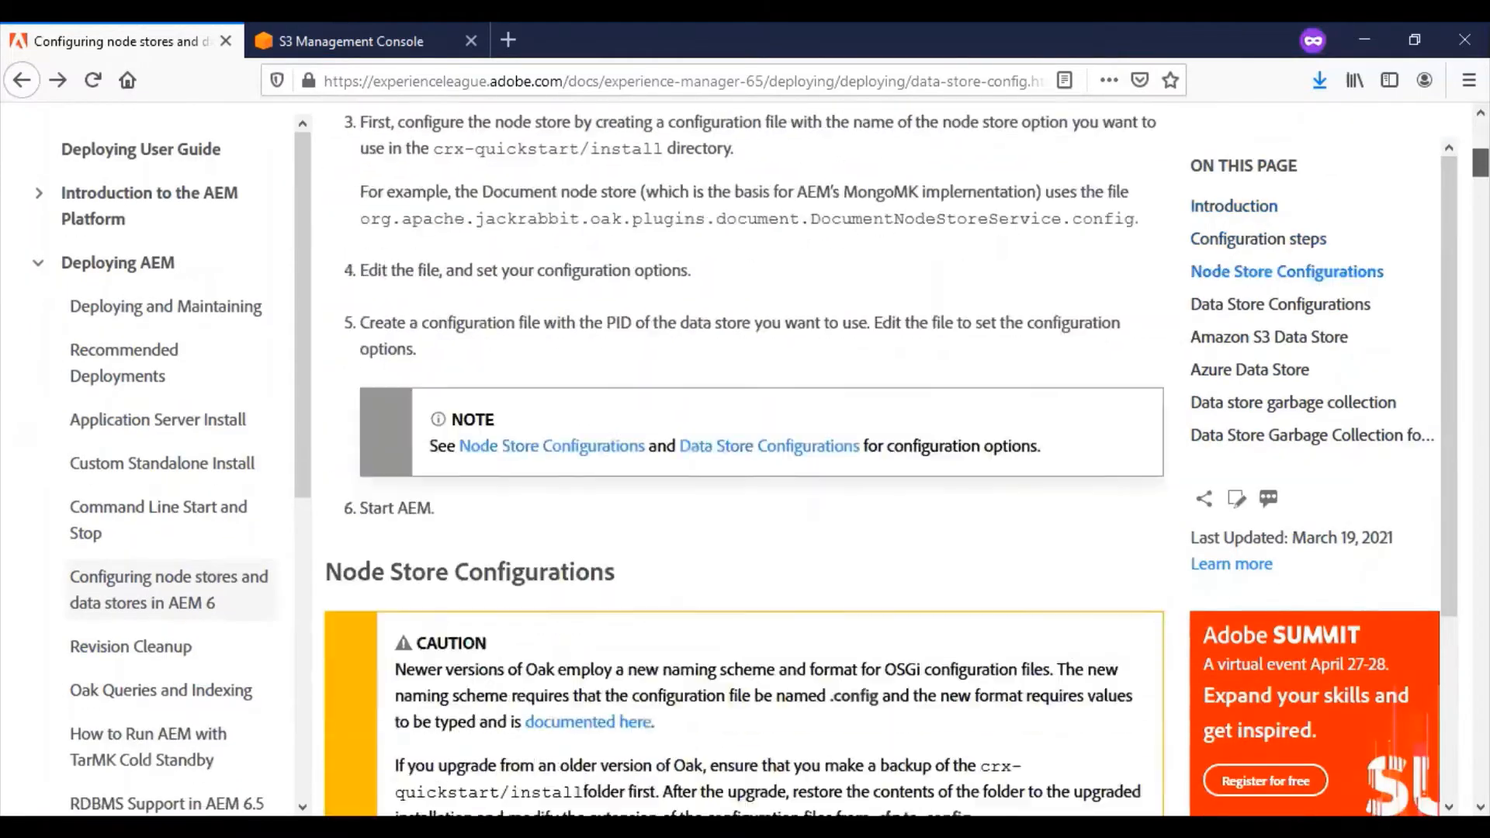
{"action": "scroll", "scroll_direction": "down", "scroll_amount": 3}
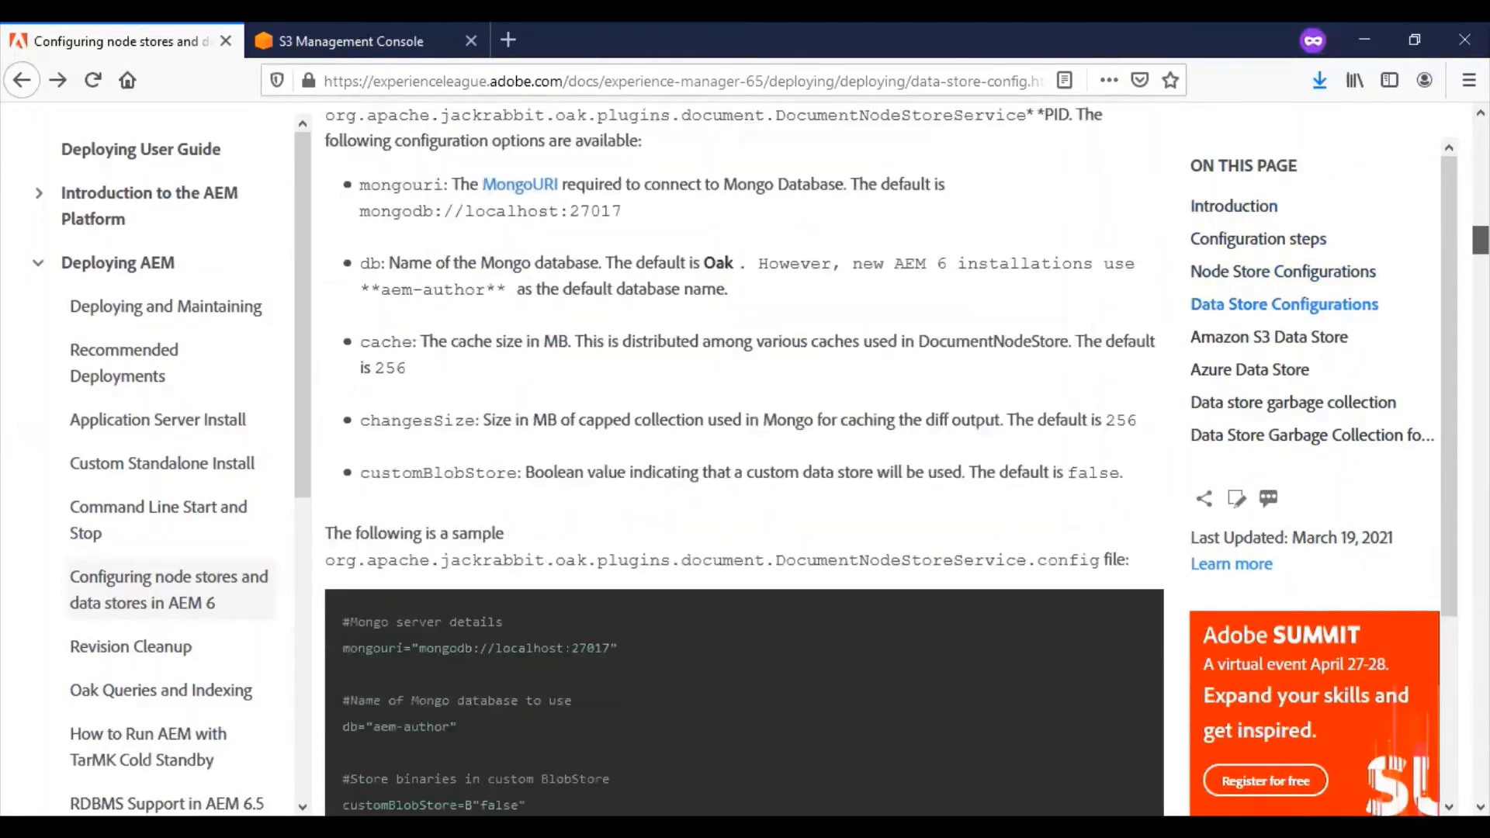
{"action": "scroll", "scroll_direction": "down", "scroll_amount": 3}
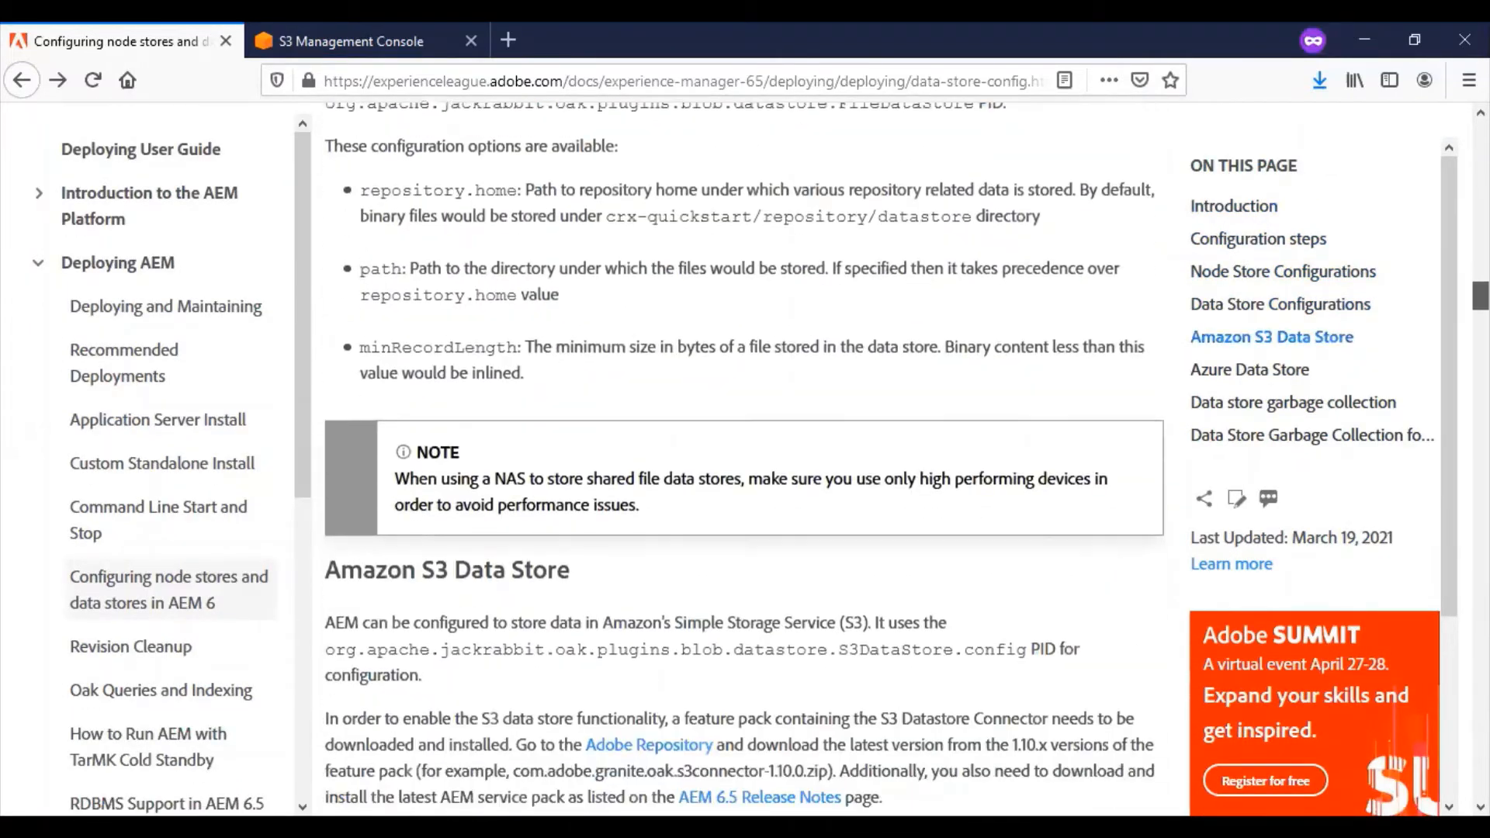
{"action": "scroll", "scroll_direction": "down", "scroll_amount": 3}
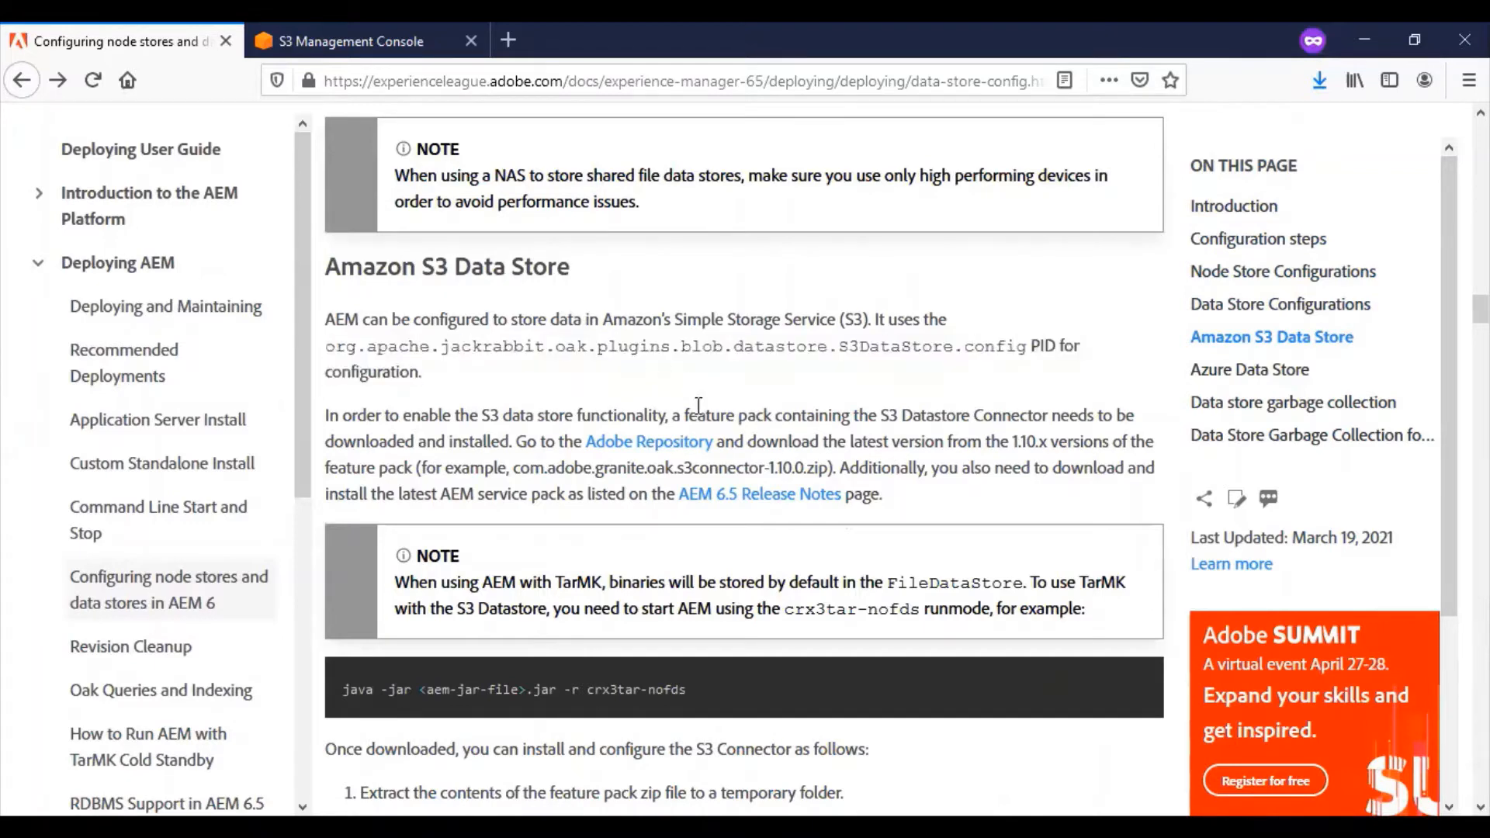
{"action": "mouse_move", "coordinate": [649, 447]}
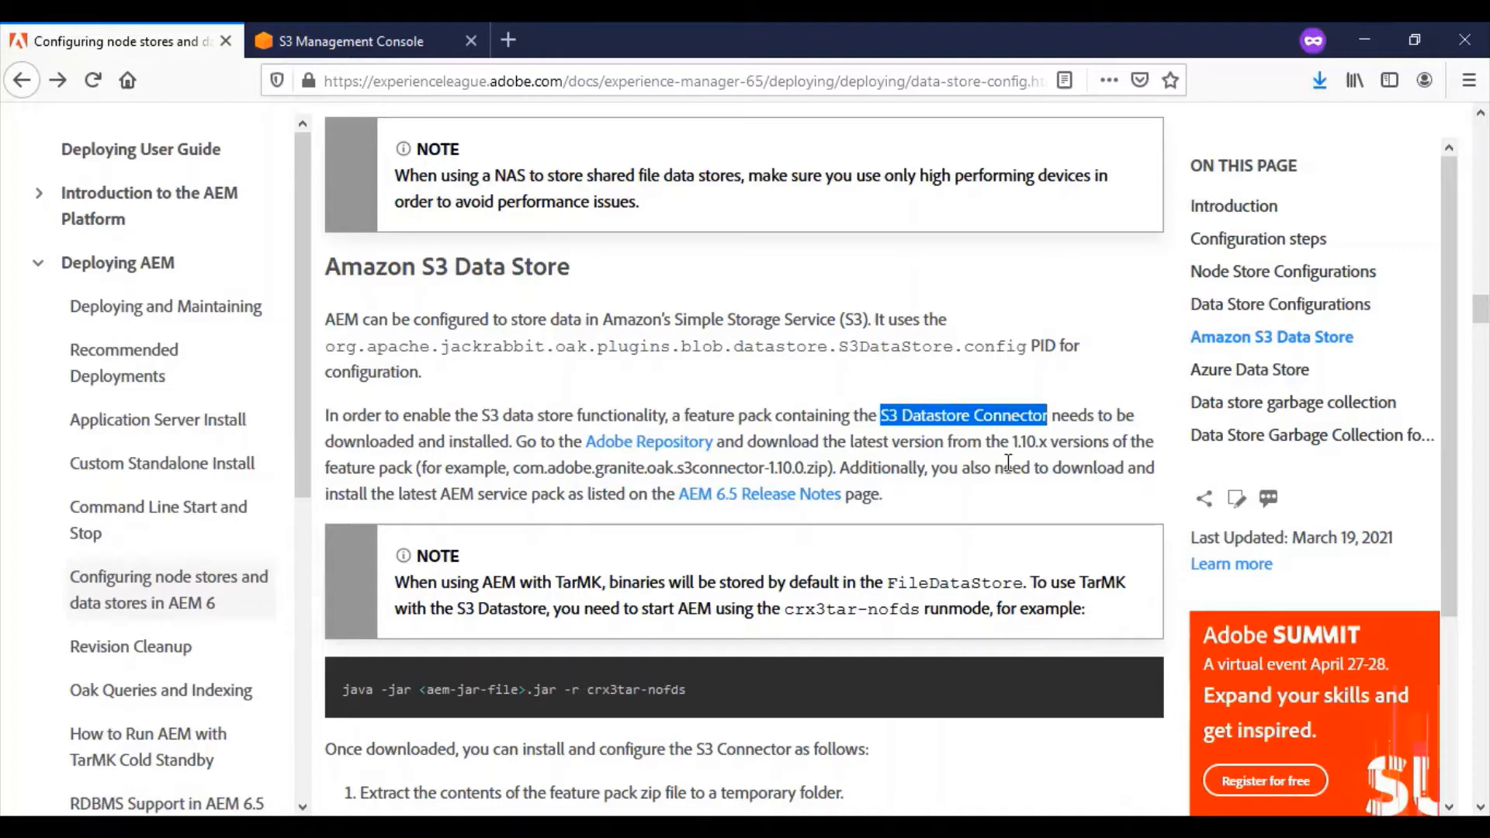
{"action": "mouse_move", "coordinate": [648, 441]}
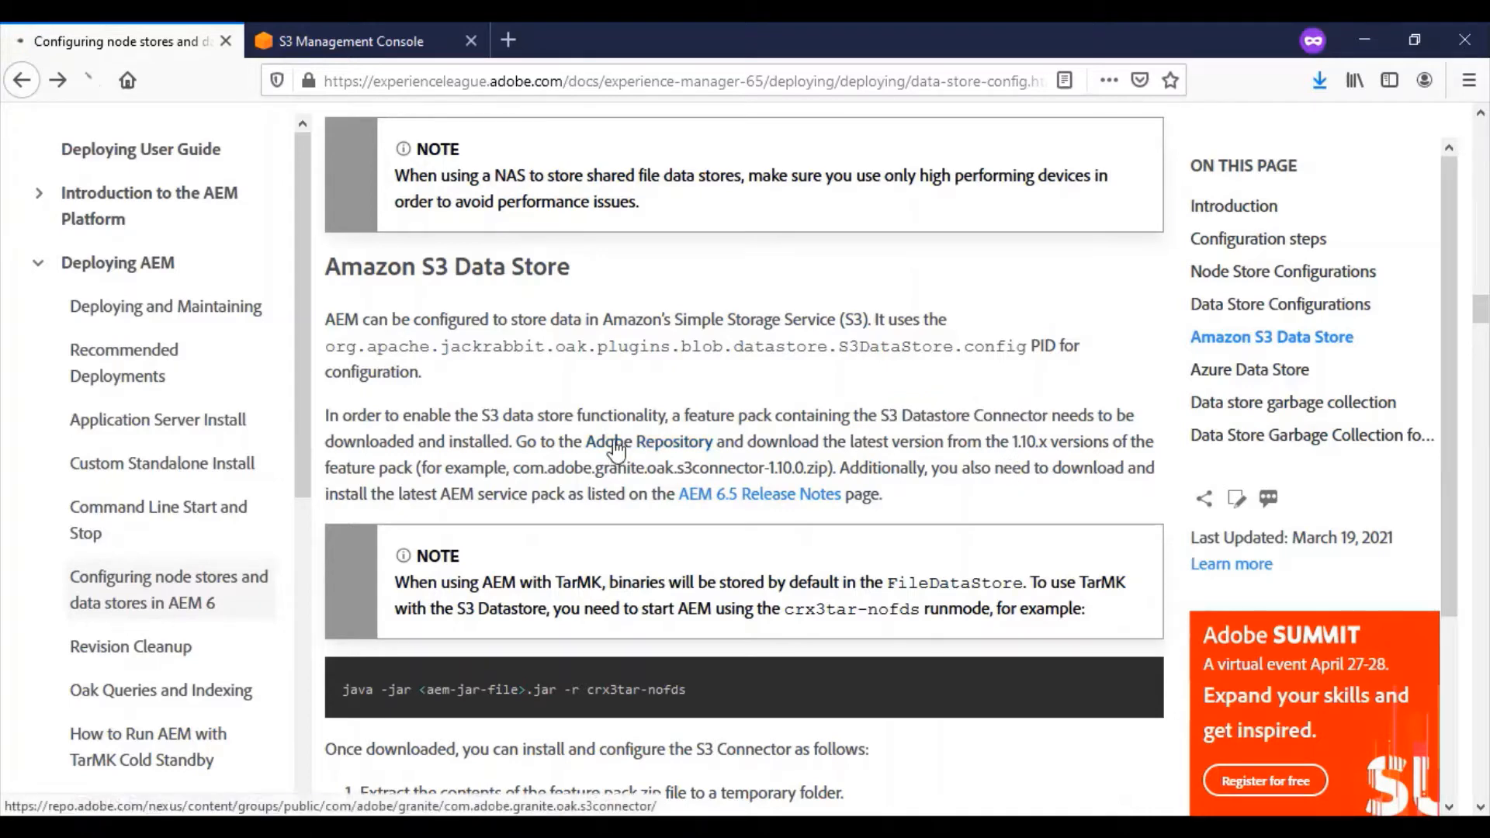
Follow the Adobe Repository link to the com.adobe.granite.oak.s3connector version listing in Nexus.
{"action": "left_click", "coordinate": [649, 441]}
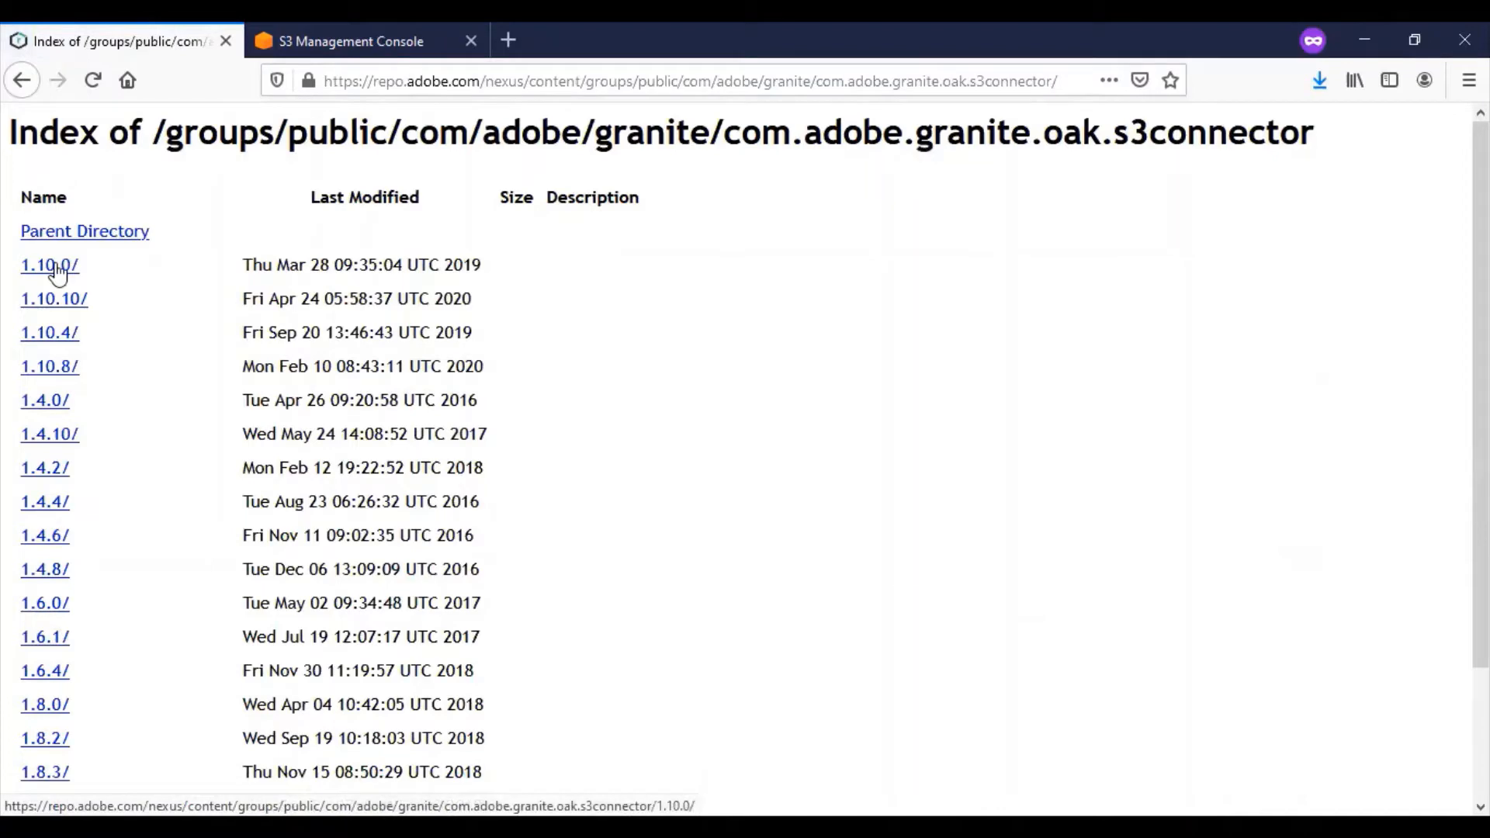
{"action": "mouse_move", "coordinate": [615, 385]}
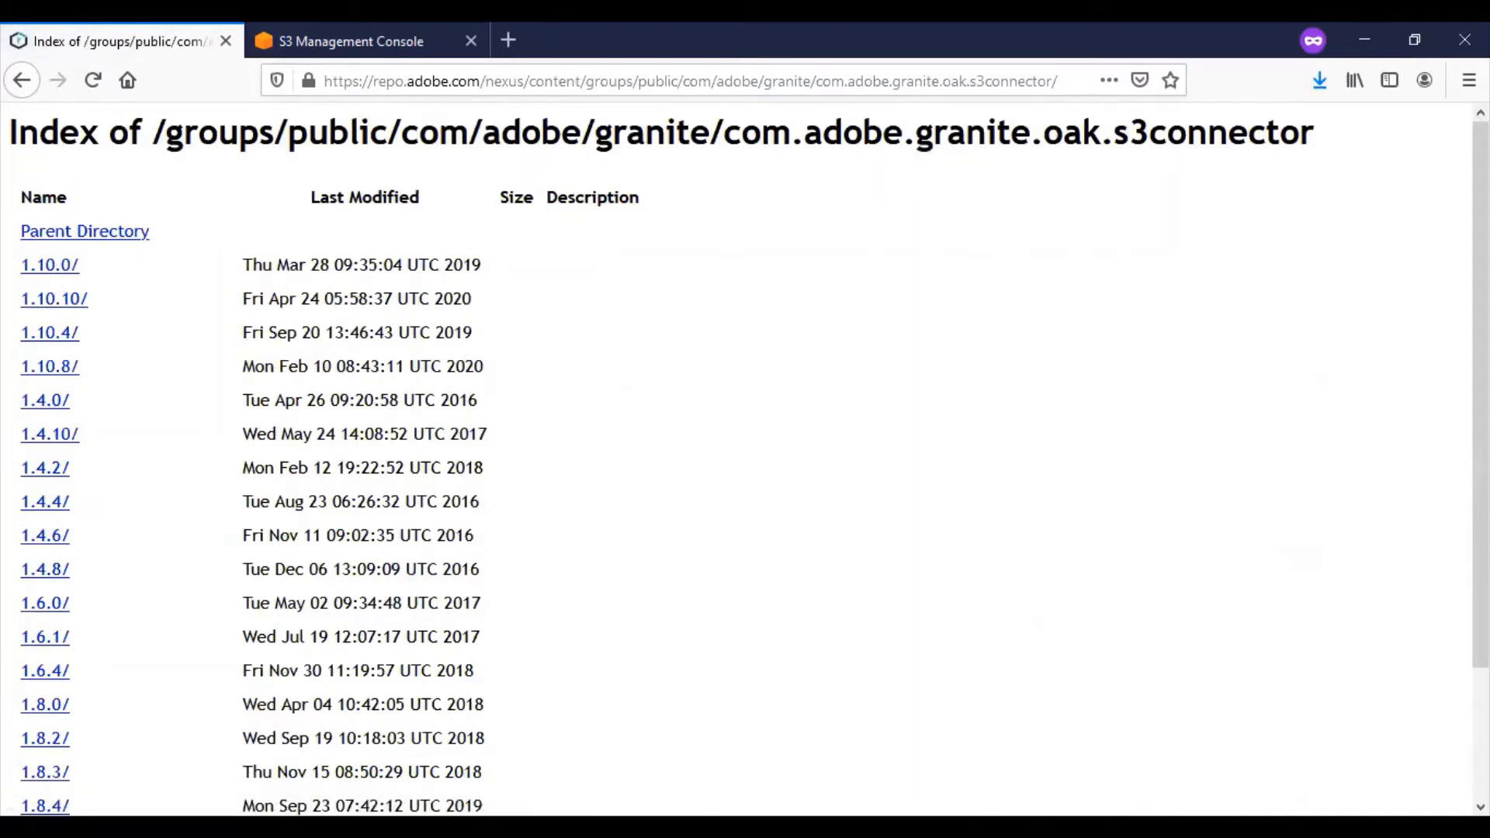
{"action": "mouse_move", "coordinate": [804, 728]}
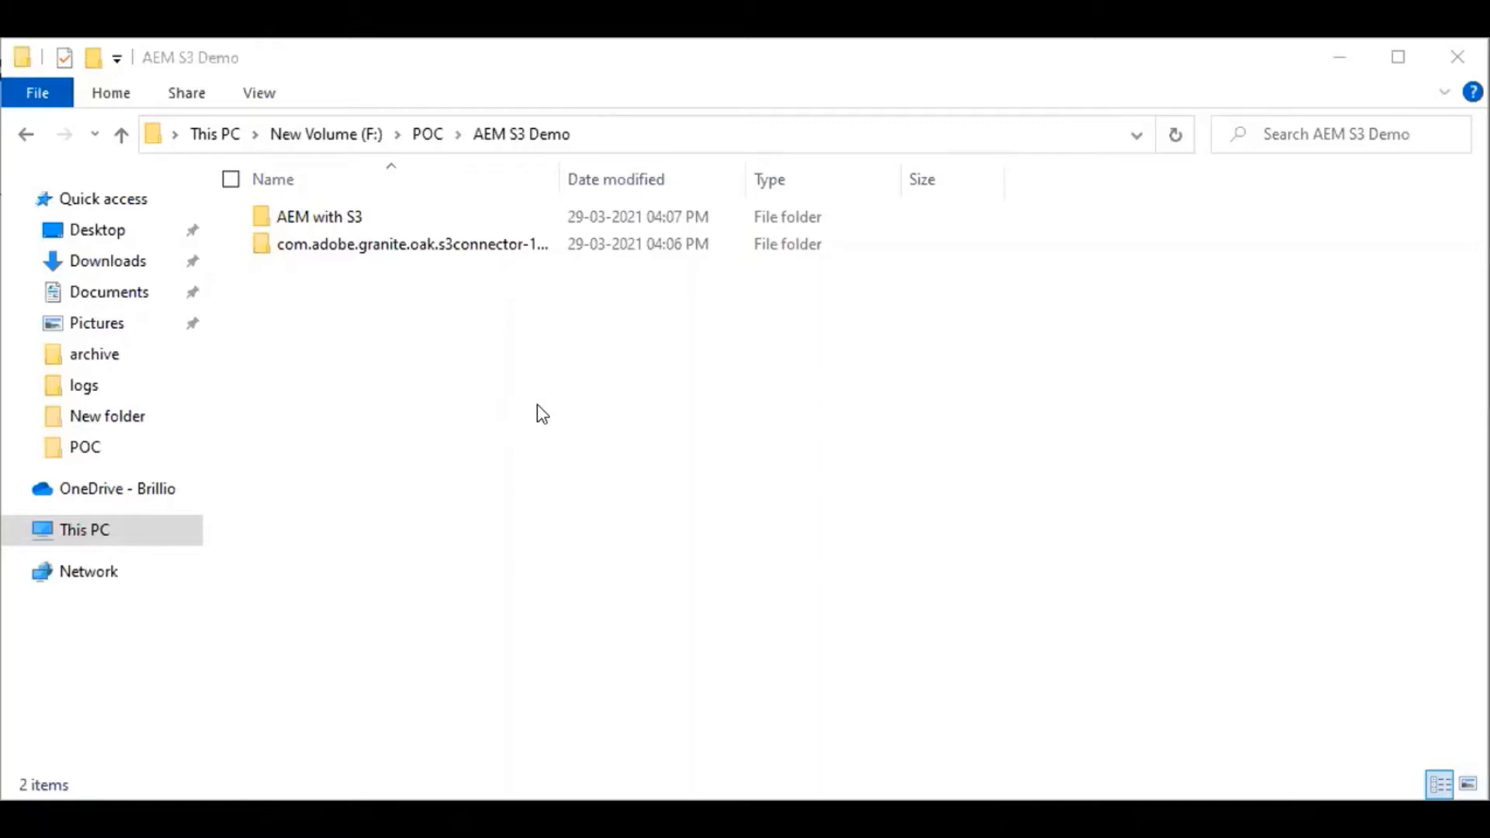
{"action": "left_click", "coordinate": [411, 245]}
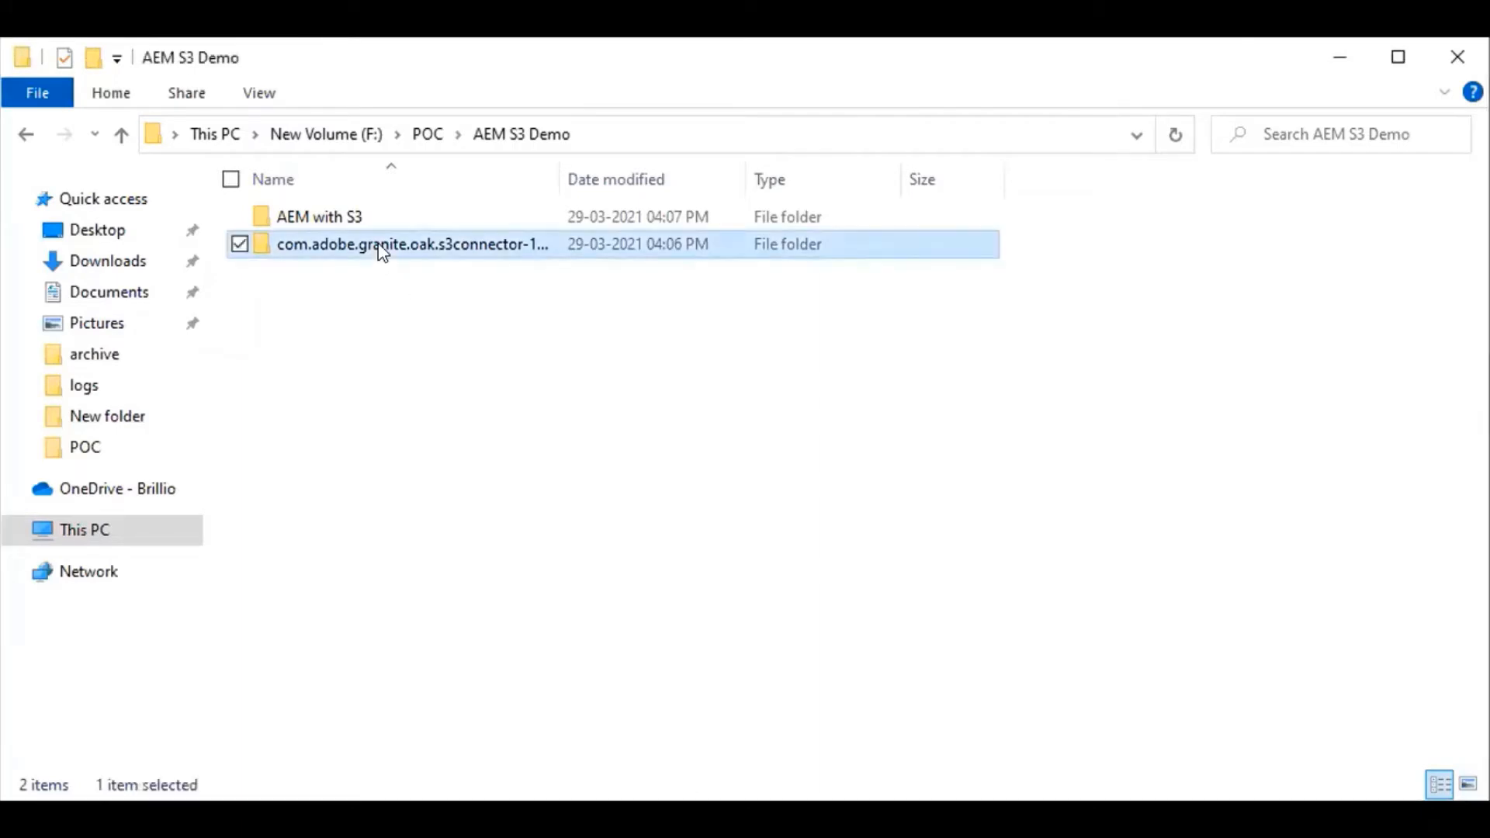
{"action": "double_click", "coordinate": [412, 244]}
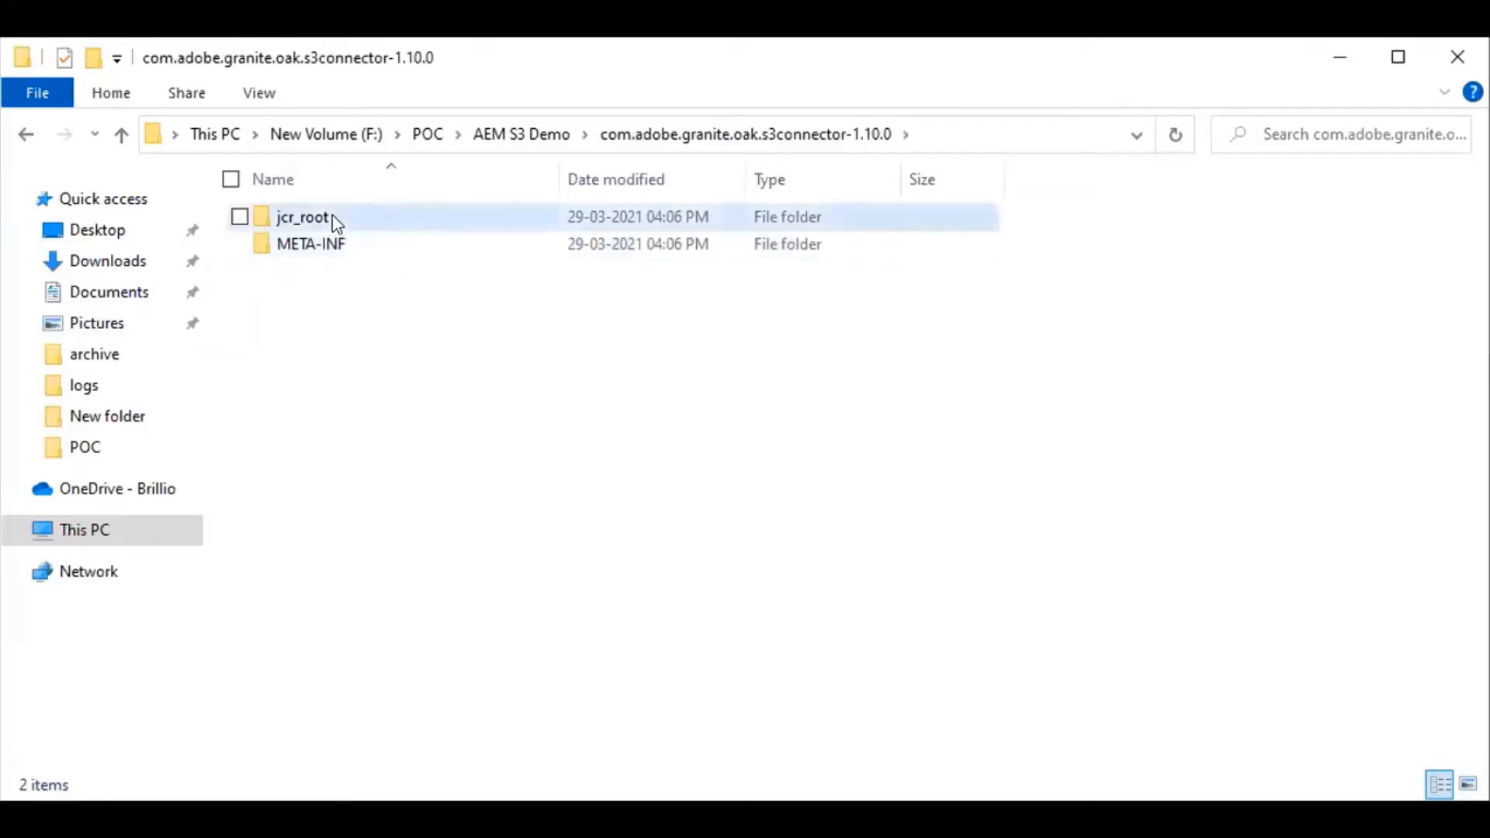
{"action": "double_click", "coordinate": [303, 217]}
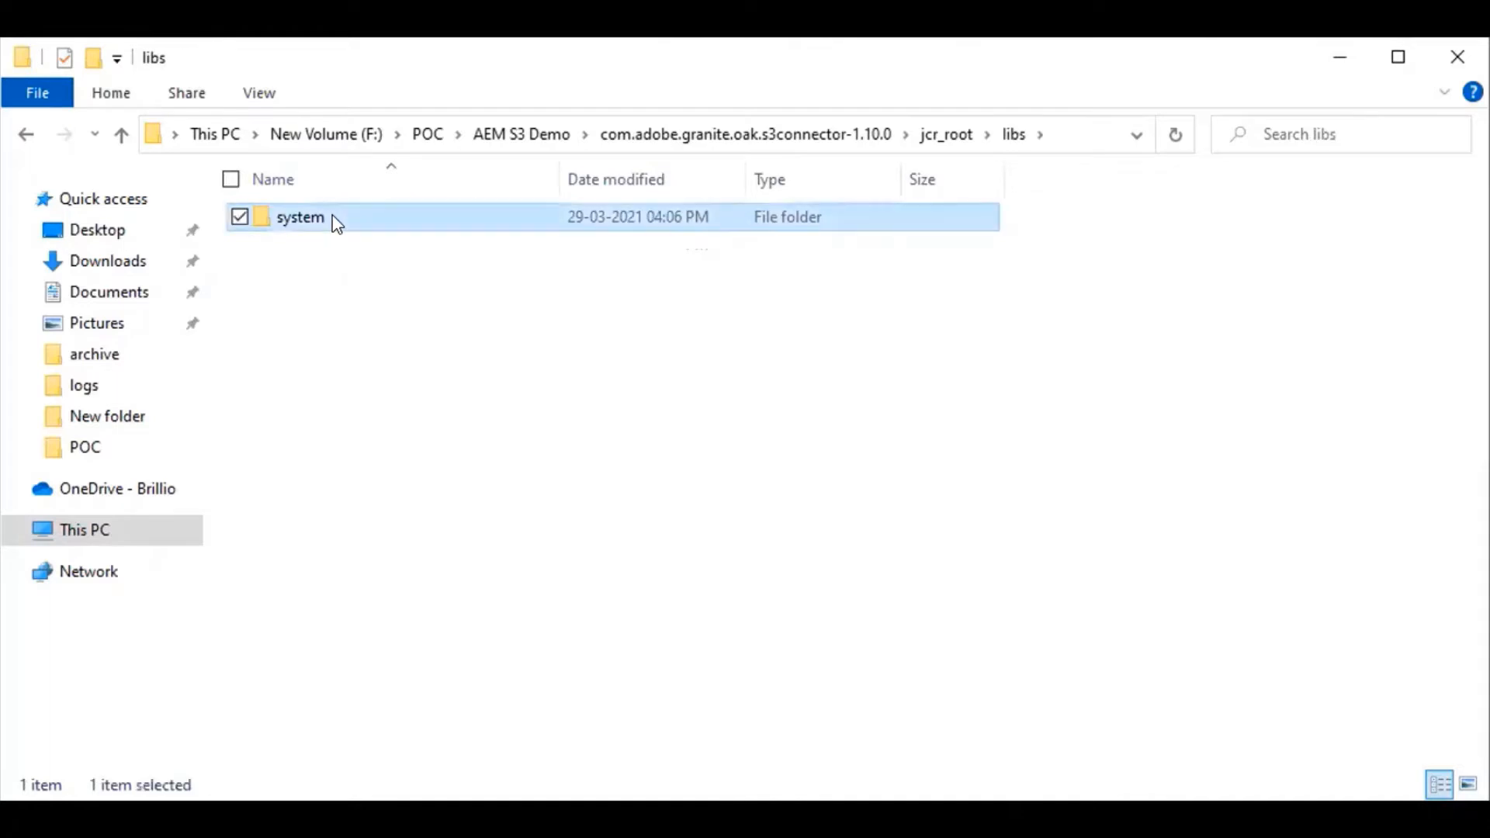
{"action": "double_click", "coordinate": [300, 217]}
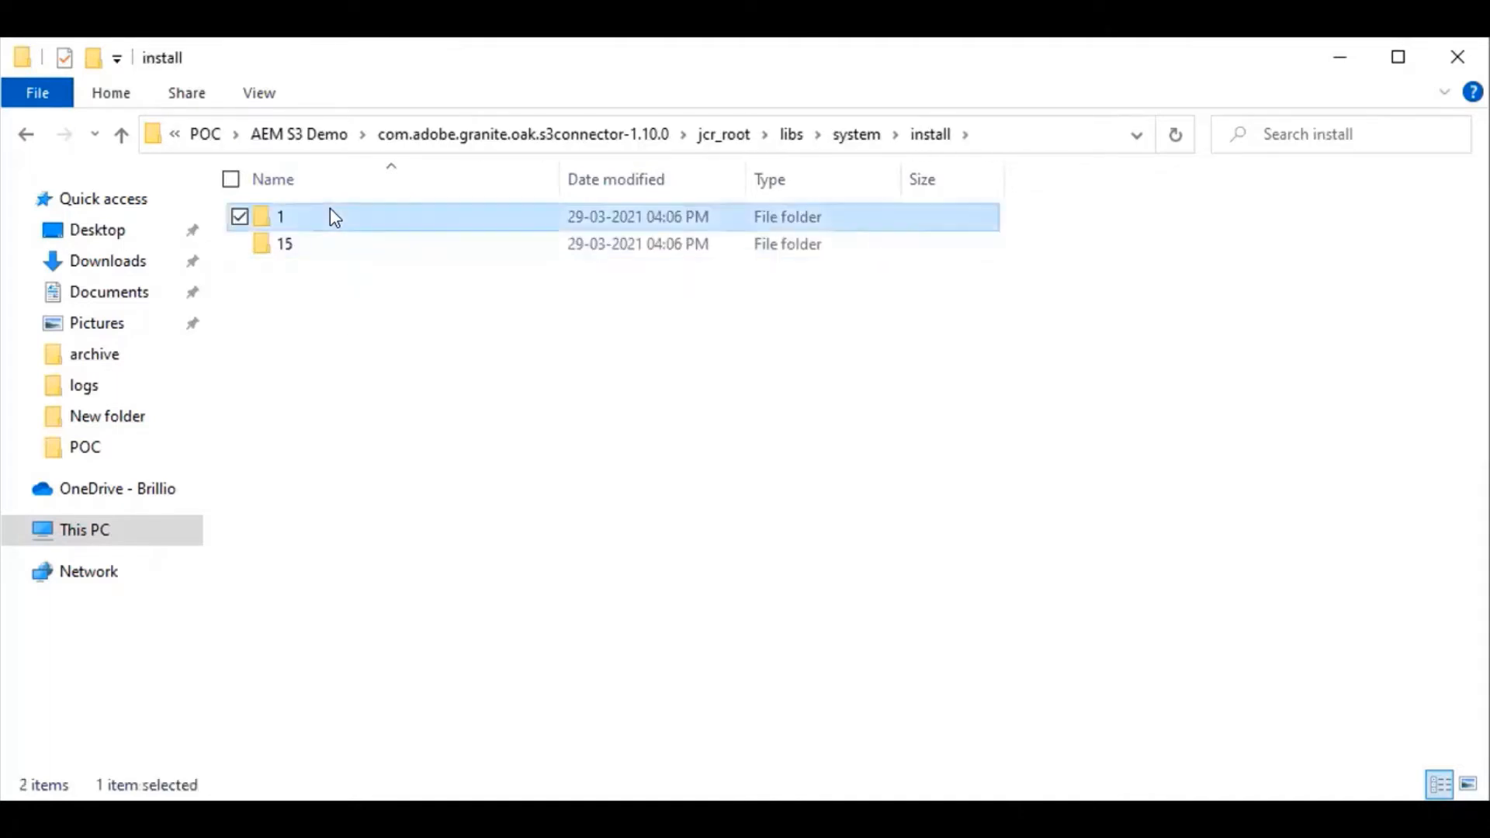
{"action": "double_click", "coordinate": [279, 216]}
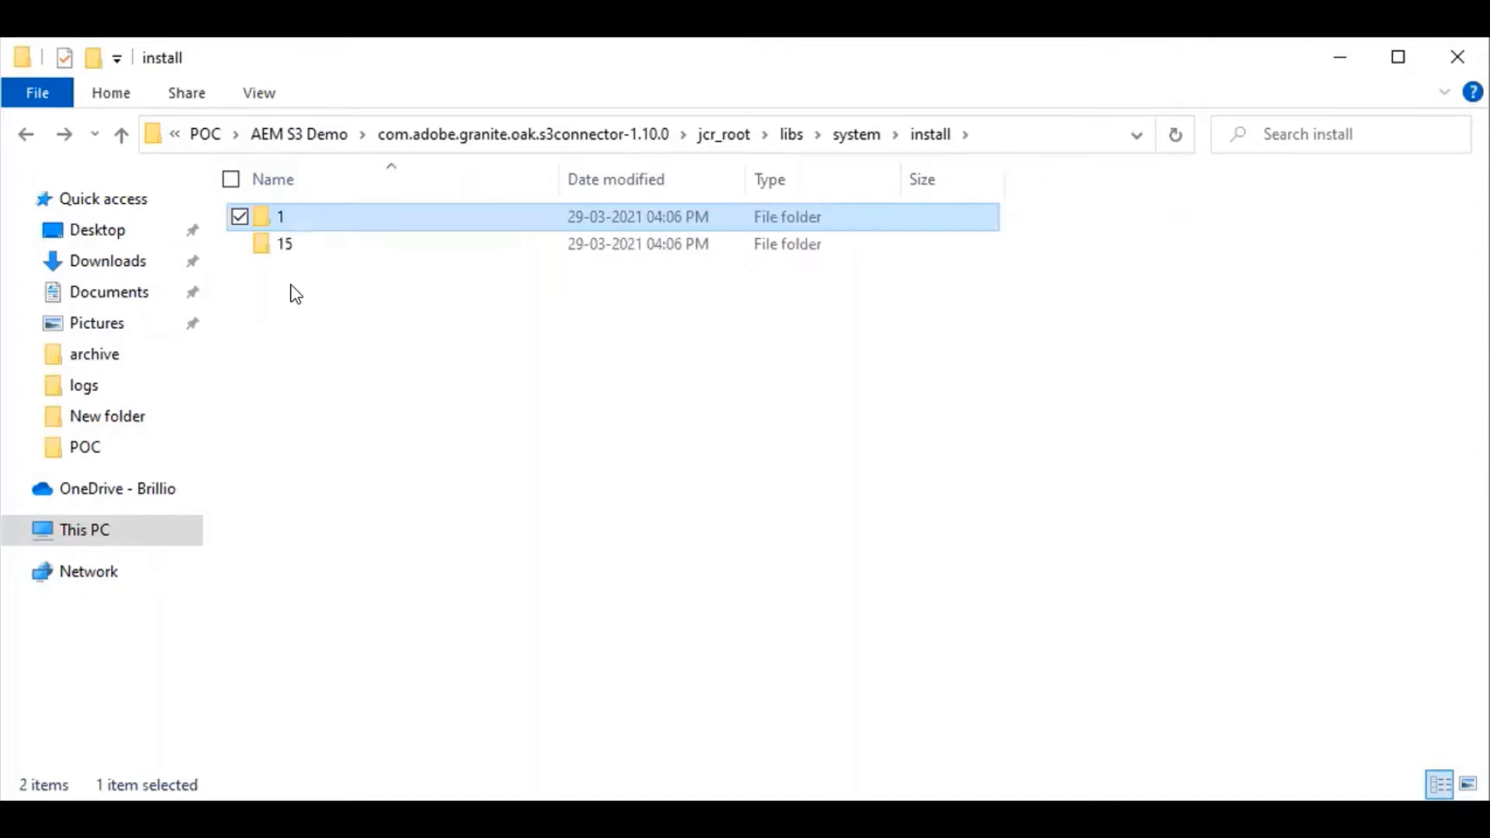
{"action": "double_click", "coordinate": [283, 244]}
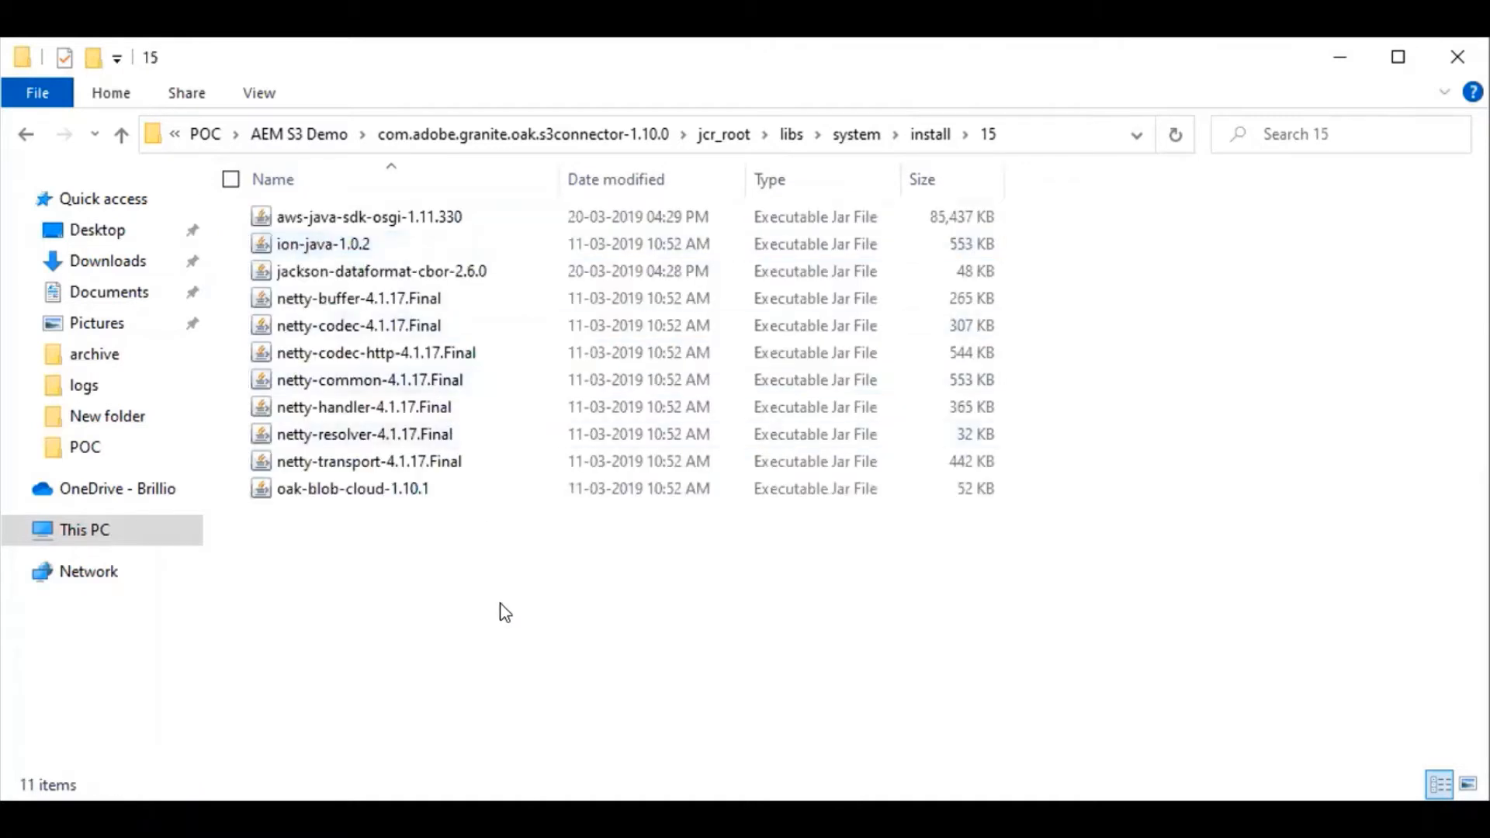
{"action": "mouse_move", "coordinate": [724, 134]}
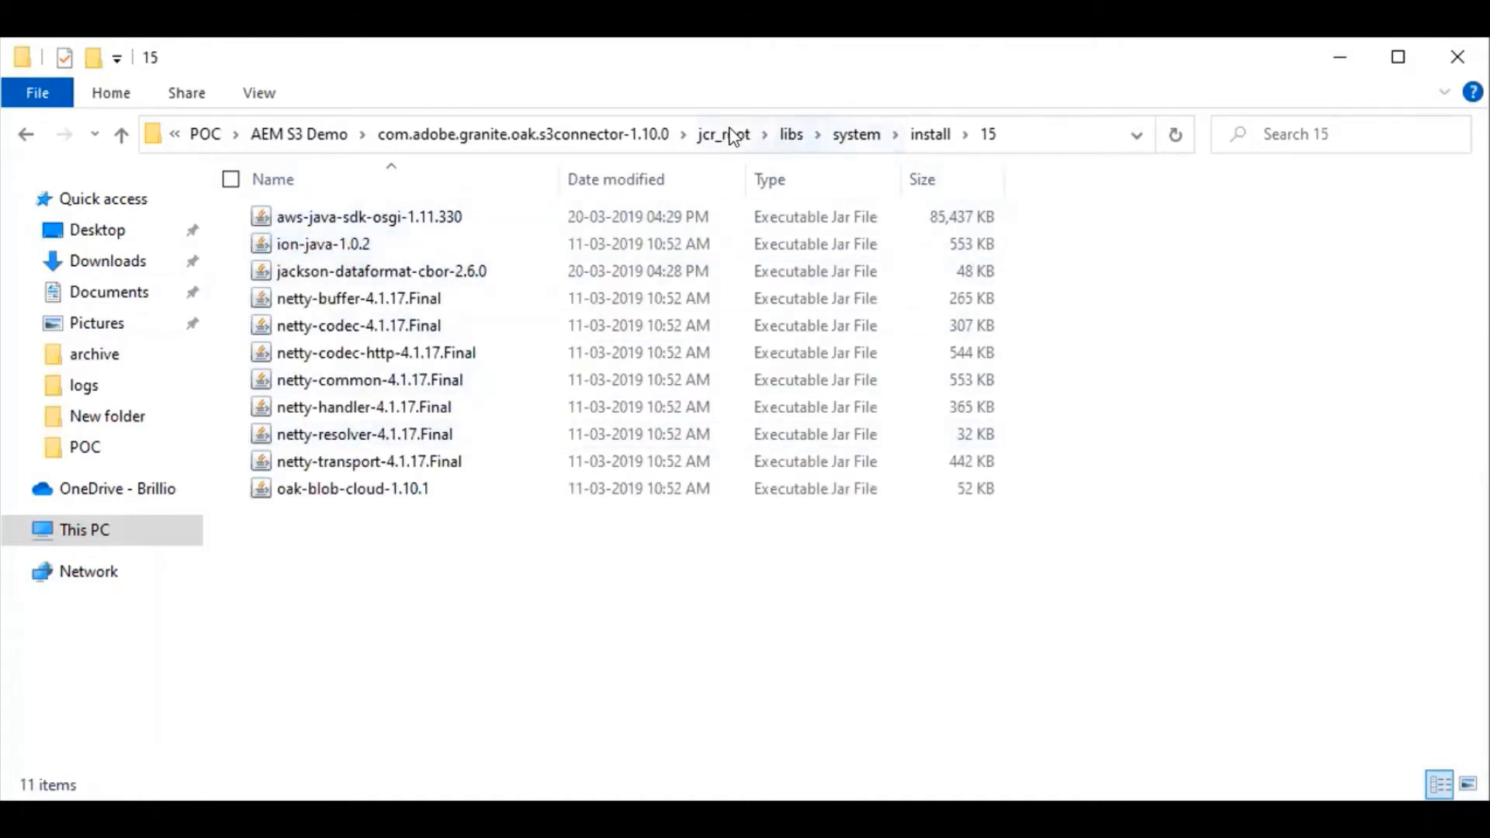
{"action": "left_click", "coordinate": [724, 134]}
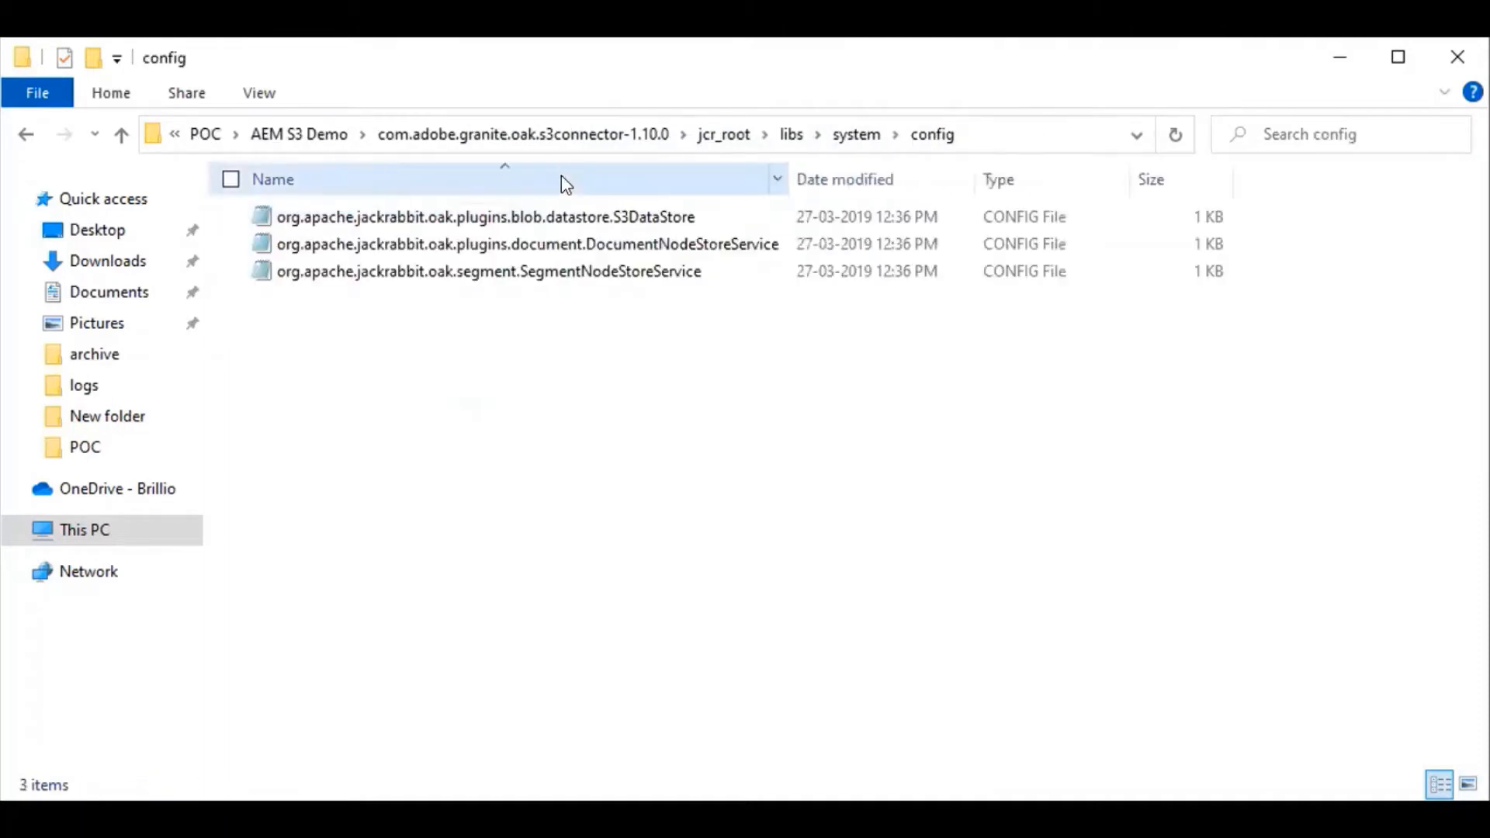
{"action": "left_click", "coordinate": [485, 217]}
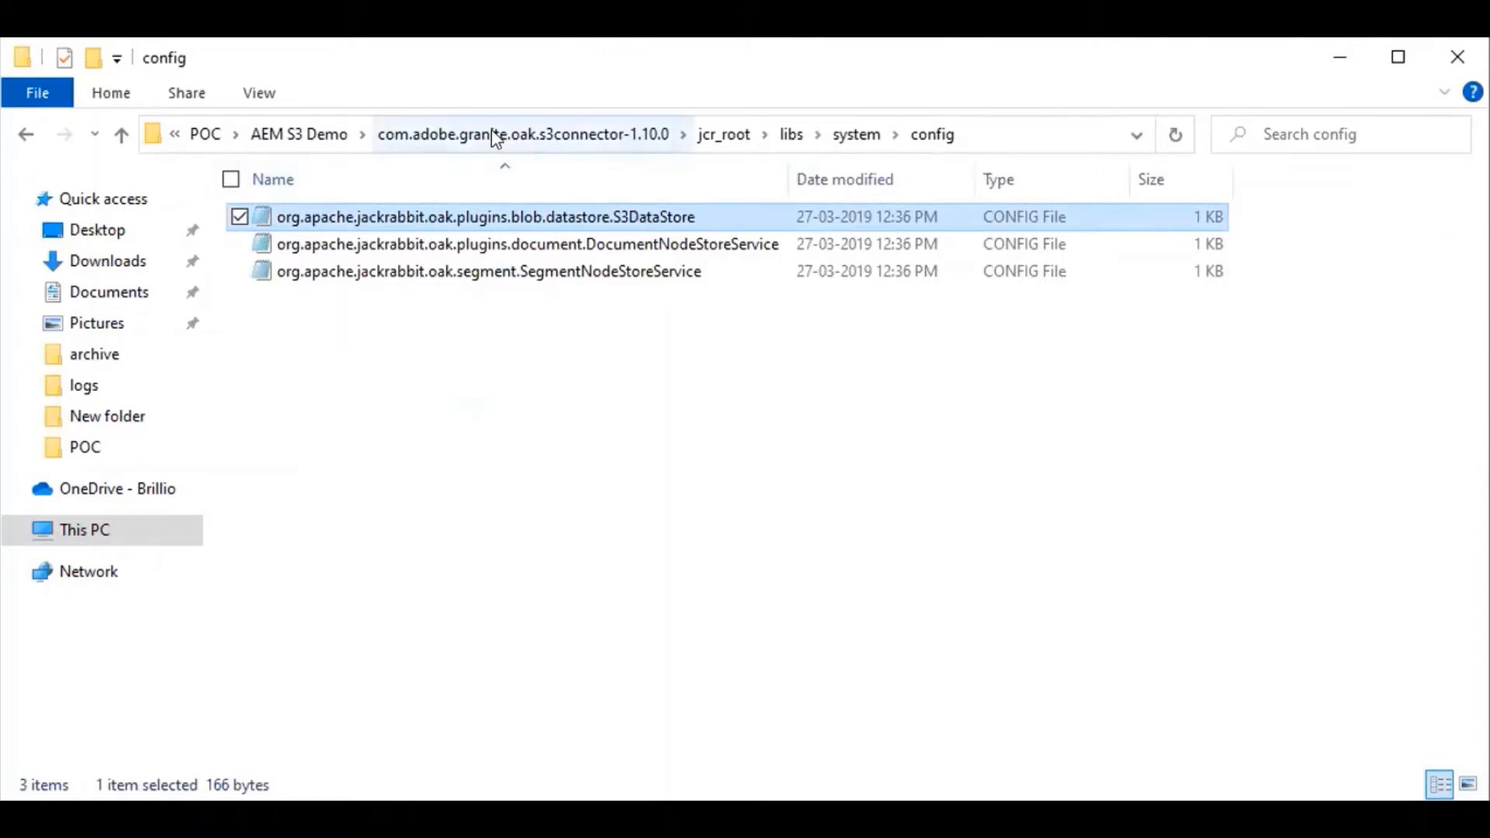
{"action": "left_click", "coordinate": [522, 134]}
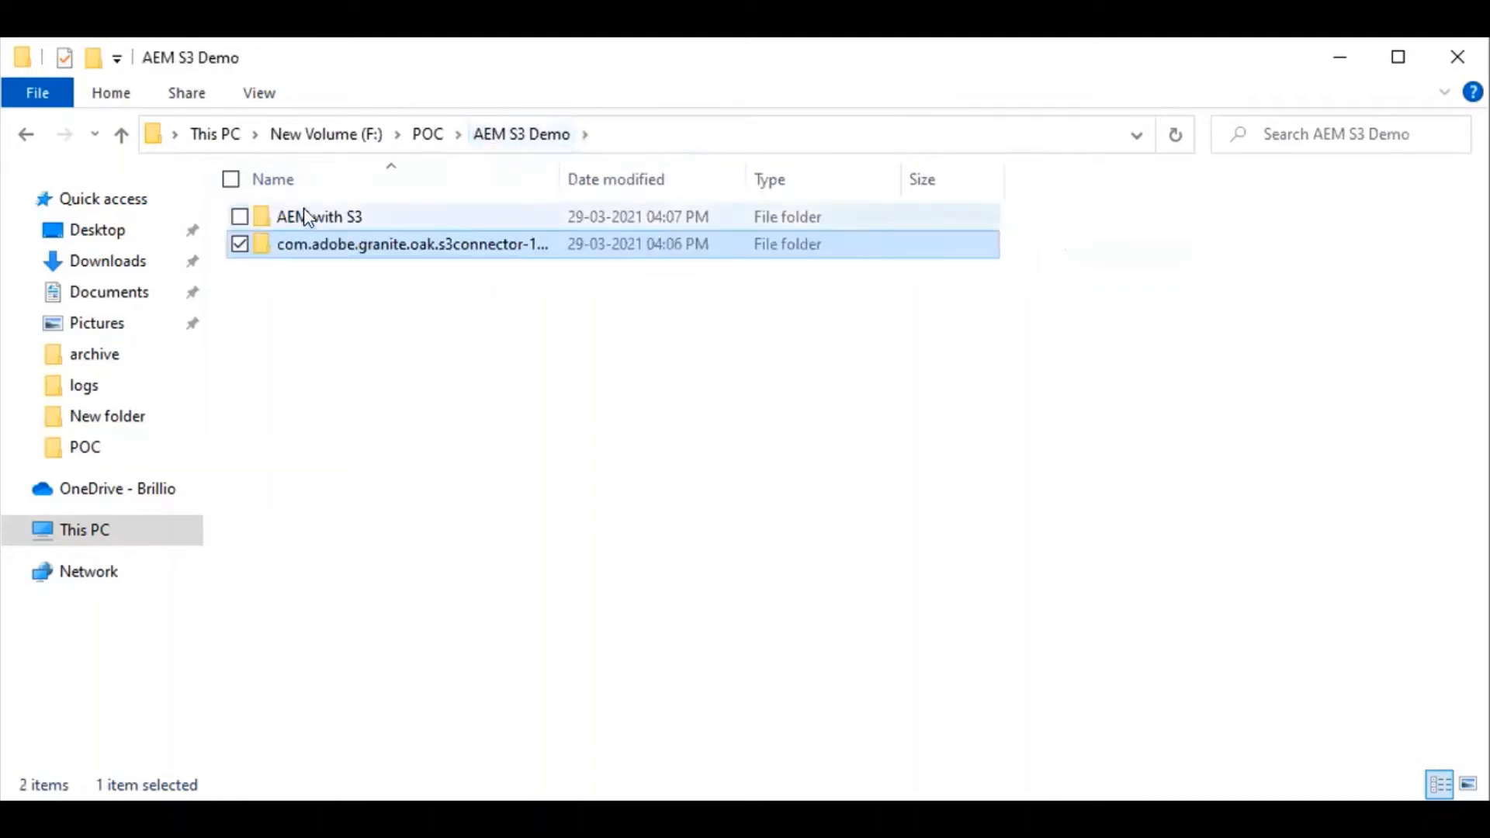
Open the AEM with S3 folder and select its license properties file.
{"action": "double_click", "coordinate": [318, 216]}
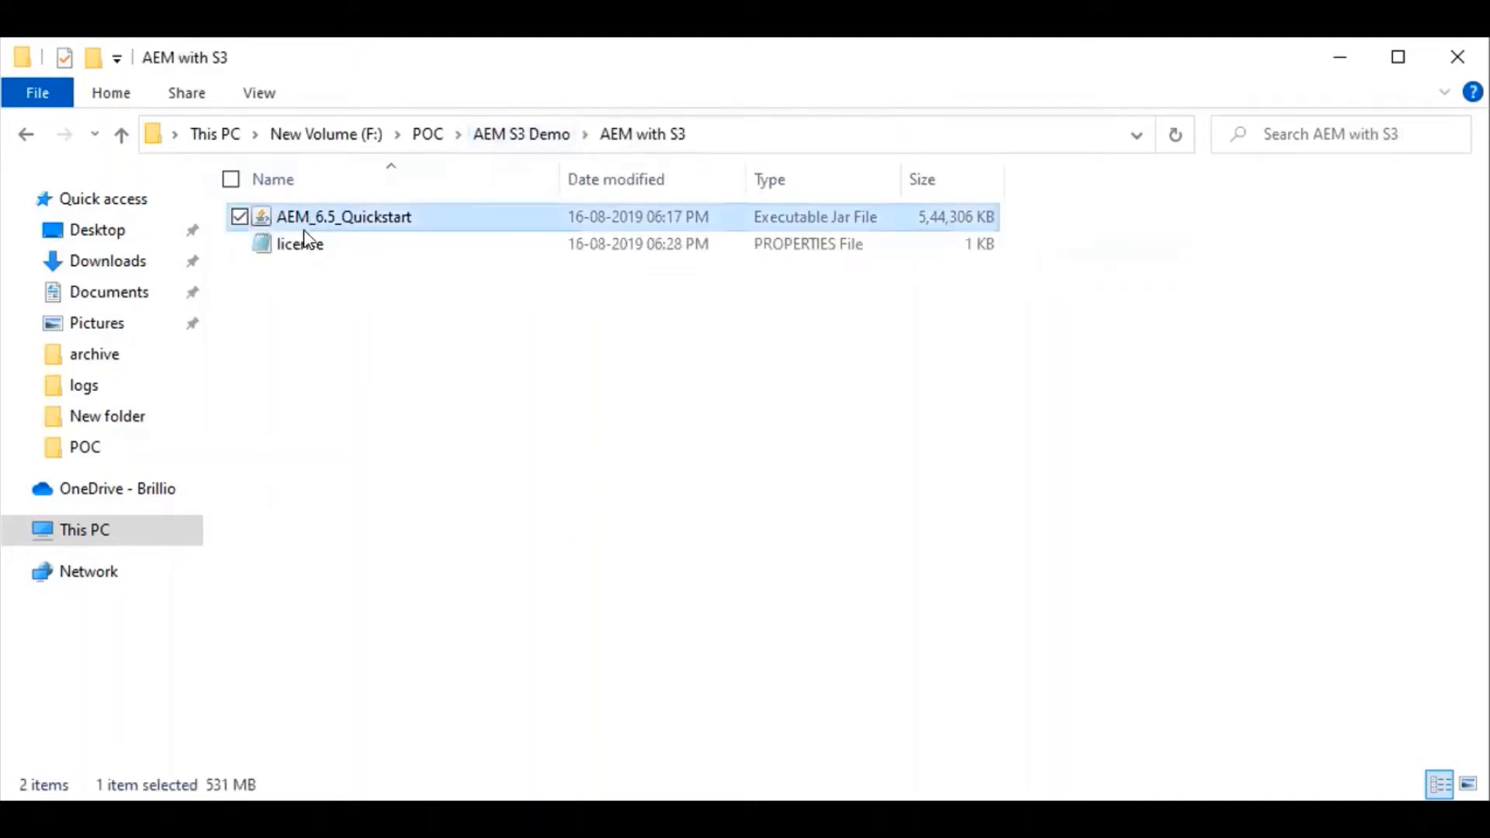
{"action": "left_click", "coordinate": [300, 244]}
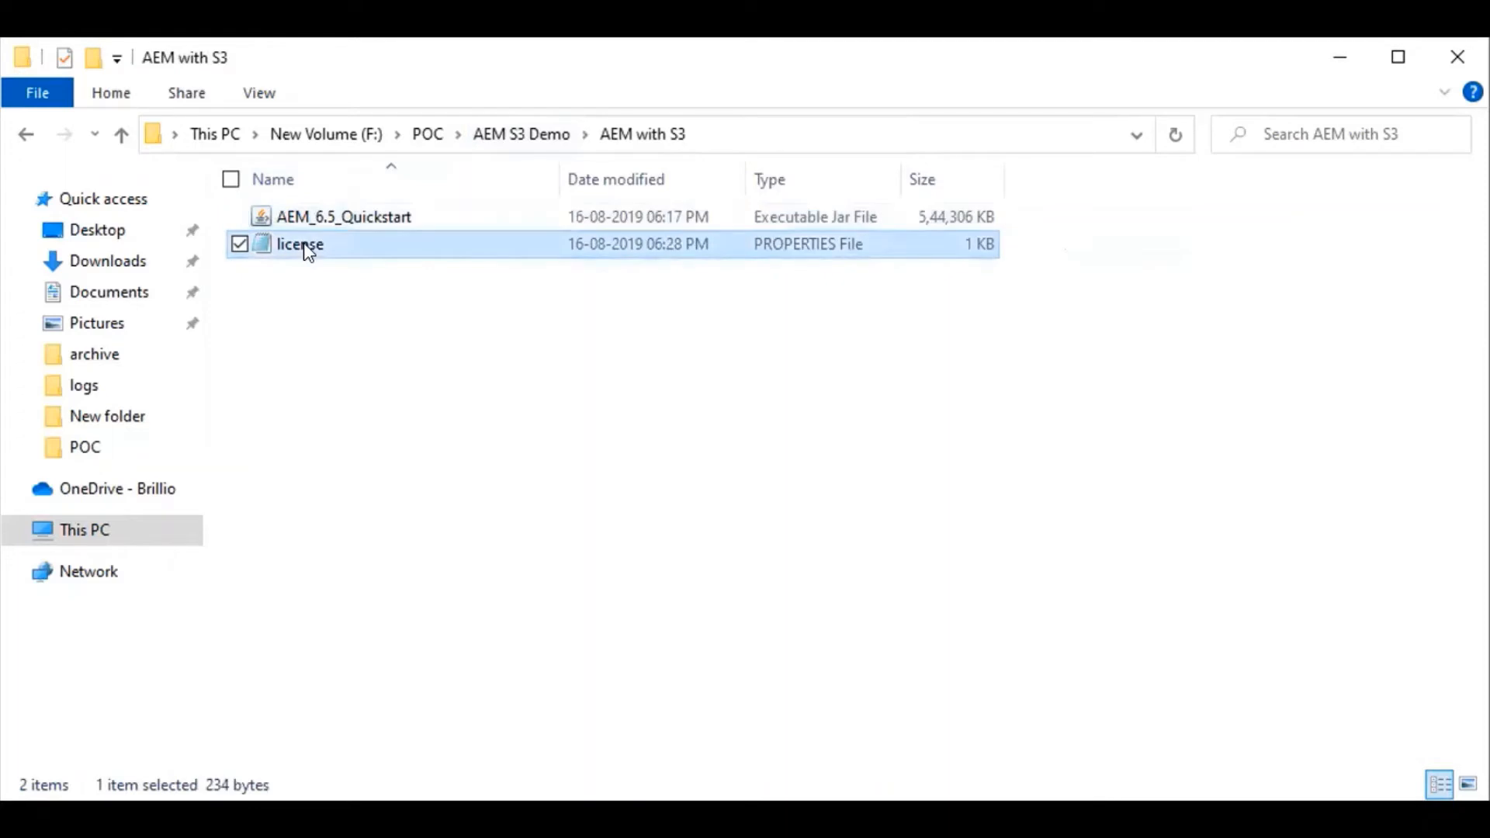
{"action": "mouse_move", "coordinate": [774, 136]}
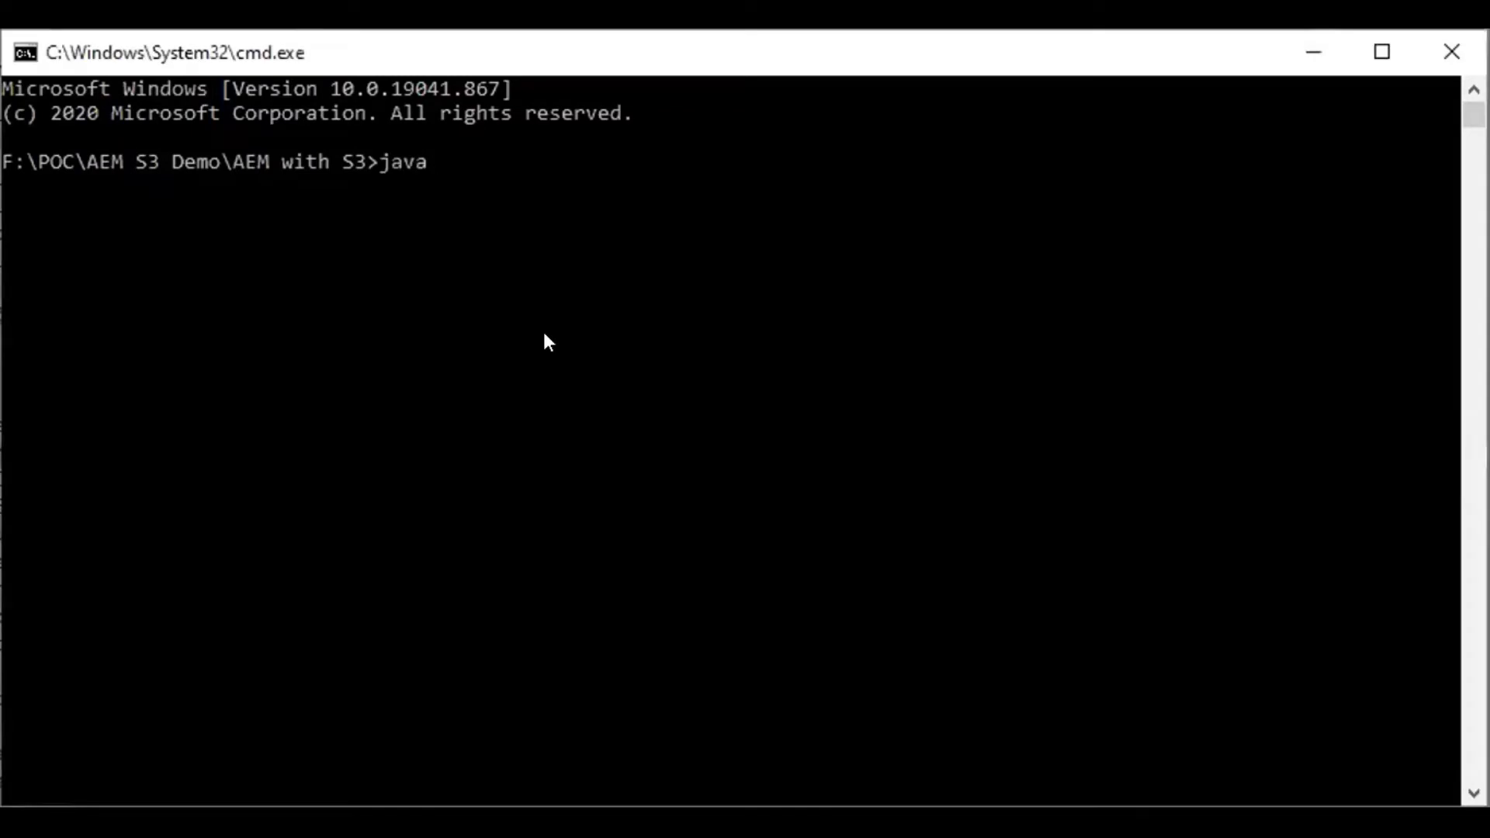
Run java -jar AEM_6.5_Quickstart.jar -unpack in Command Prompt.
{"action": "type", "text": "-jar AEM_6.5_Quickstart.jar"}
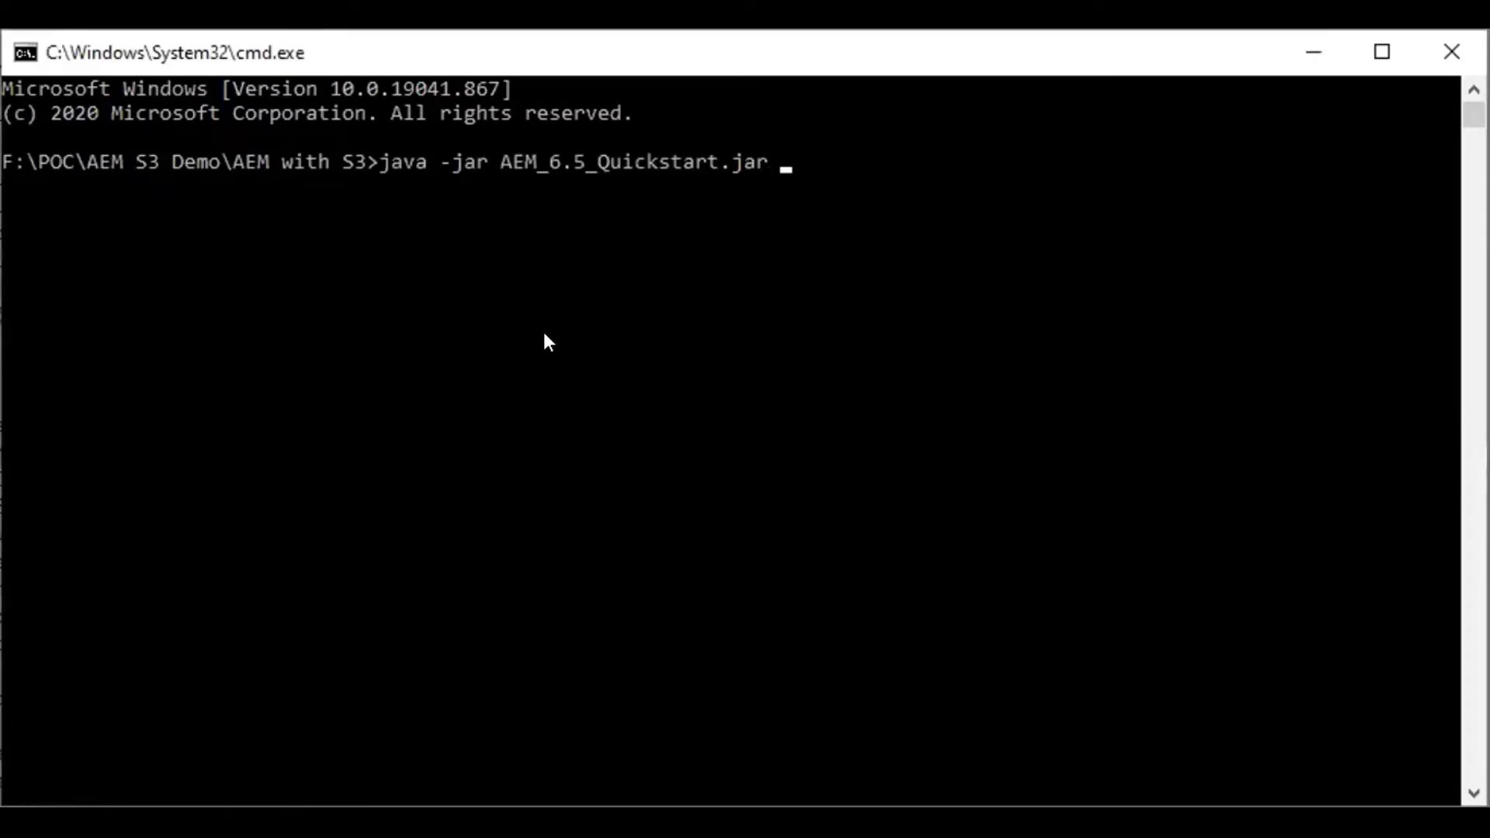
{"action": "type", "text": "-un"}
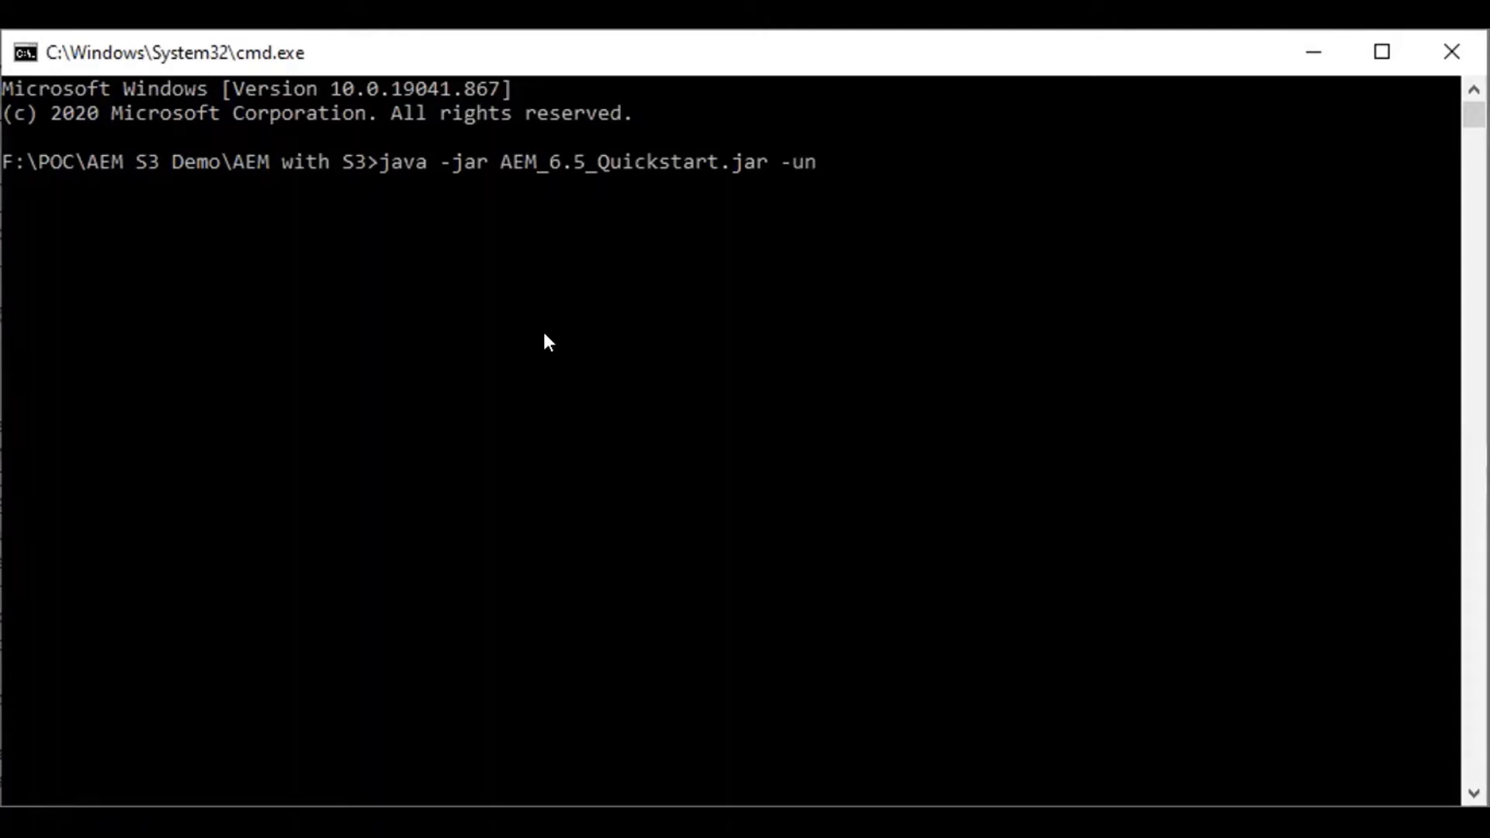
{"action": "type", "text": "pack"}
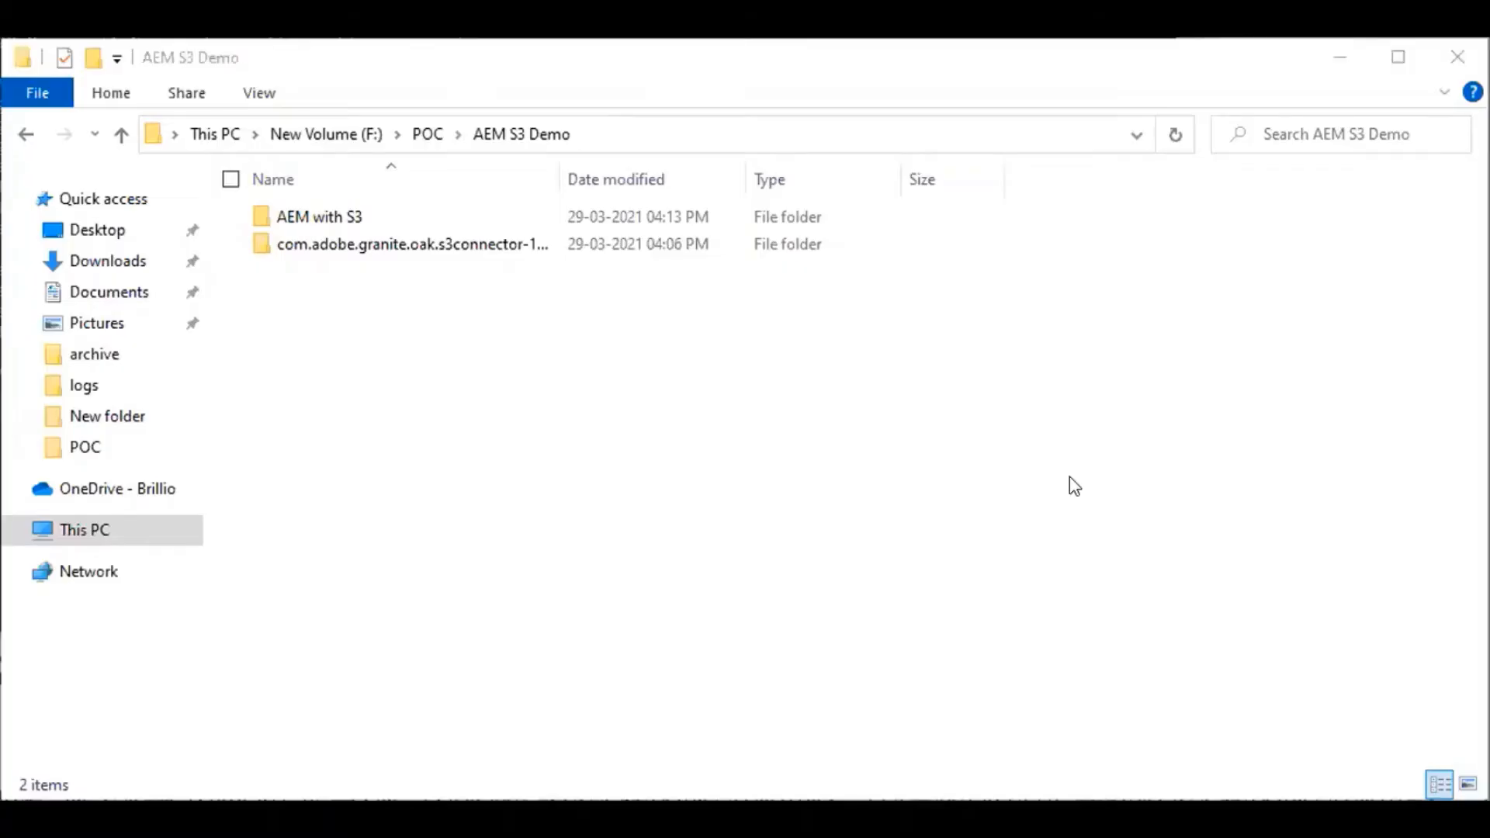
{"action": "mouse_move", "coordinate": [304, 212]}
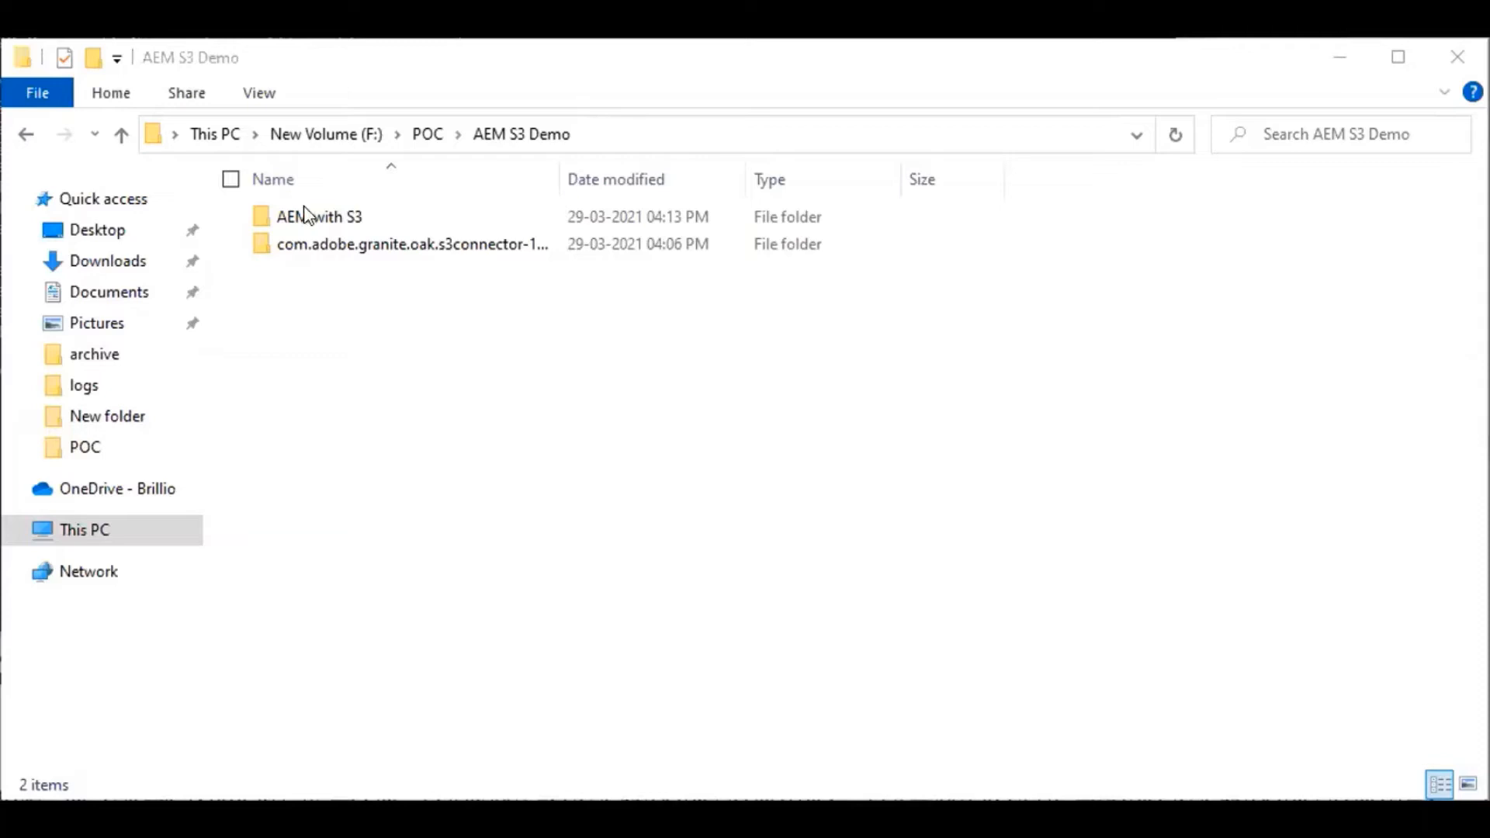
Copy the connector's install folder from jcr_root\libs\system into AEM with S3\crx-quickstart.
{"action": "double_click", "coordinate": [318, 216]}
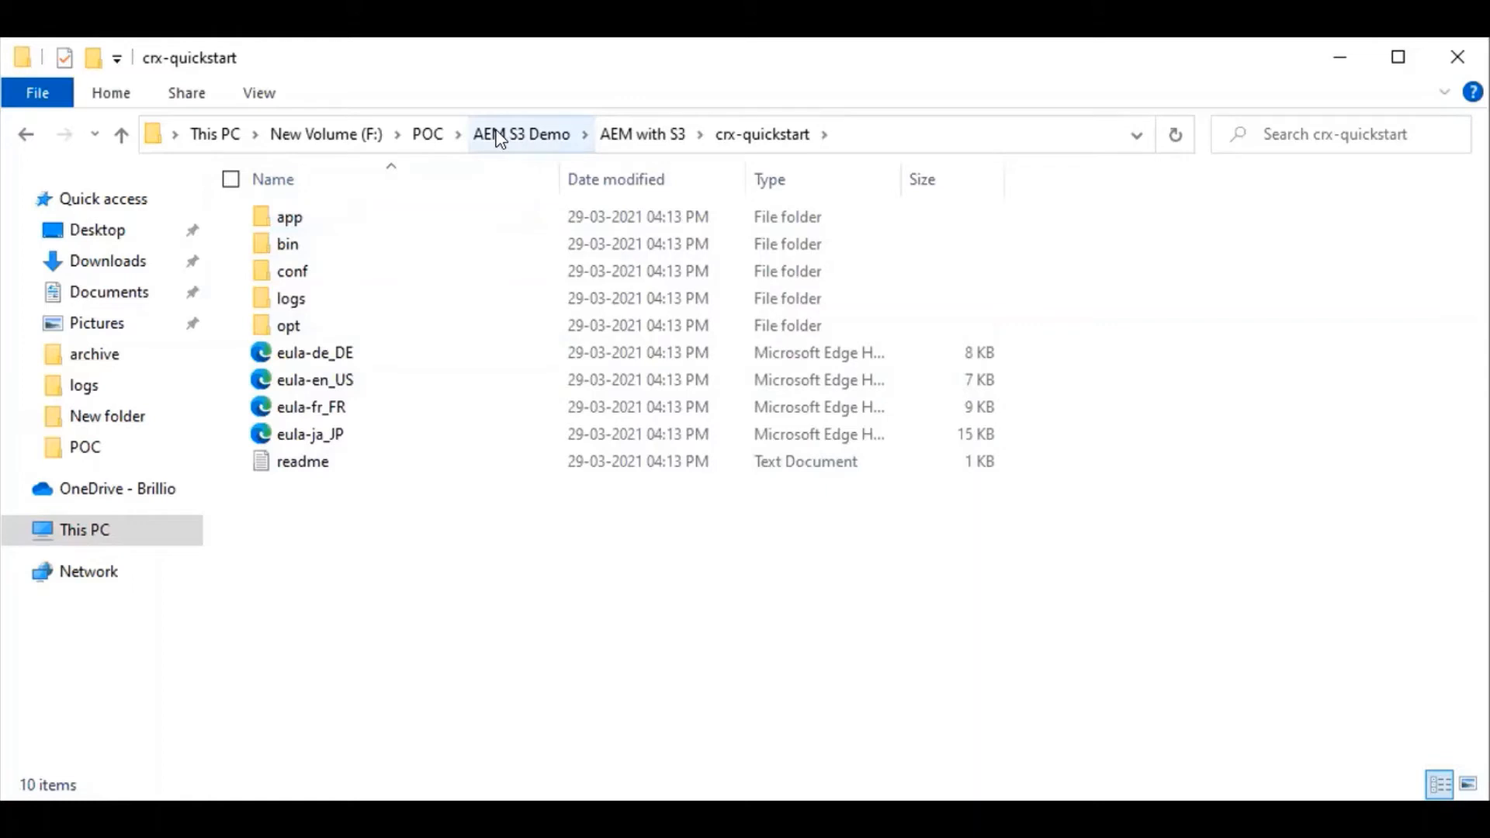
{"action": "left_click", "coordinate": [521, 135]}
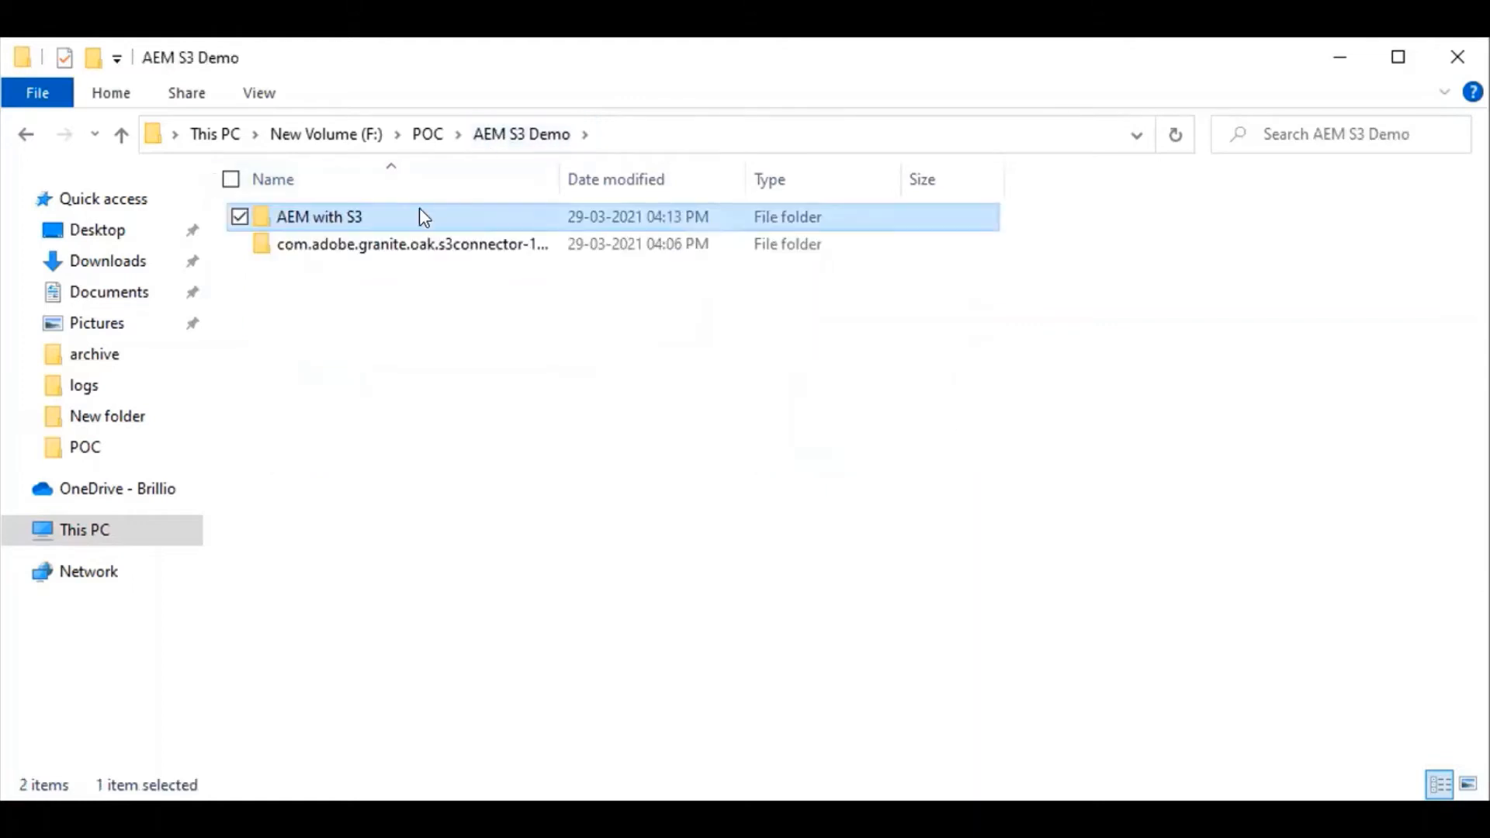
{"action": "double_click", "coordinate": [411, 245]}
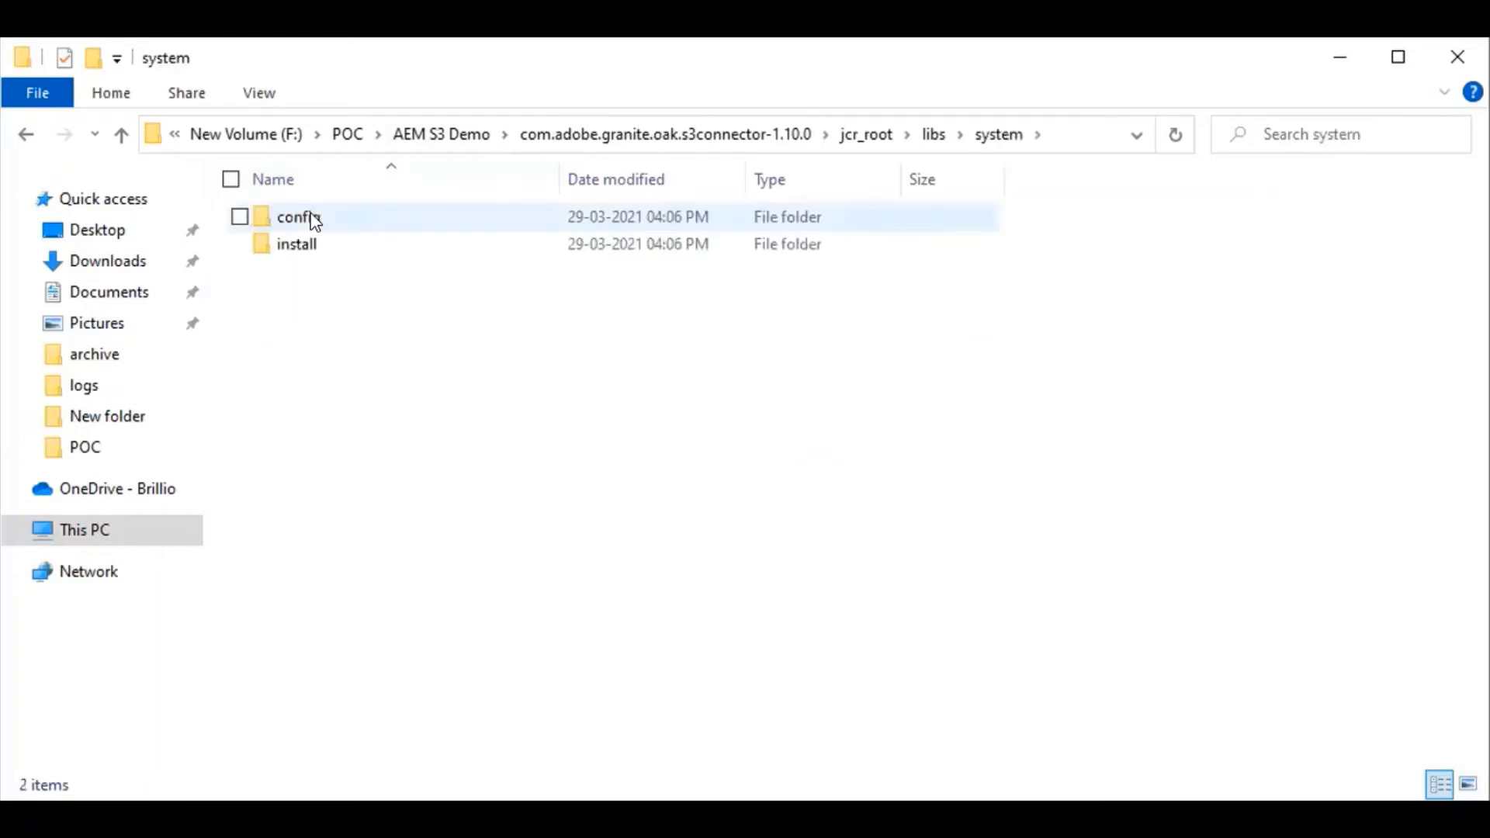
{"action": "left_click", "coordinate": [296, 243]}
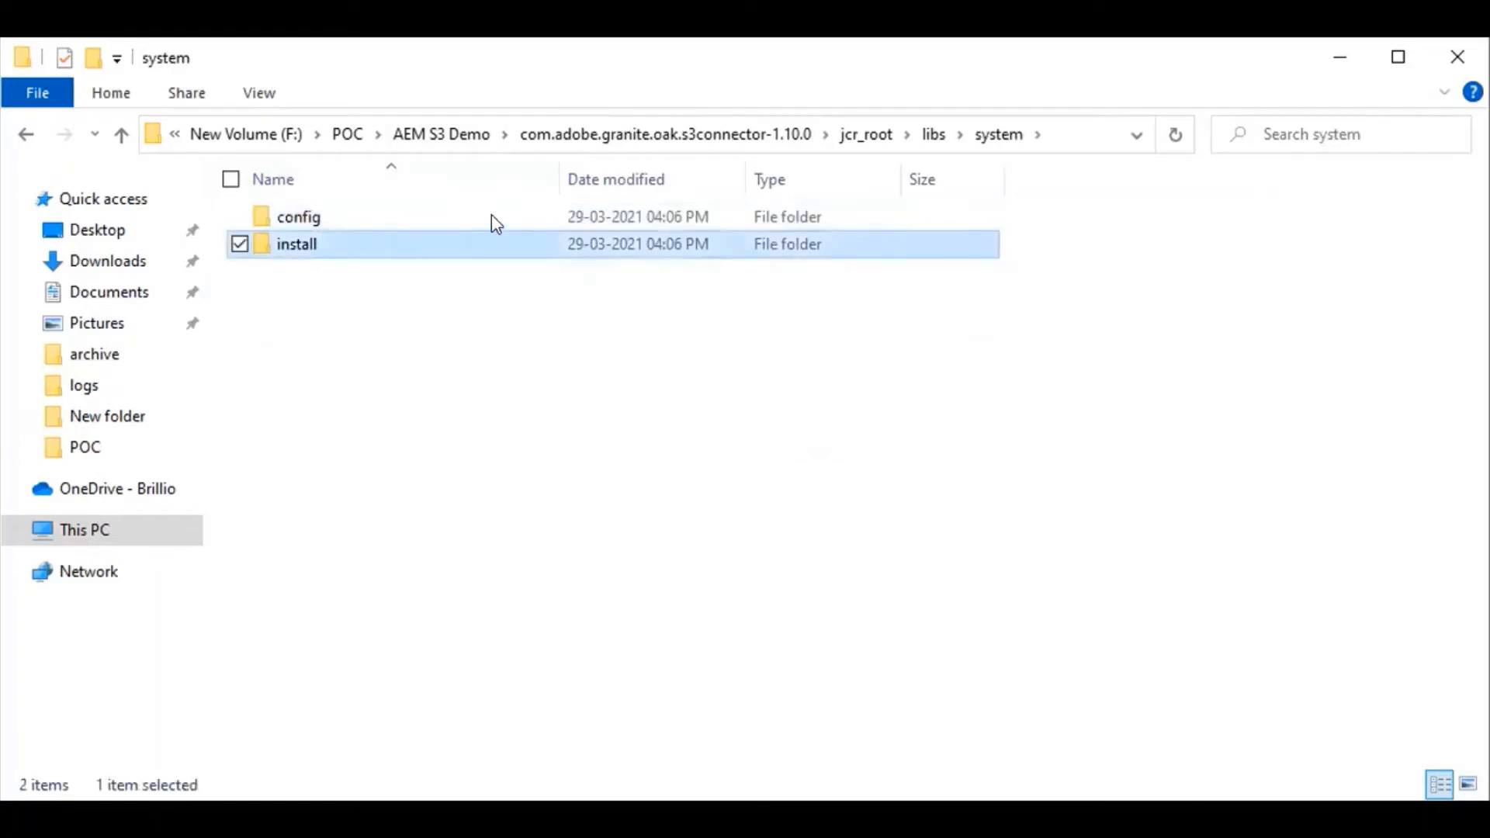
{"action": "left_click", "coordinate": [441, 134]}
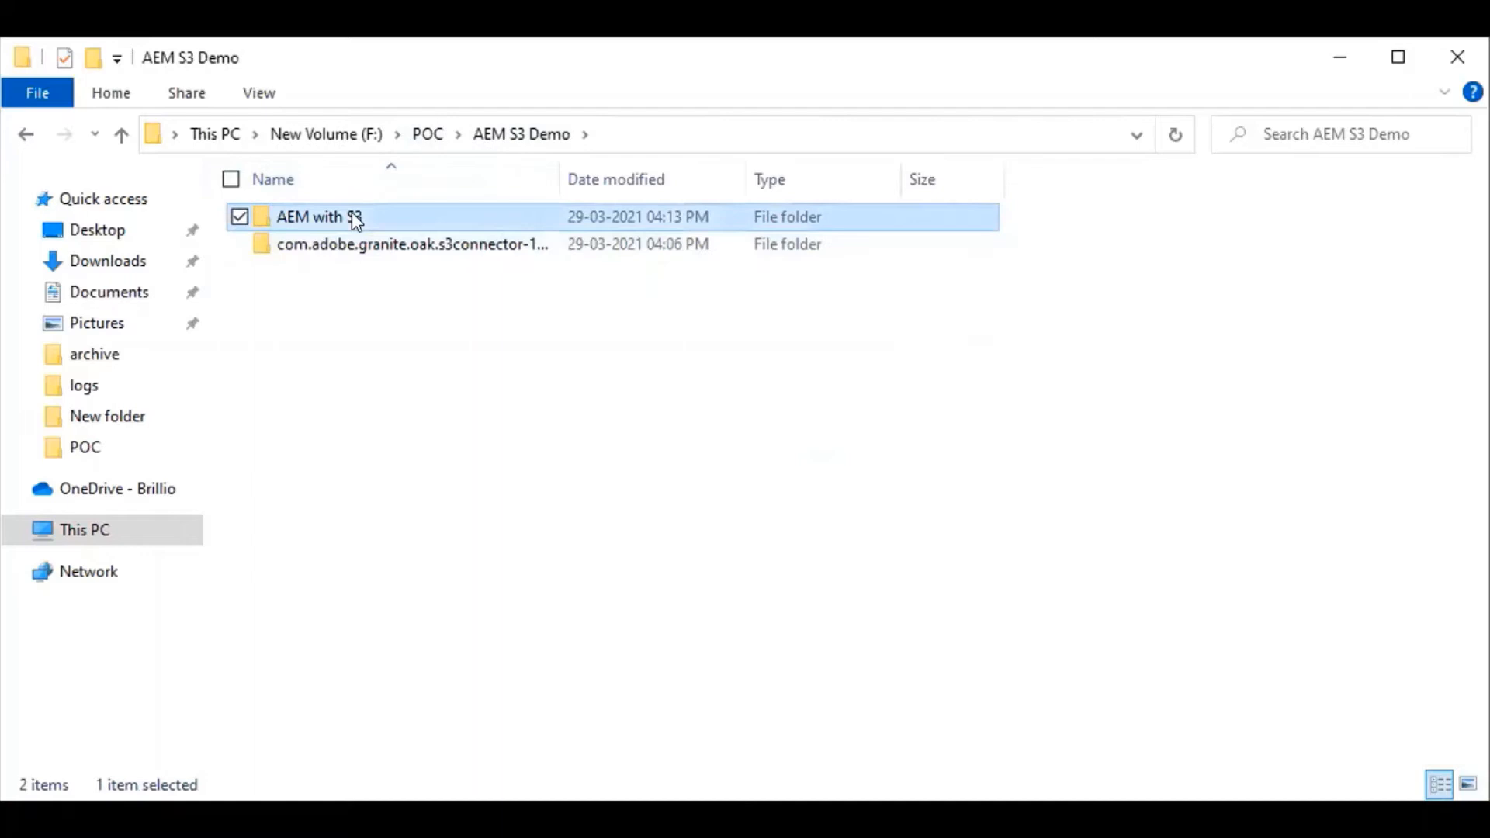
{"action": "double_click", "coordinate": [319, 217]}
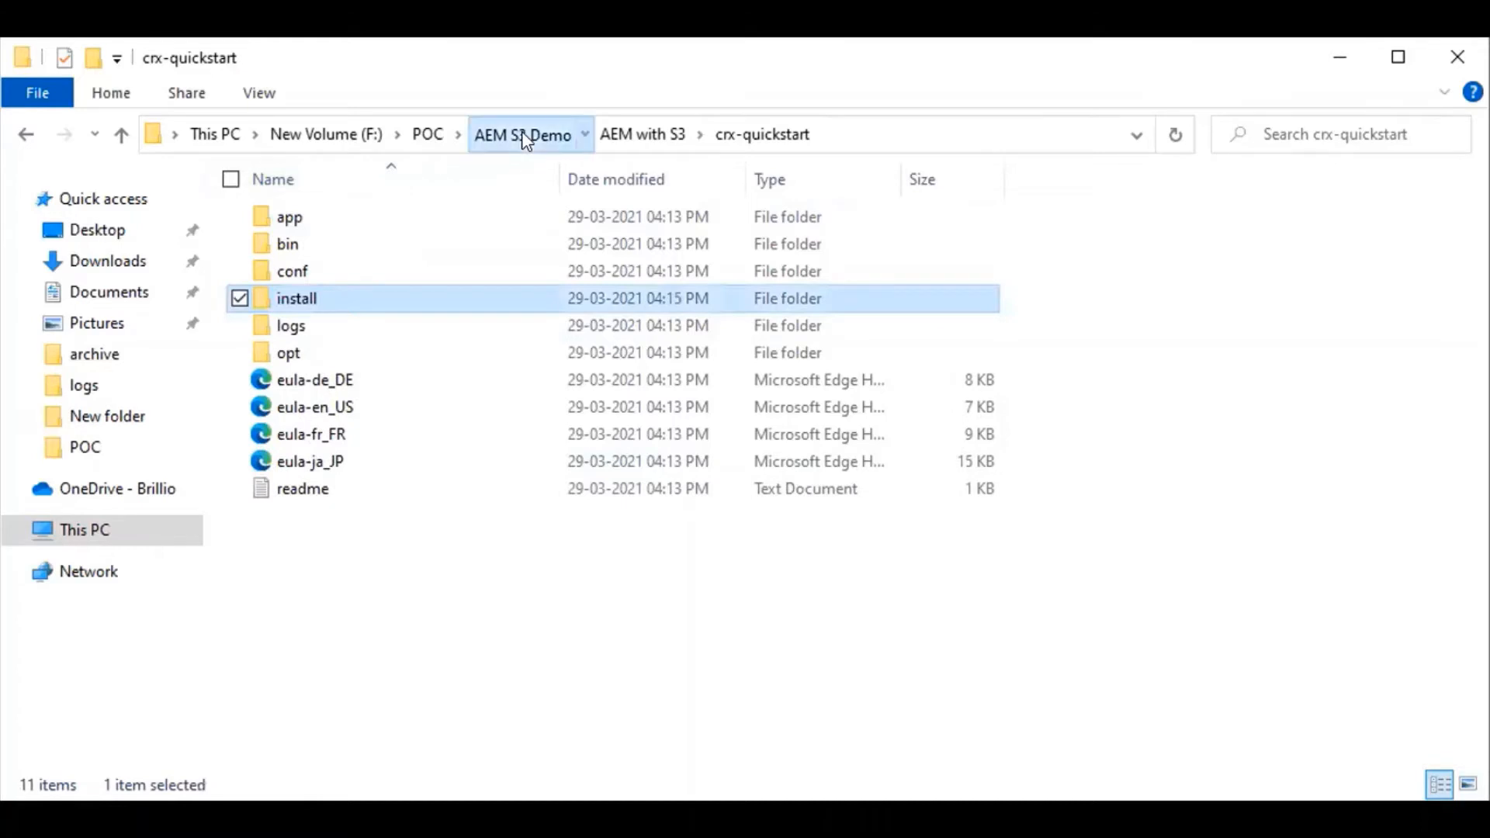
{"action": "double_click", "coordinate": [296, 297]}
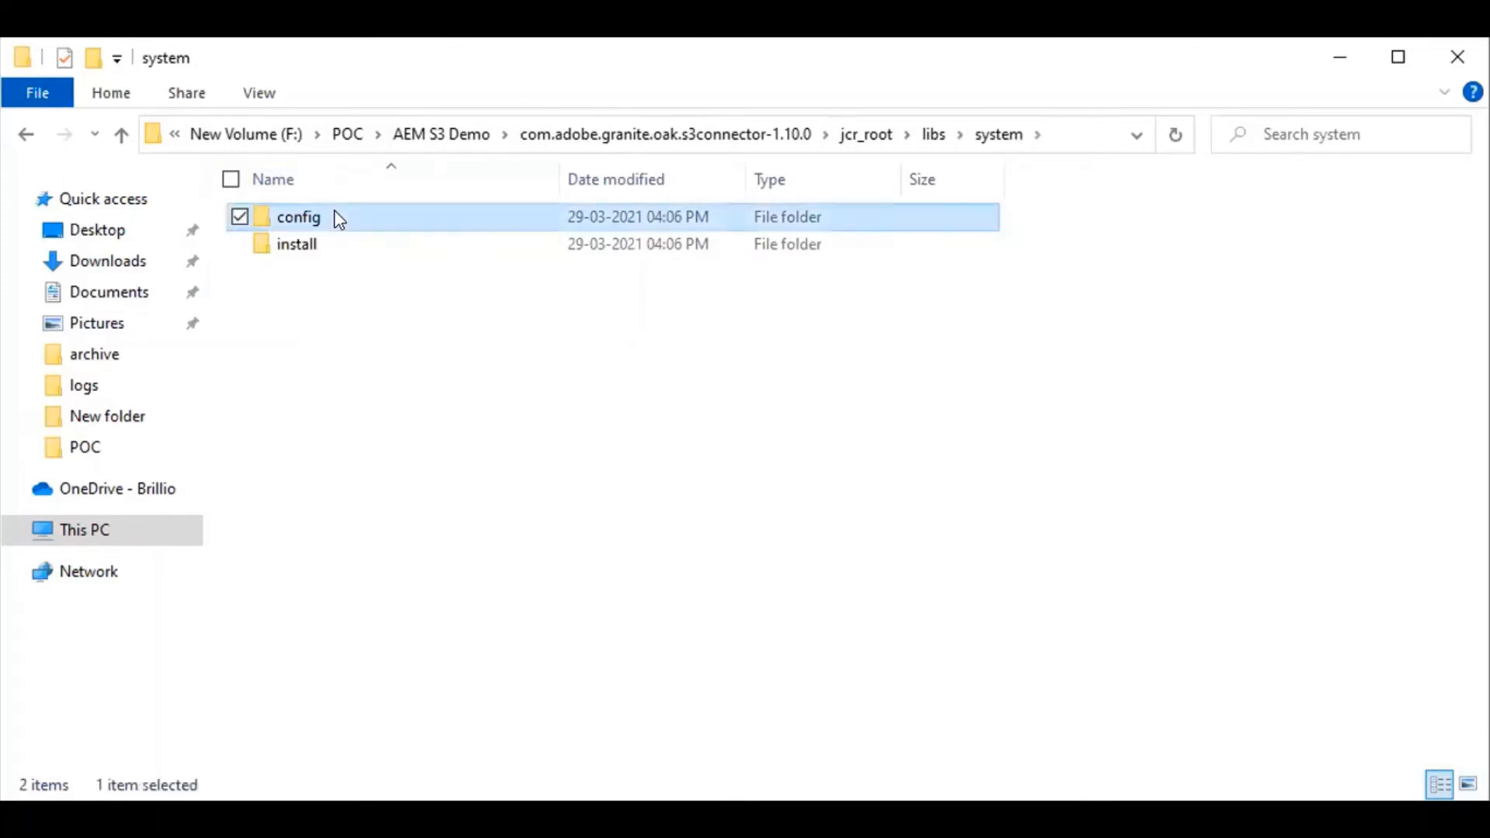
Copy the S3DataStore .config file into crx-quickstart\install and open it in Notepad++.
{"action": "double_click", "coordinate": [298, 217]}
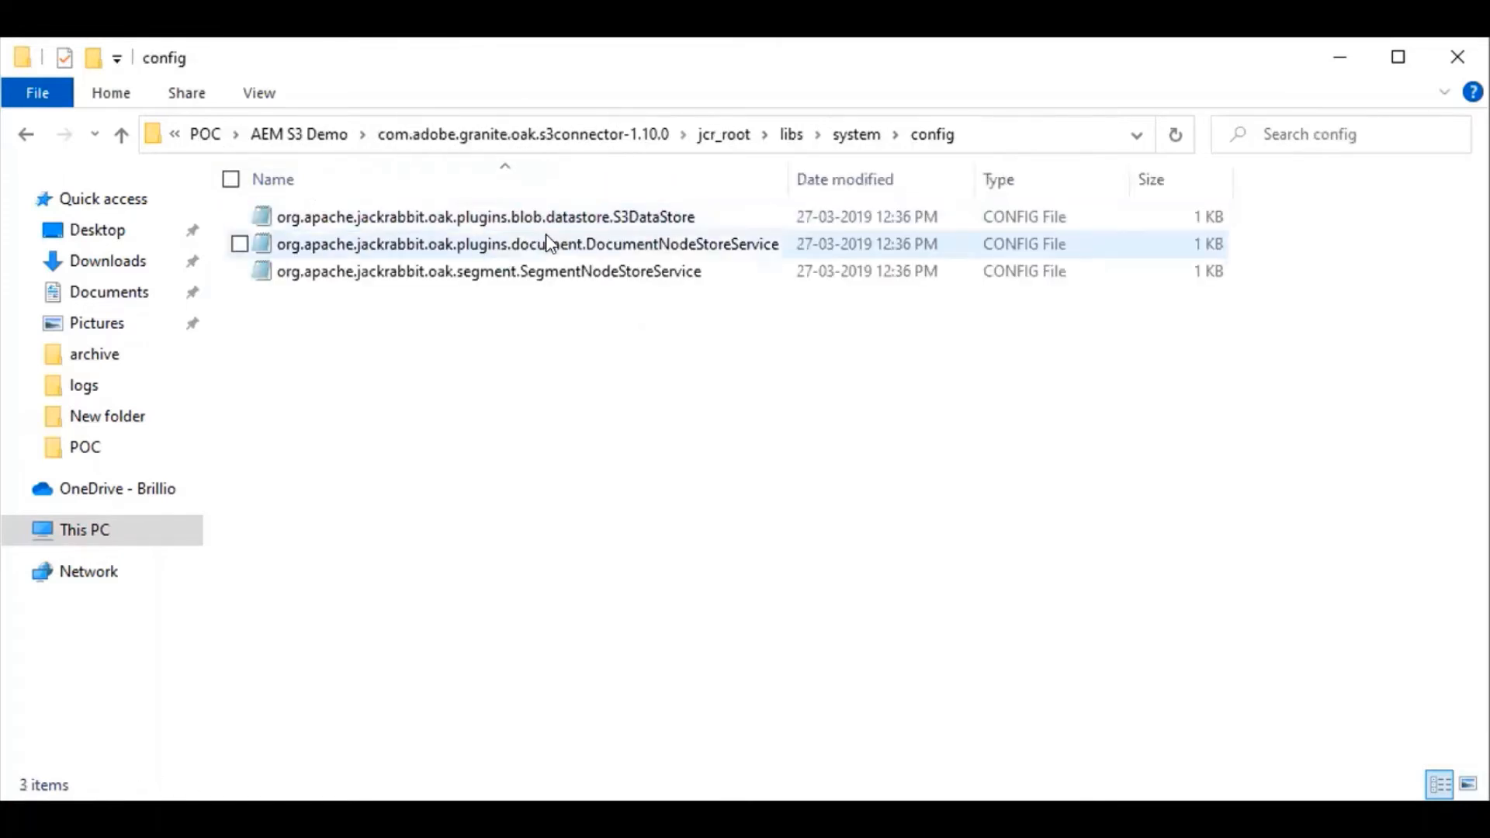
{"action": "left_click", "coordinate": [484, 216]}
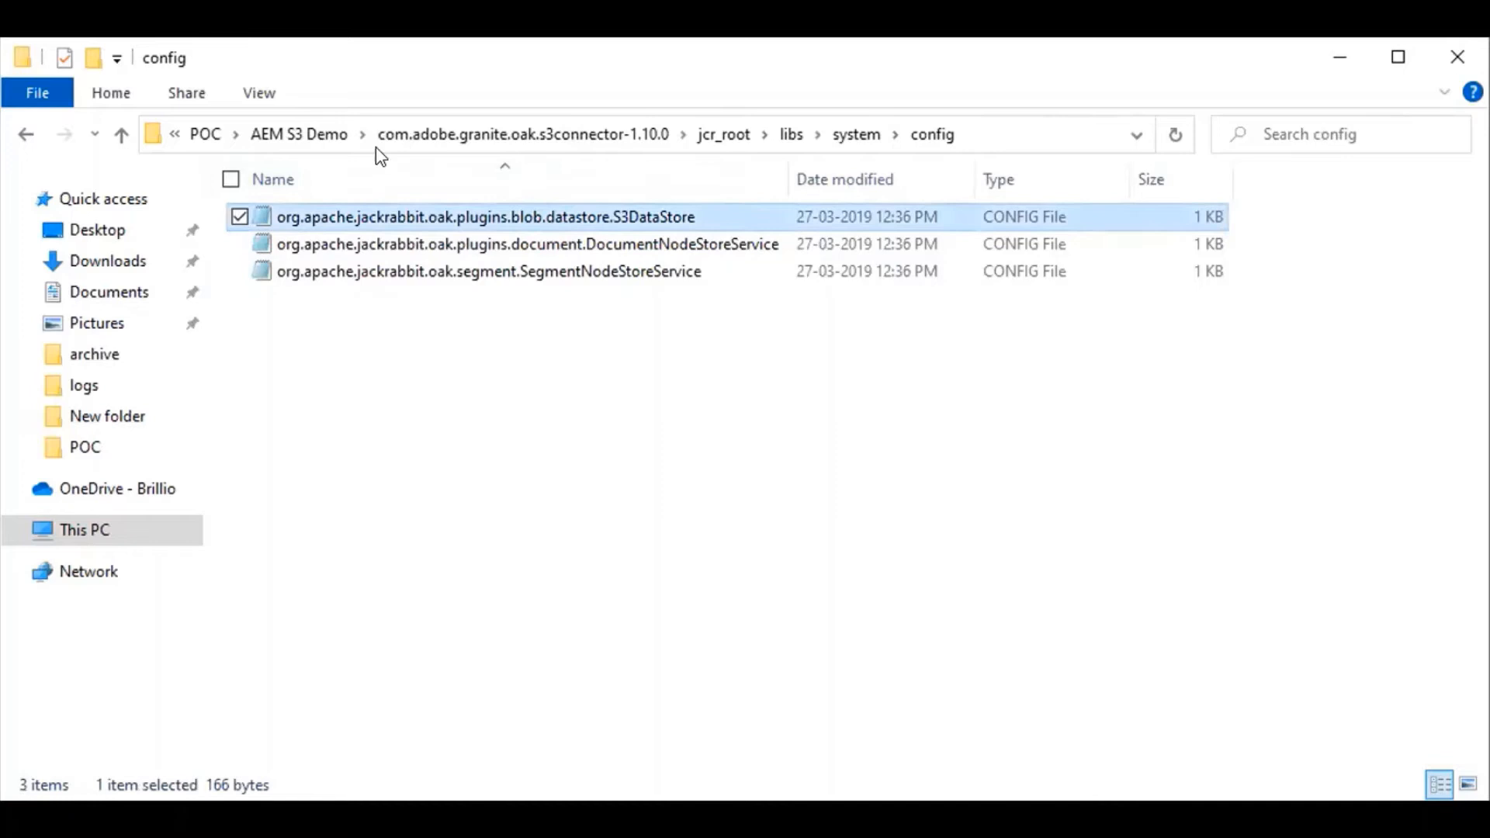
{"action": "left_click", "coordinate": [298, 135]}
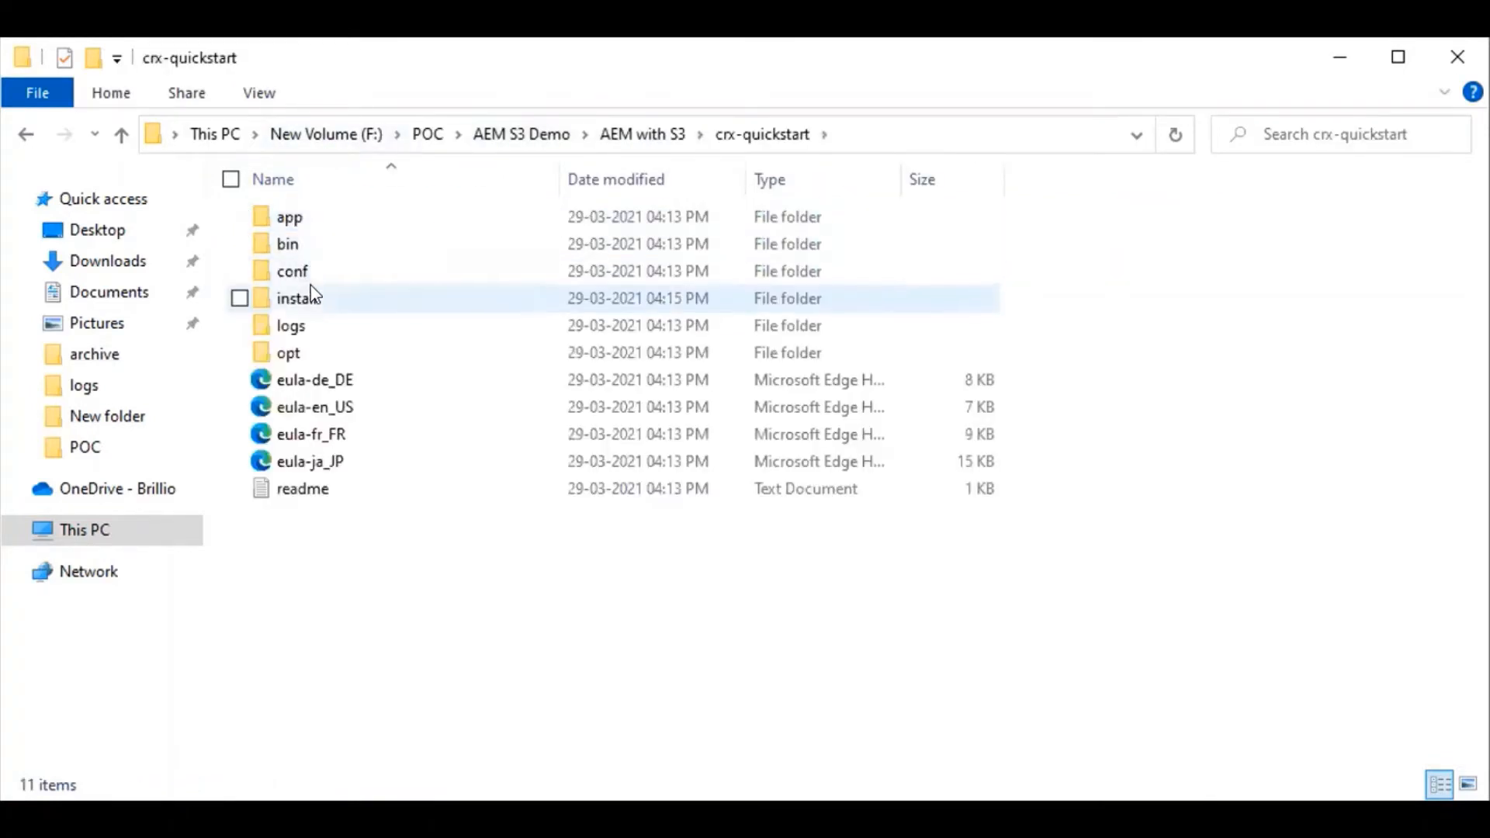
{"action": "double_click", "coordinate": [298, 298]}
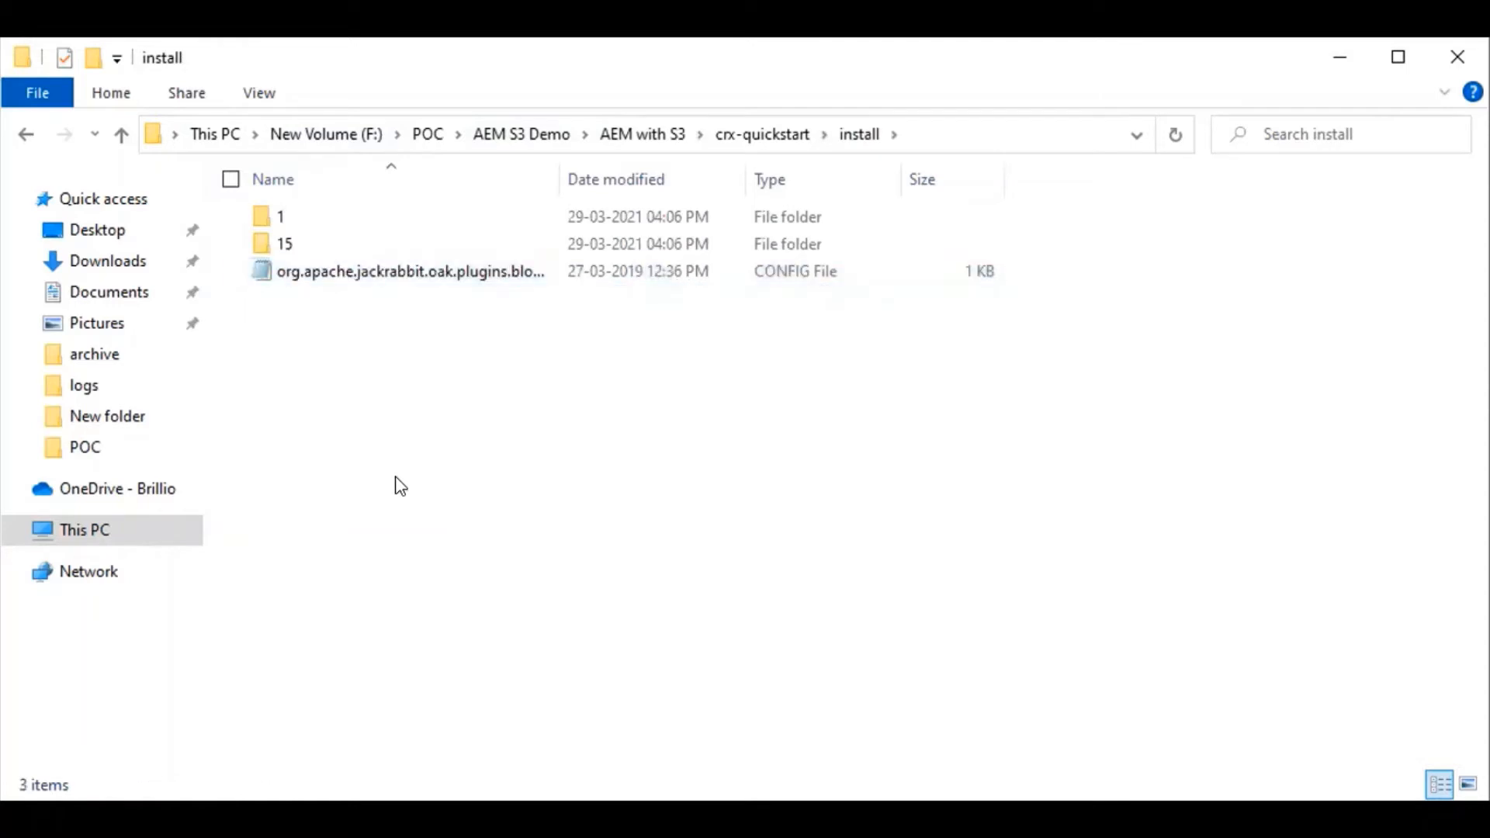
{"action": "mouse_move", "coordinate": [388, 280]}
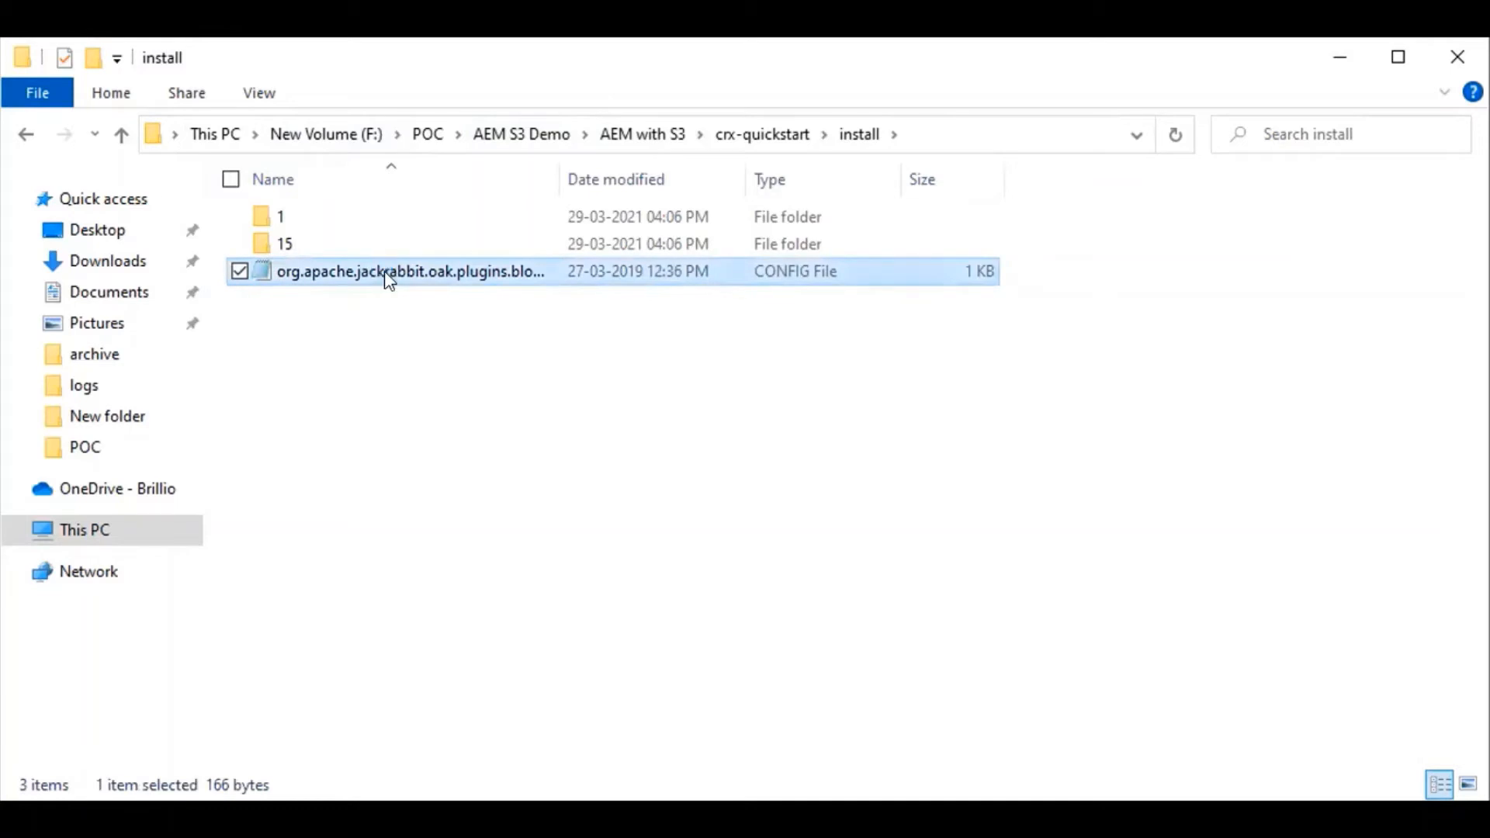
{"action": "right_click", "coordinate": [410, 271]}
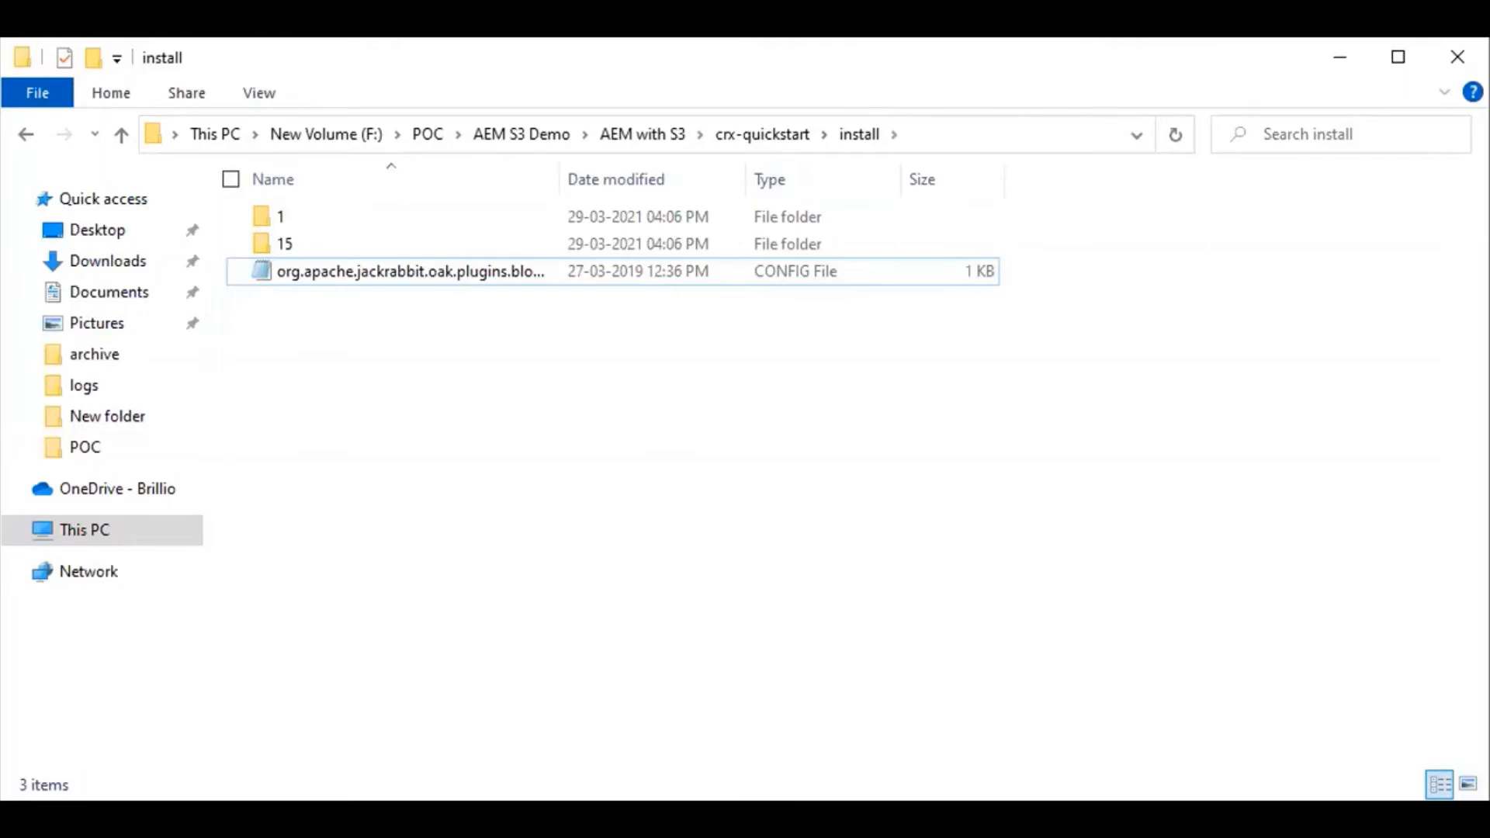
{"action": "double_click", "coordinate": [410, 271]}
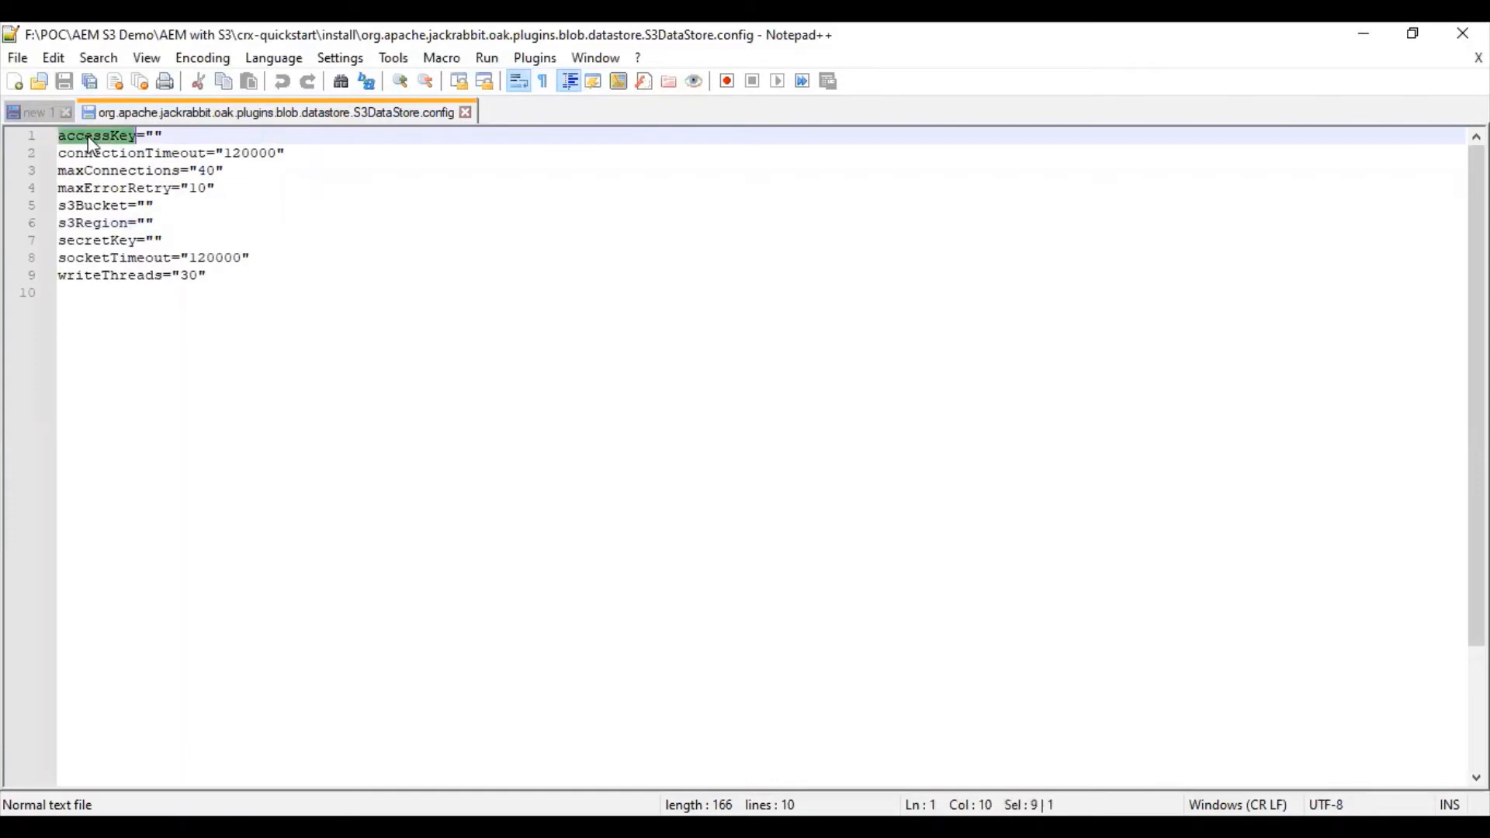
Fill in accessKey, secretKey, s3Bucket aem-s3-demo and s3Region us-east-2 in S3DataStore.config.
{"action": "left_click", "coordinate": [96, 204]}
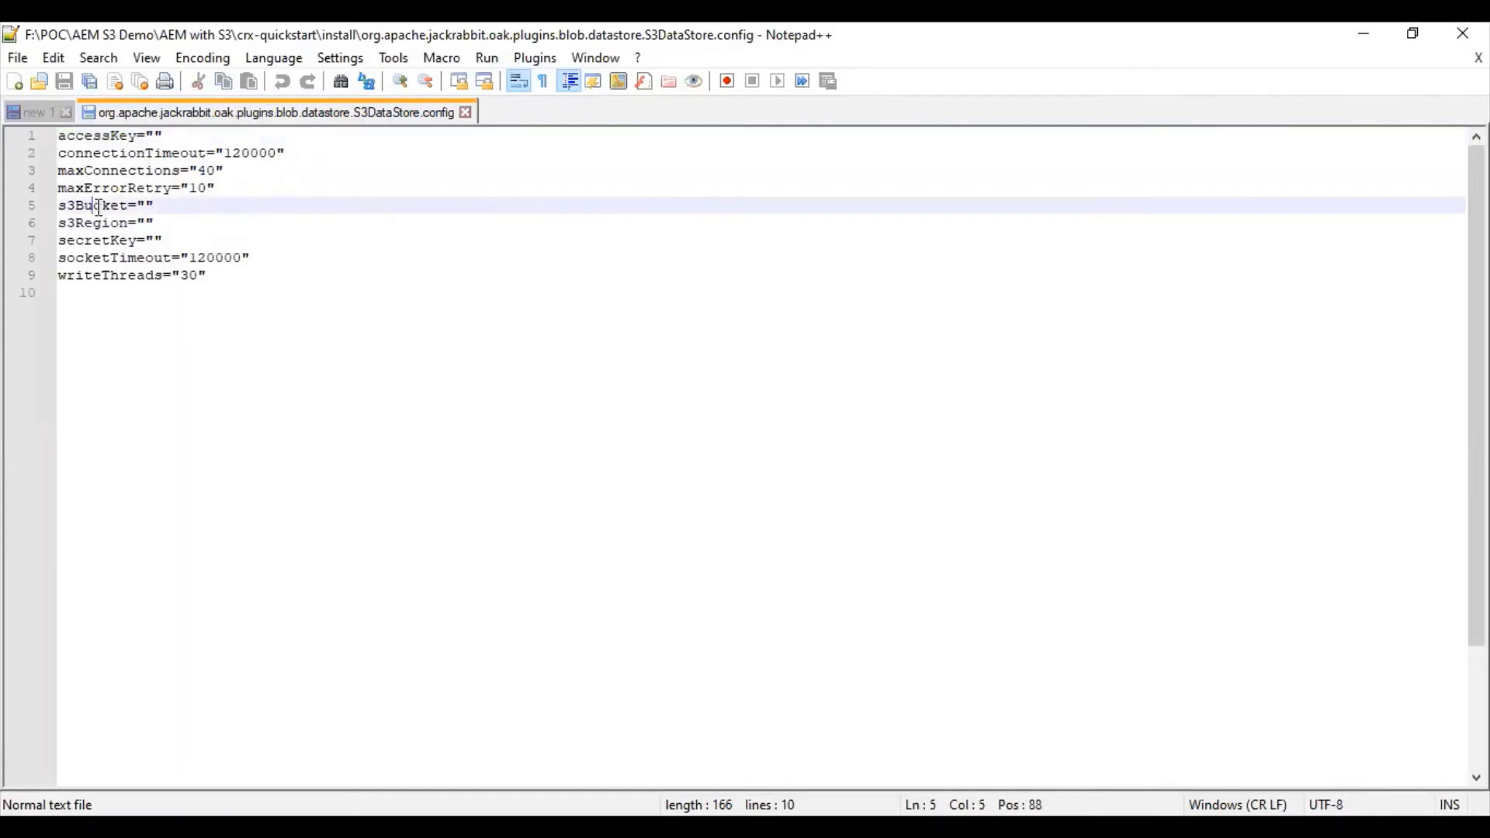
{"action": "left_click", "coordinate": [85, 239]}
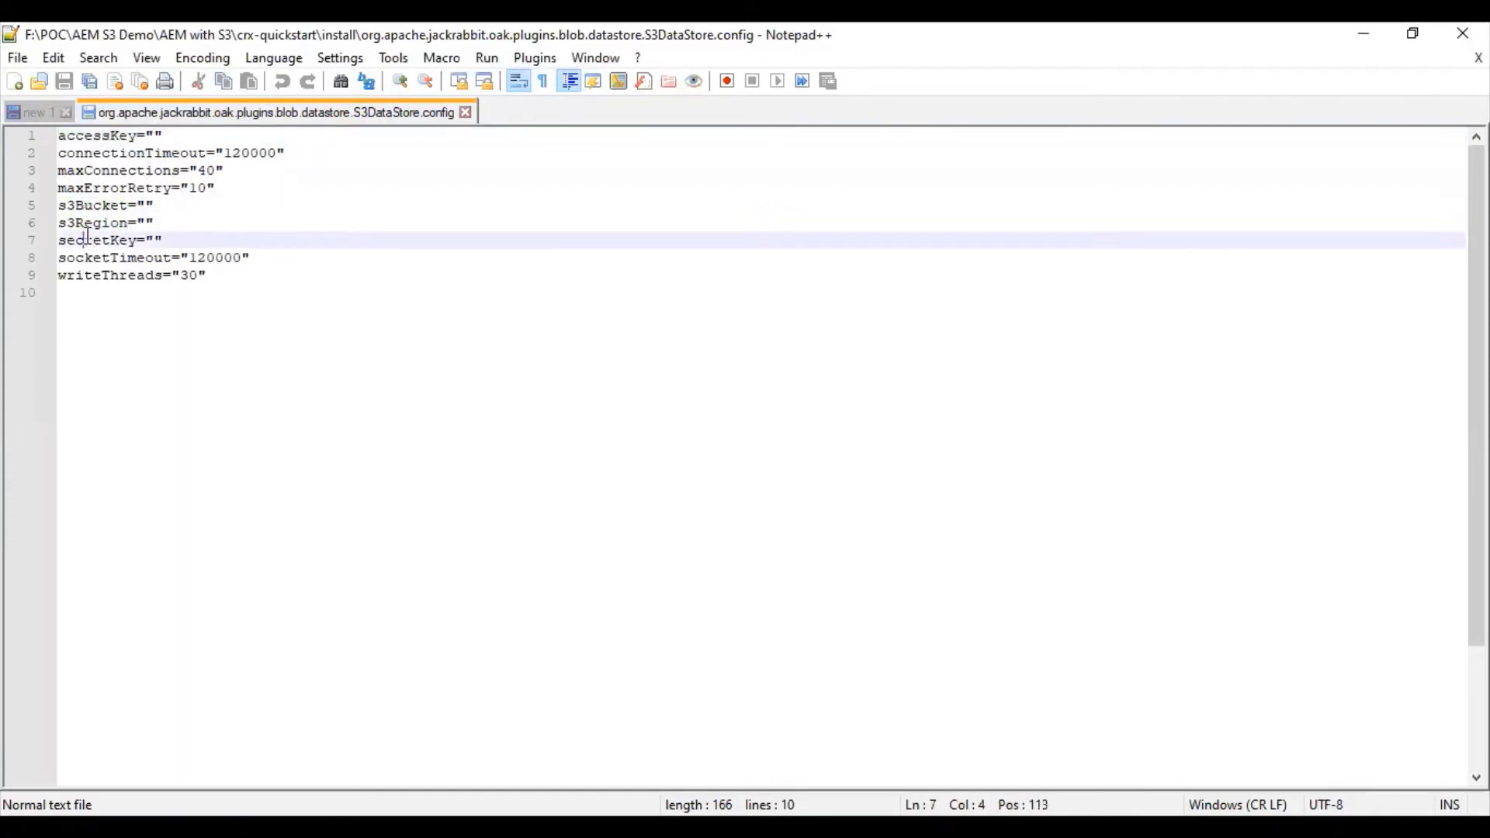
{"action": "double_click", "coordinate": [94, 240]}
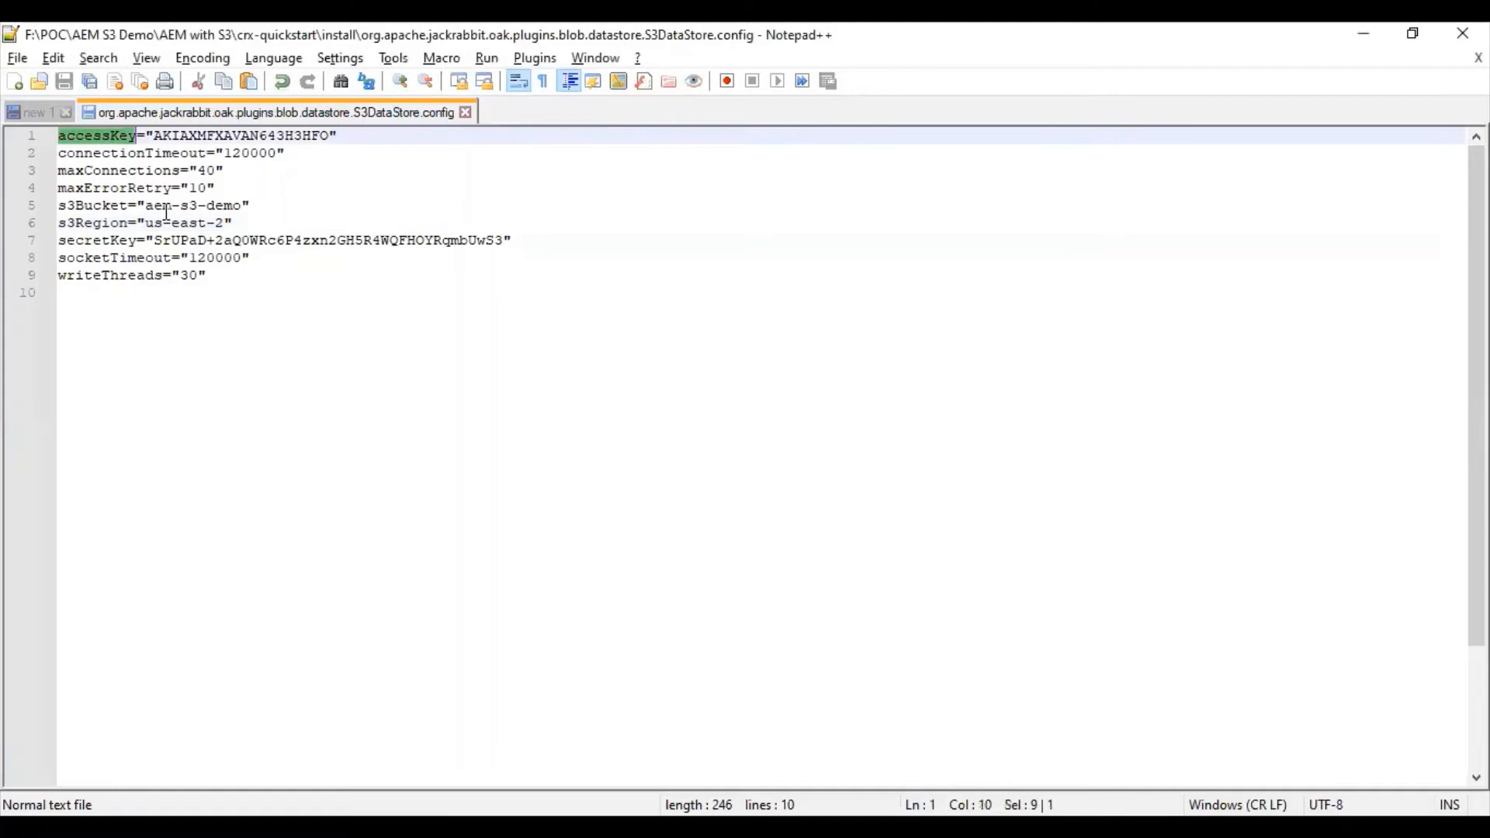
{"action": "double_click", "coordinate": [94, 205]}
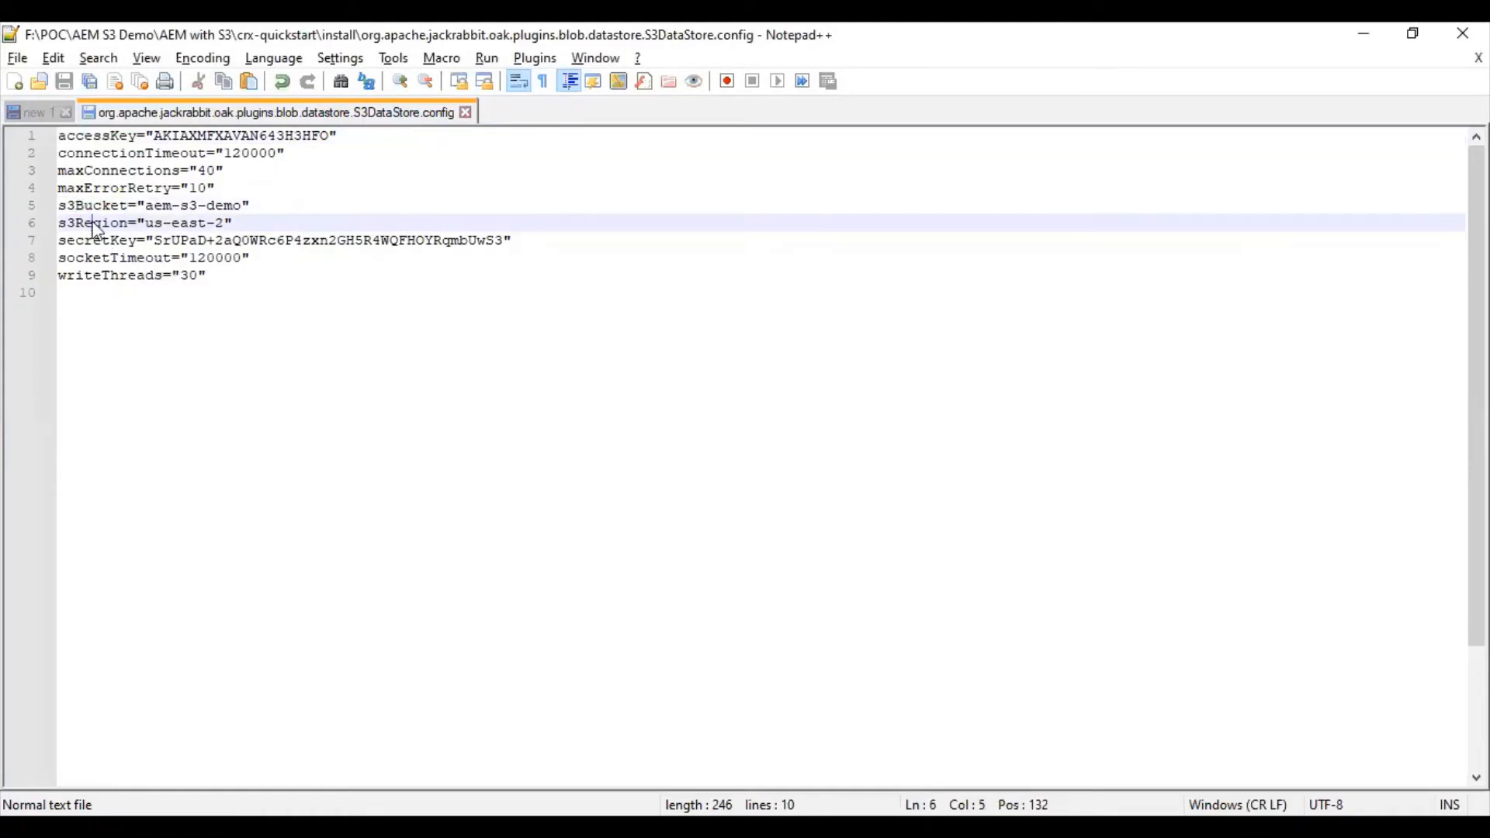
{"action": "double_click", "coordinate": [94, 240]}
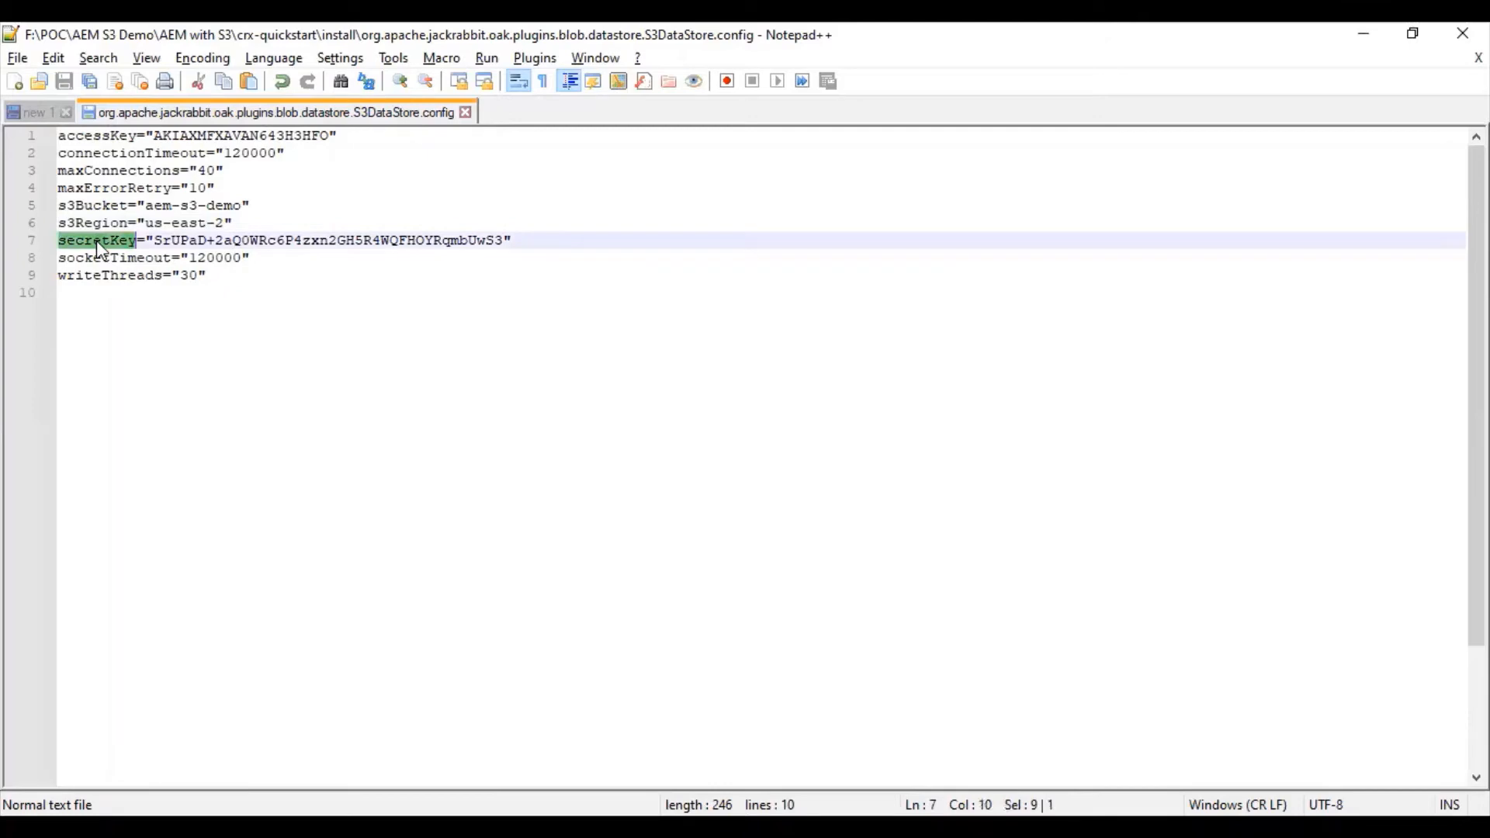
{"action": "mouse_move", "coordinate": [389, 352]}
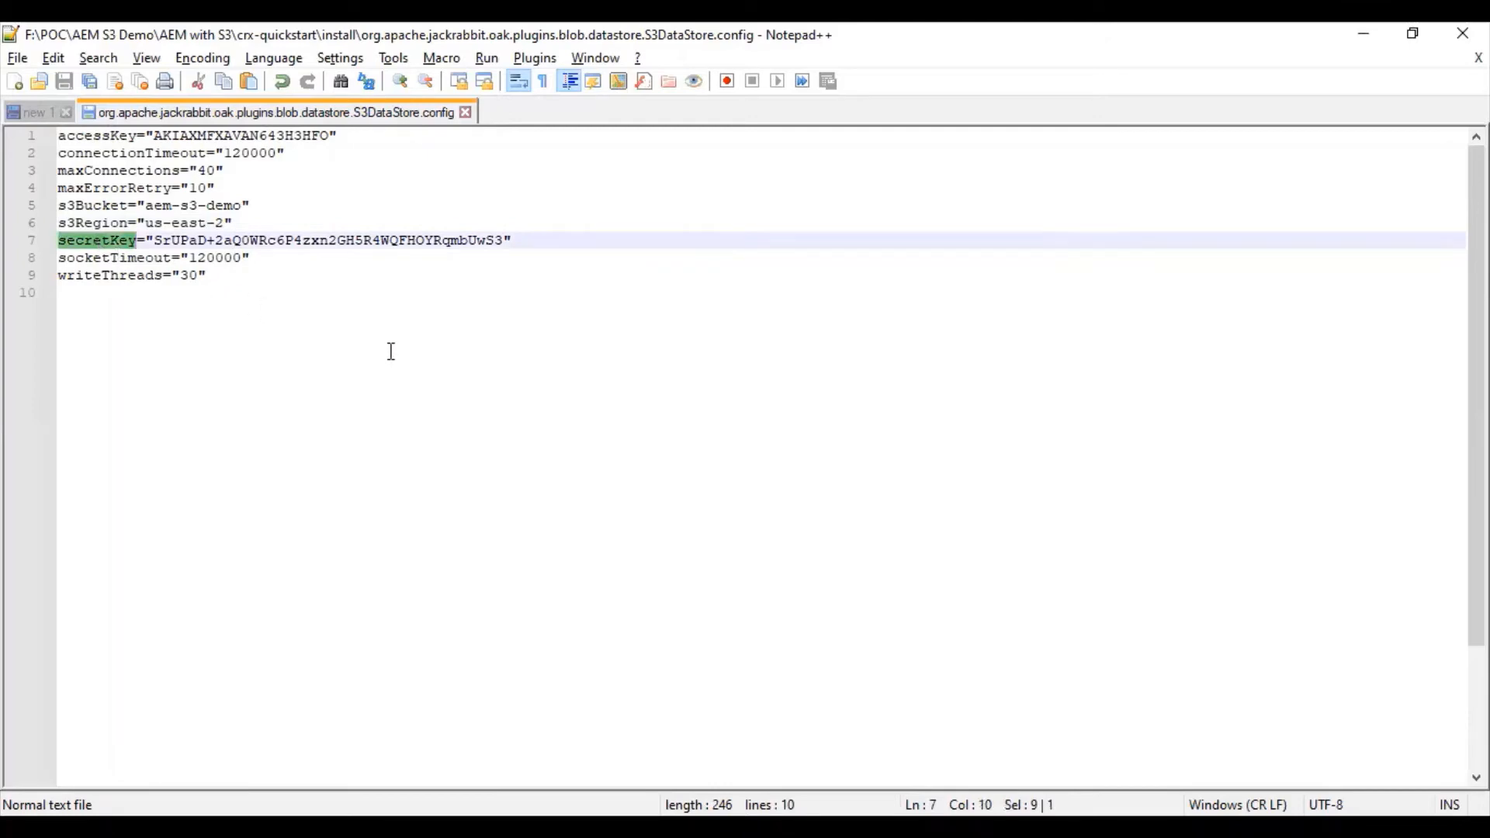
{"action": "mouse_move", "coordinate": [1084, 114]}
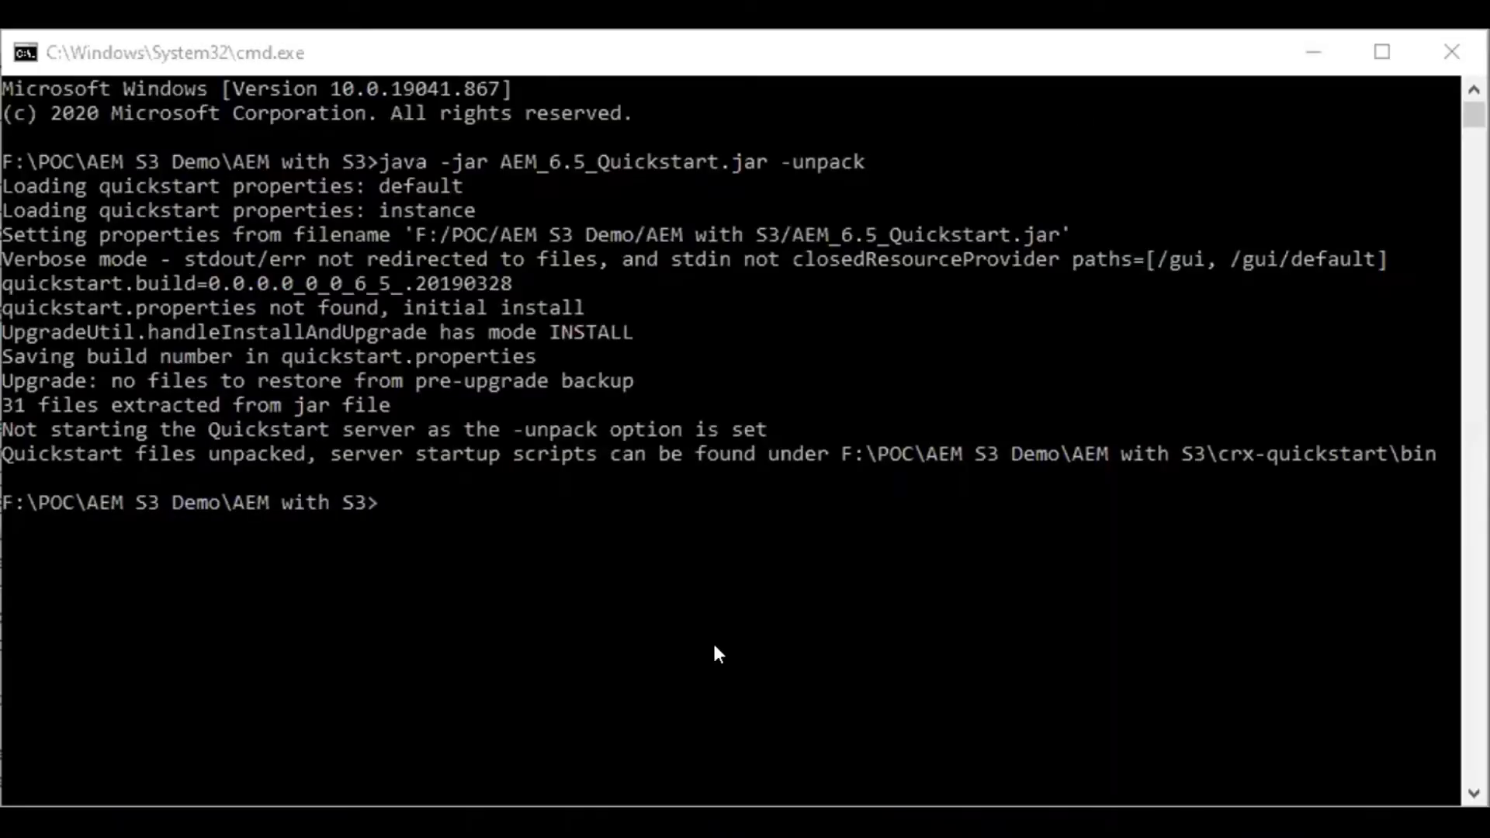
Launch AEM_6.5_Quickstart.jar in run mode crx3tar-nofds and confirm the new admin password.
{"action": "type", "text": "java"}
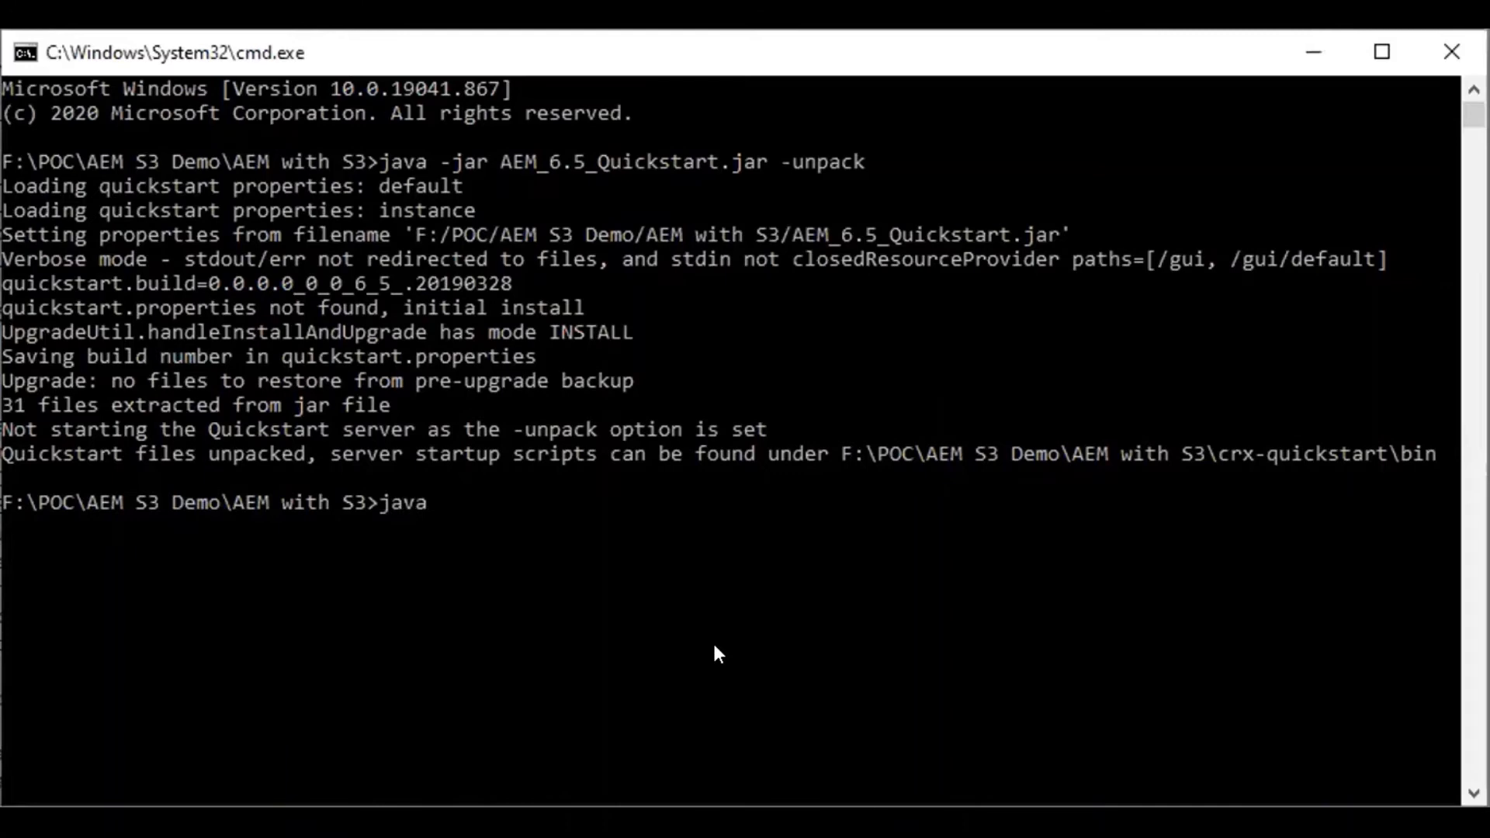
{"action": "type", "text": "-jar AEM_6.5_Quickstart.jar -r crx3tar-nofds"}
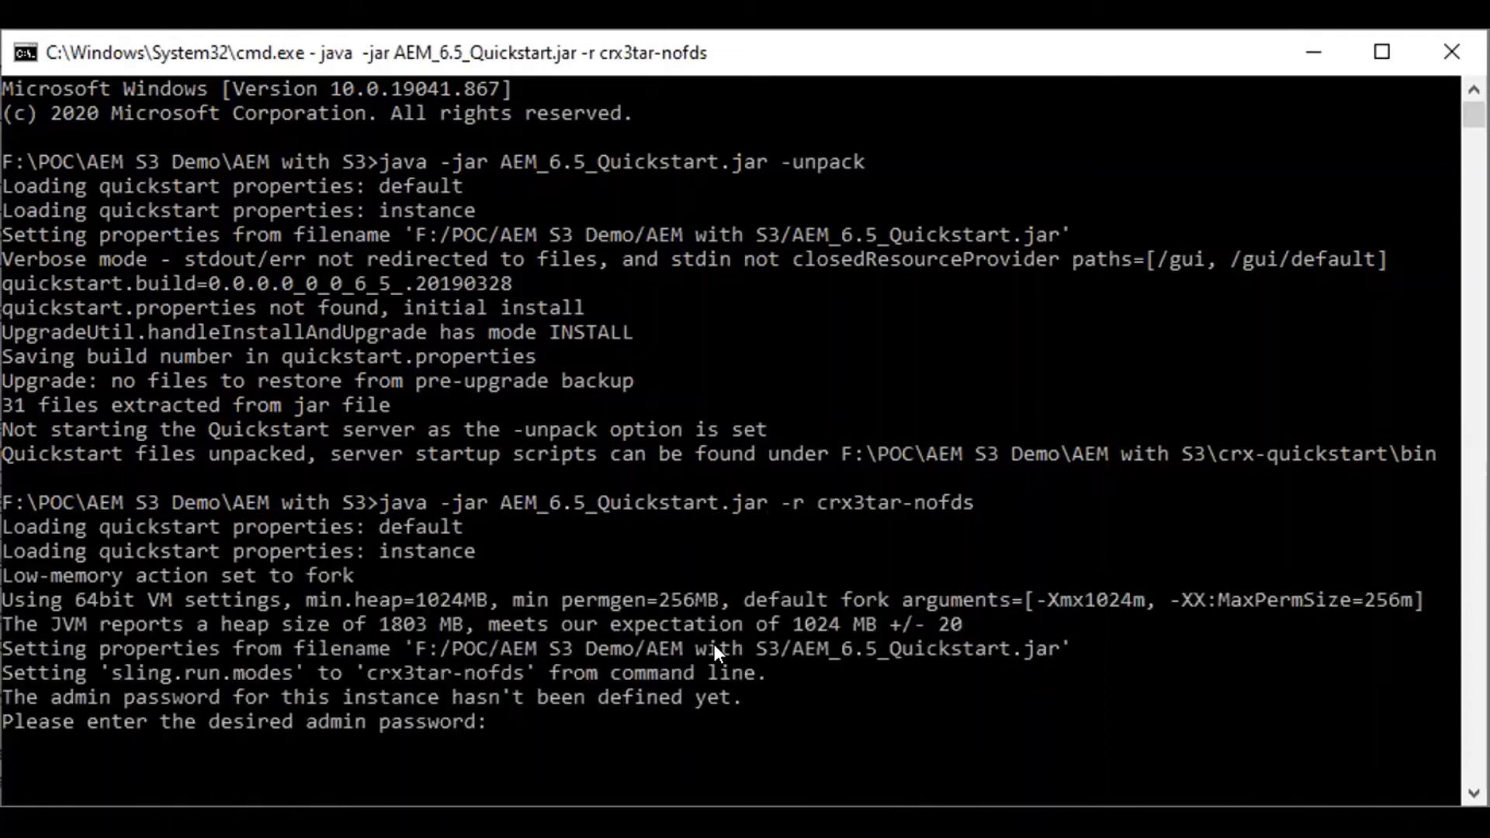
{"action": "key", "text": "Enter"}
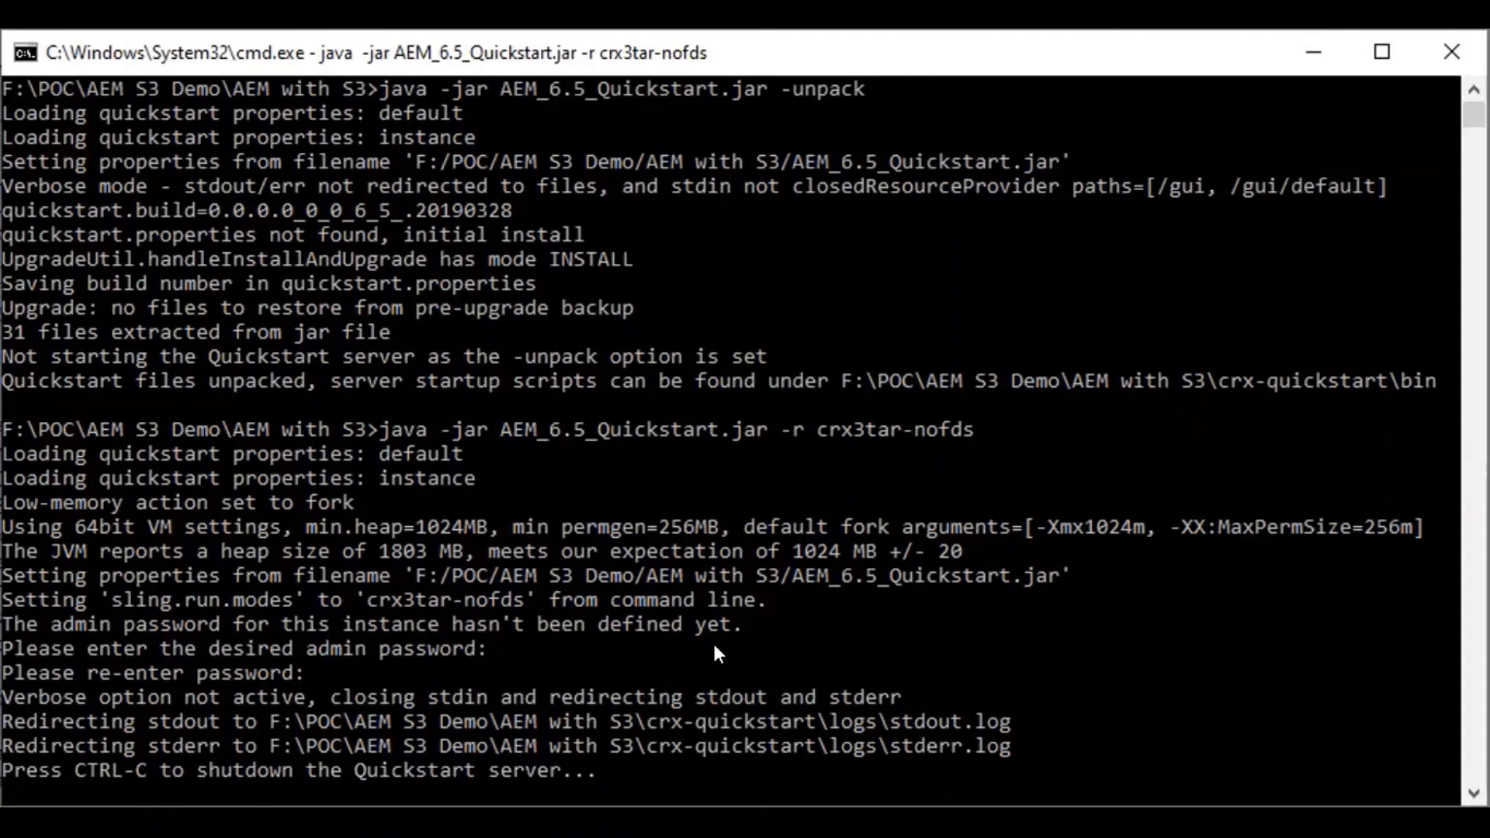
{"action": "mouse_move", "coordinate": [420, 572]}
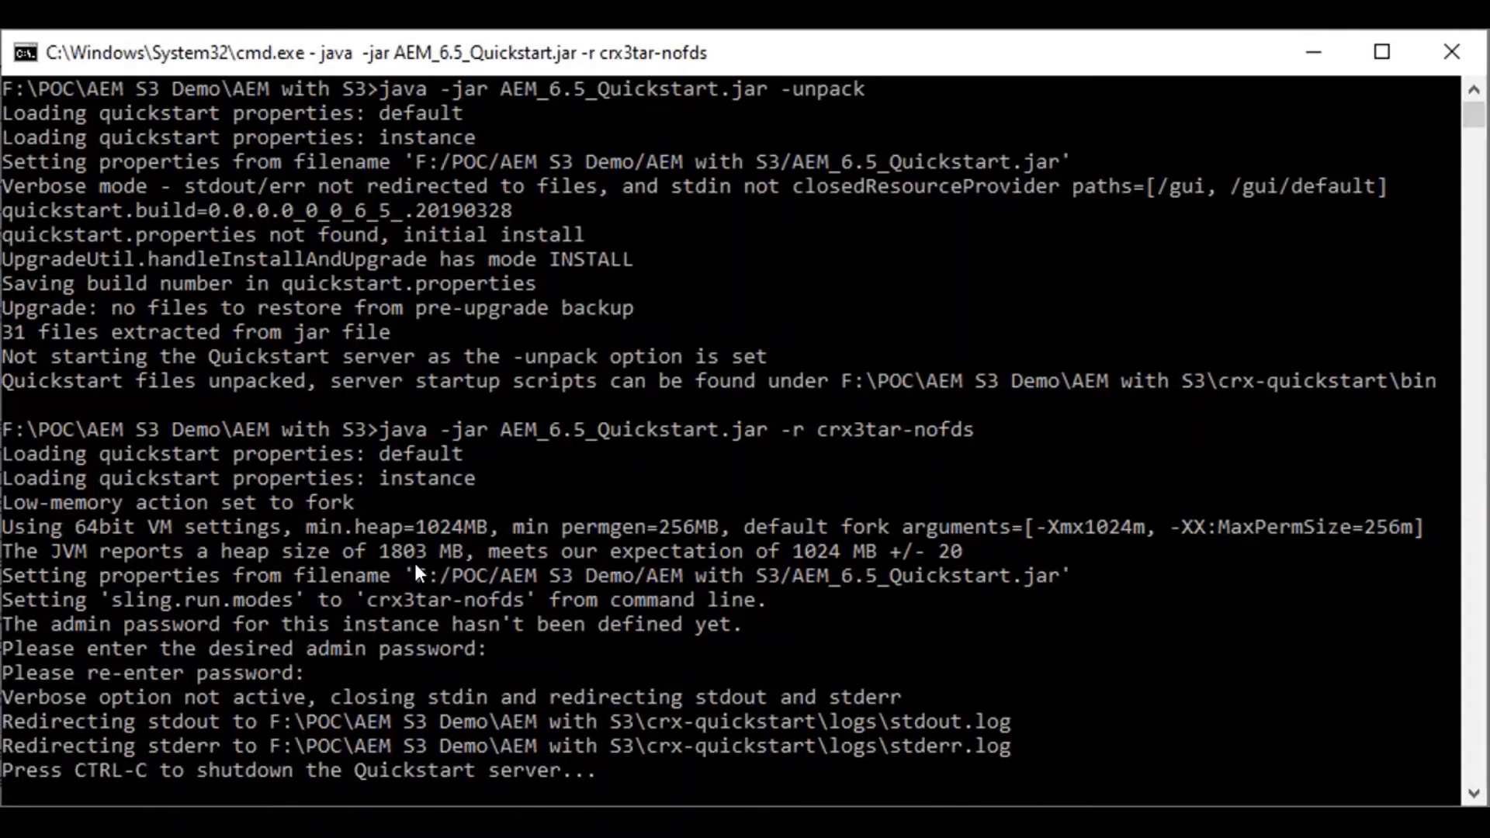
{"action": "mouse_move", "coordinate": [770, 318]}
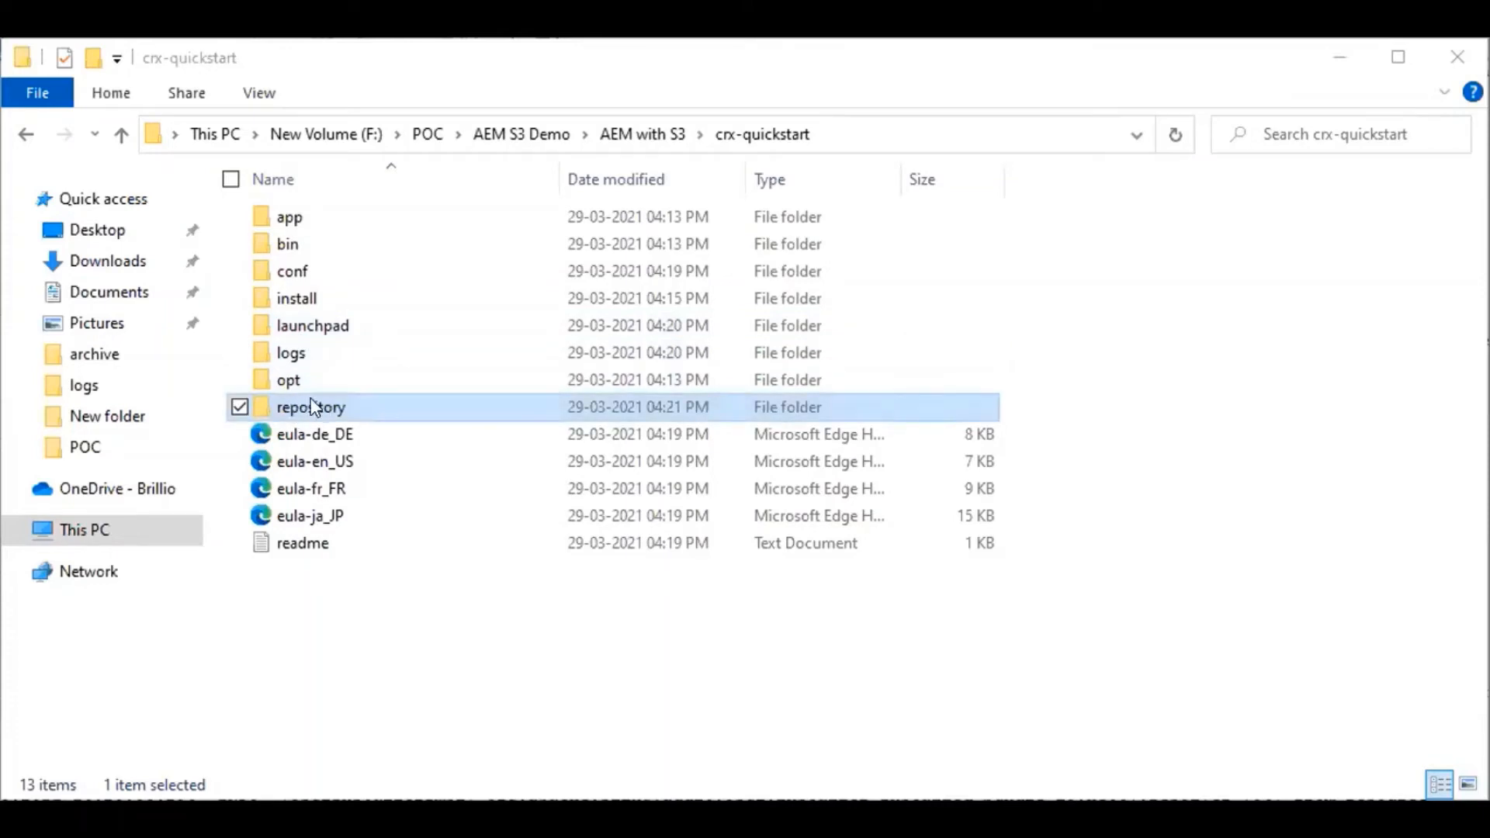
Browse crx-quickstart's repository into the datastore and segmentstore folders, then return to crx-quickstart.
{"action": "double_click", "coordinate": [310, 407]}
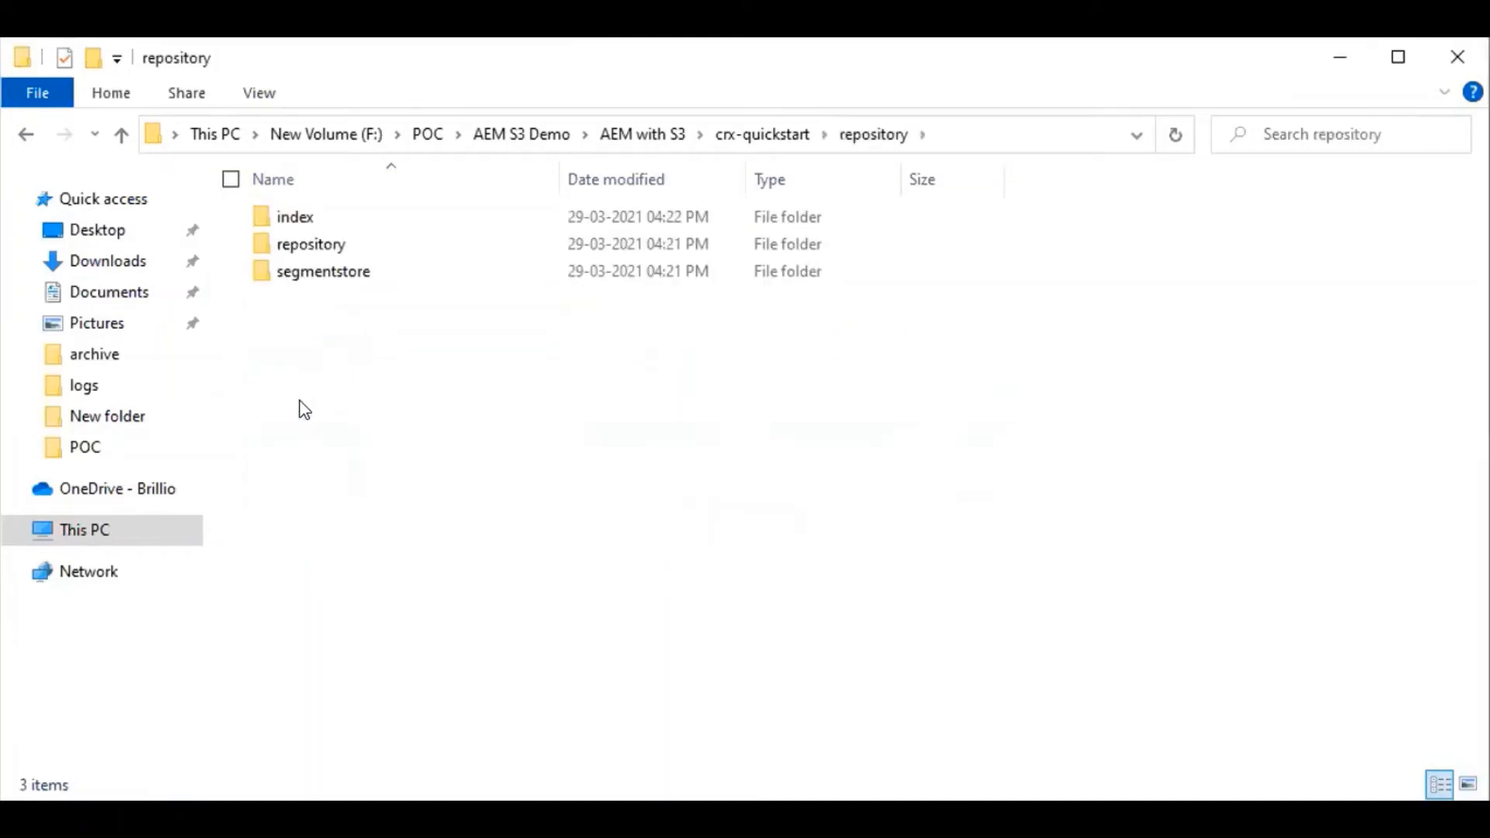
{"action": "double_click", "coordinate": [296, 216]}
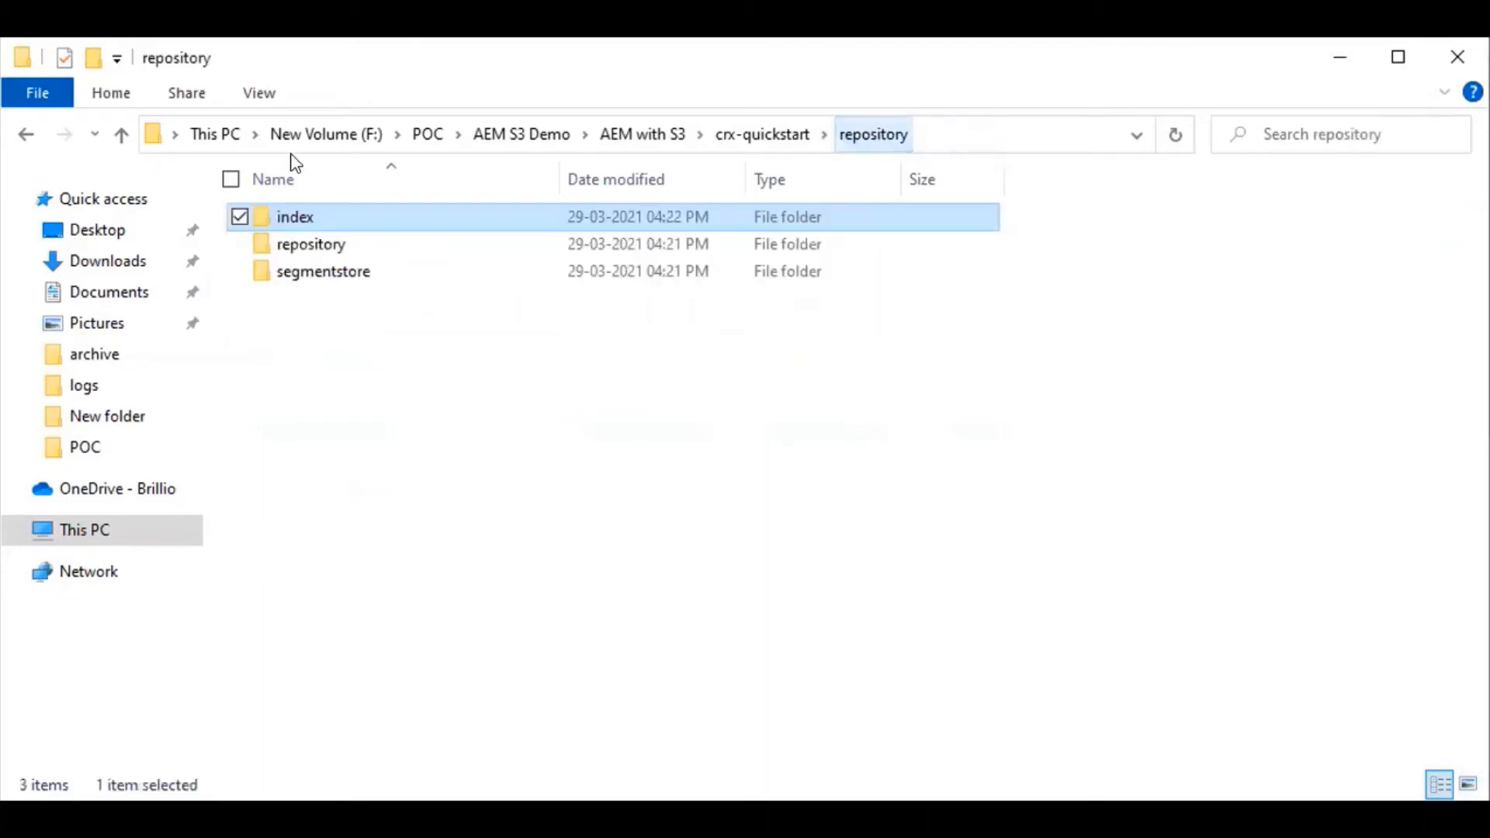
{"action": "double_click", "coordinate": [311, 242]}
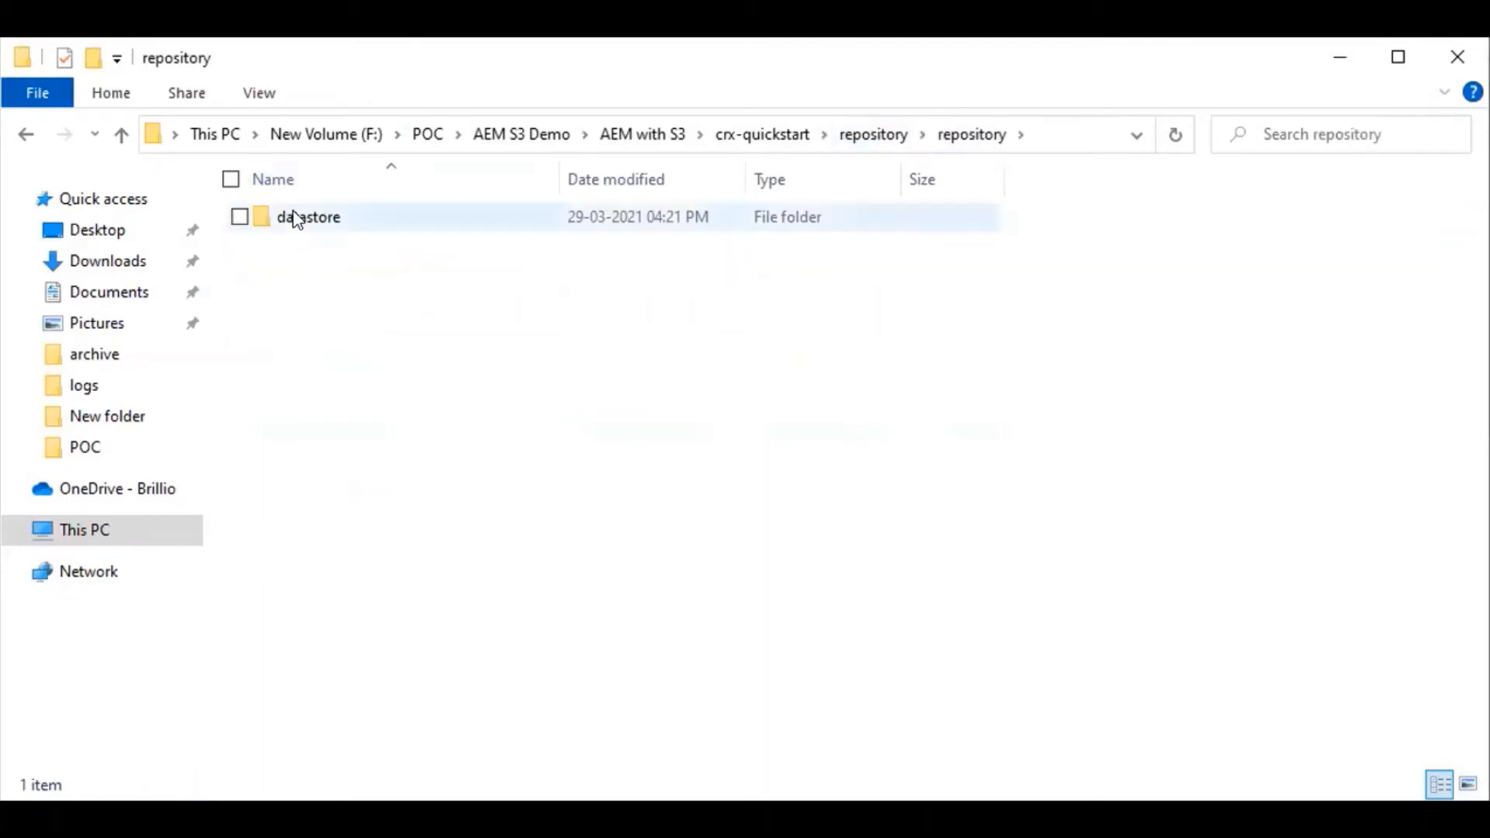
{"action": "double_click", "coordinate": [309, 217]}
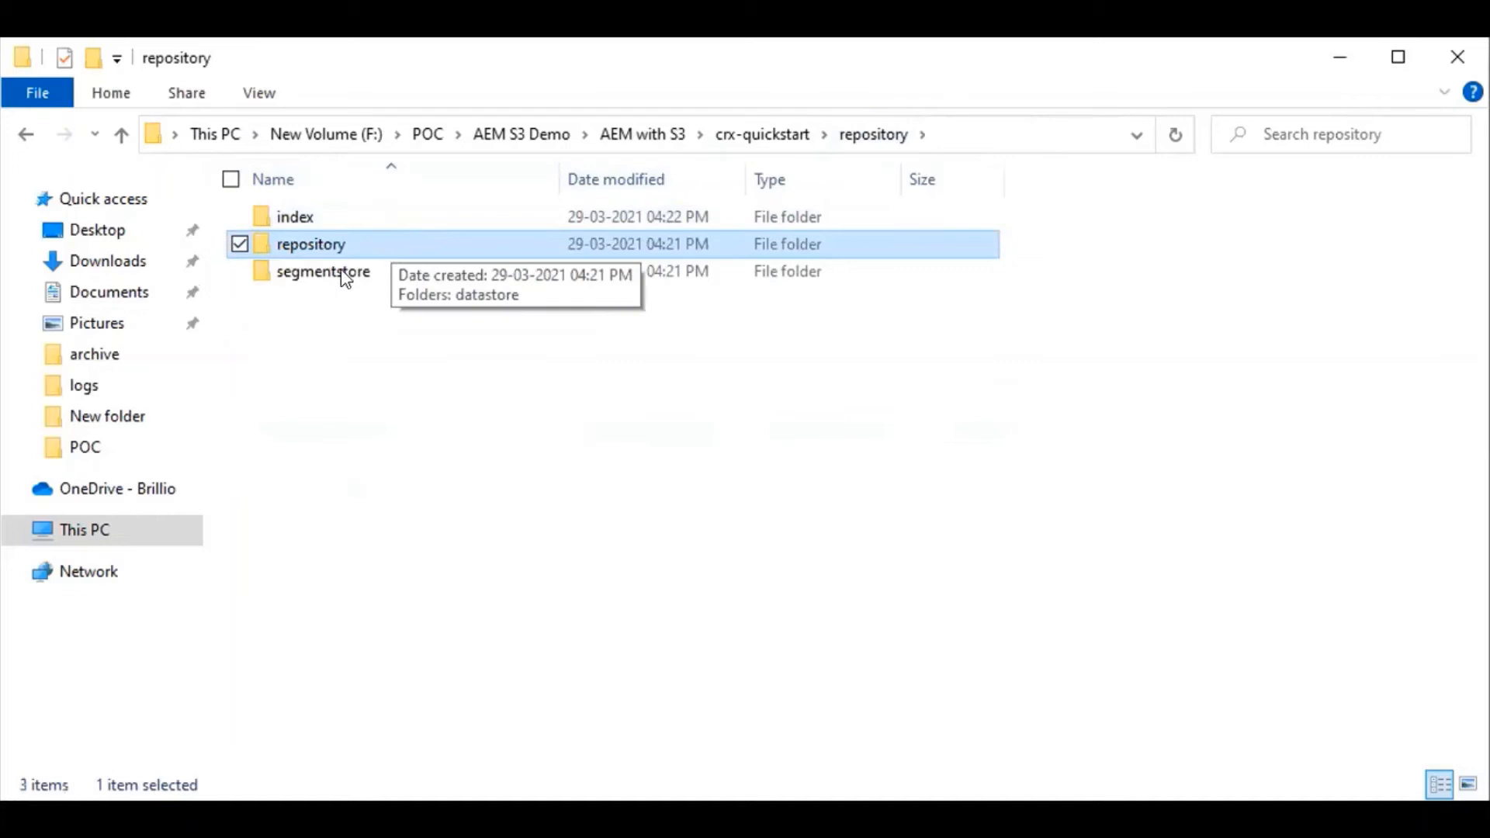
{"action": "double_click", "coordinate": [323, 271]}
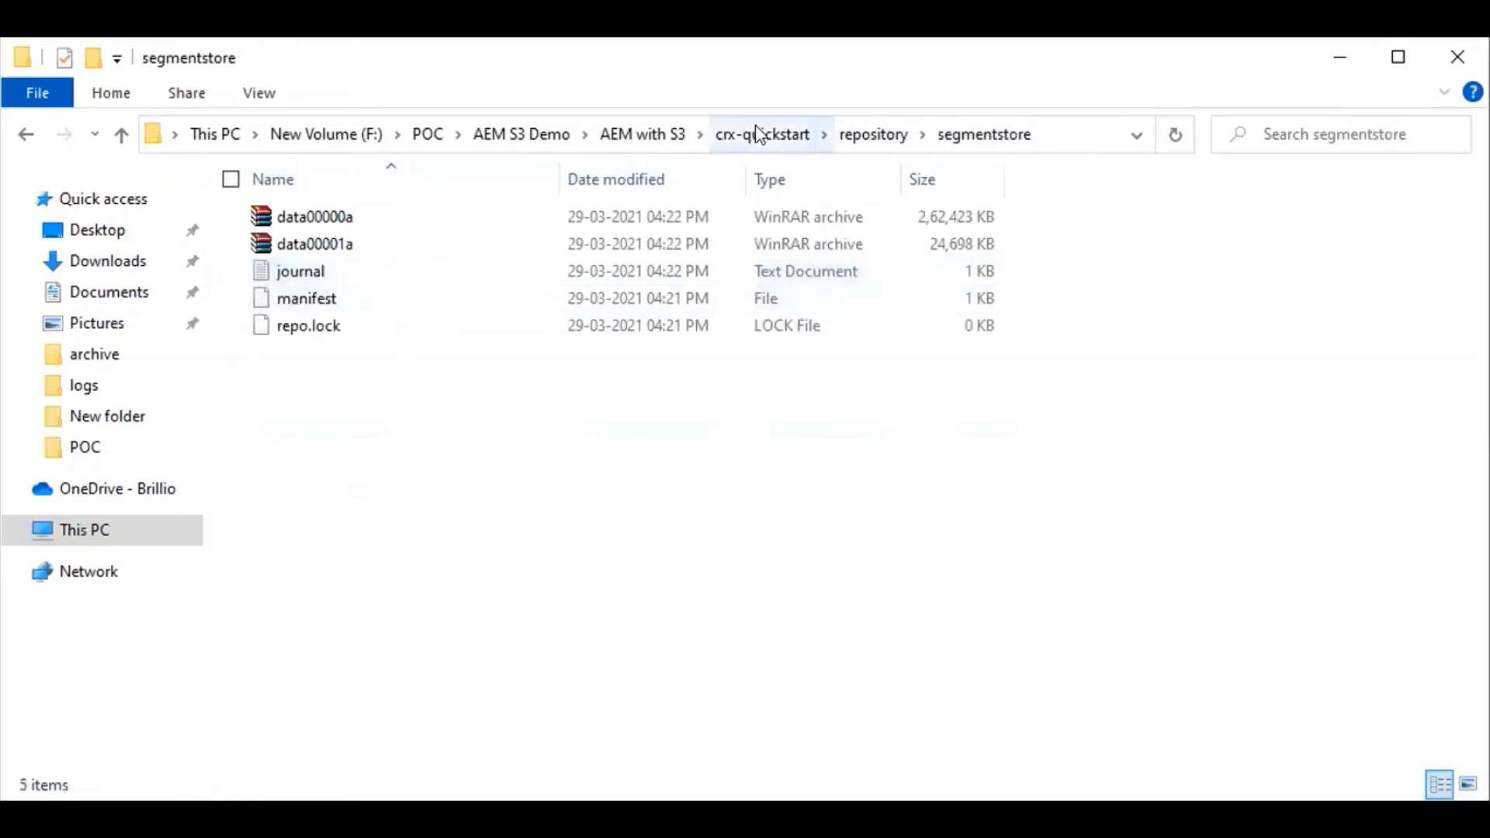
{"action": "left_click", "coordinate": [761, 134]}
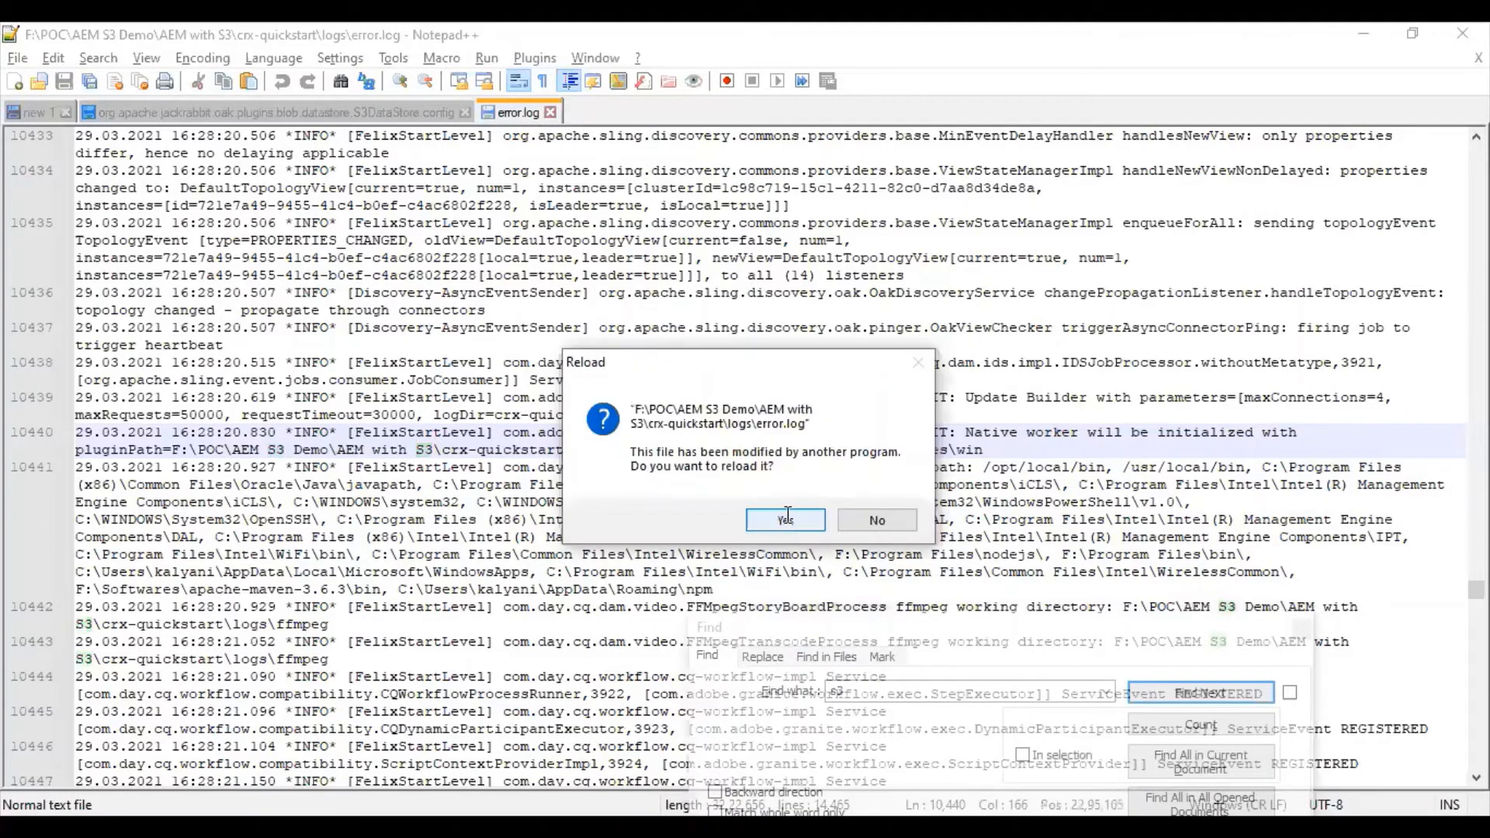
Reload error.log and cycle through its s3 matches to the S3DataStore configuration entry.
{"action": "left_click", "coordinate": [785, 520]}
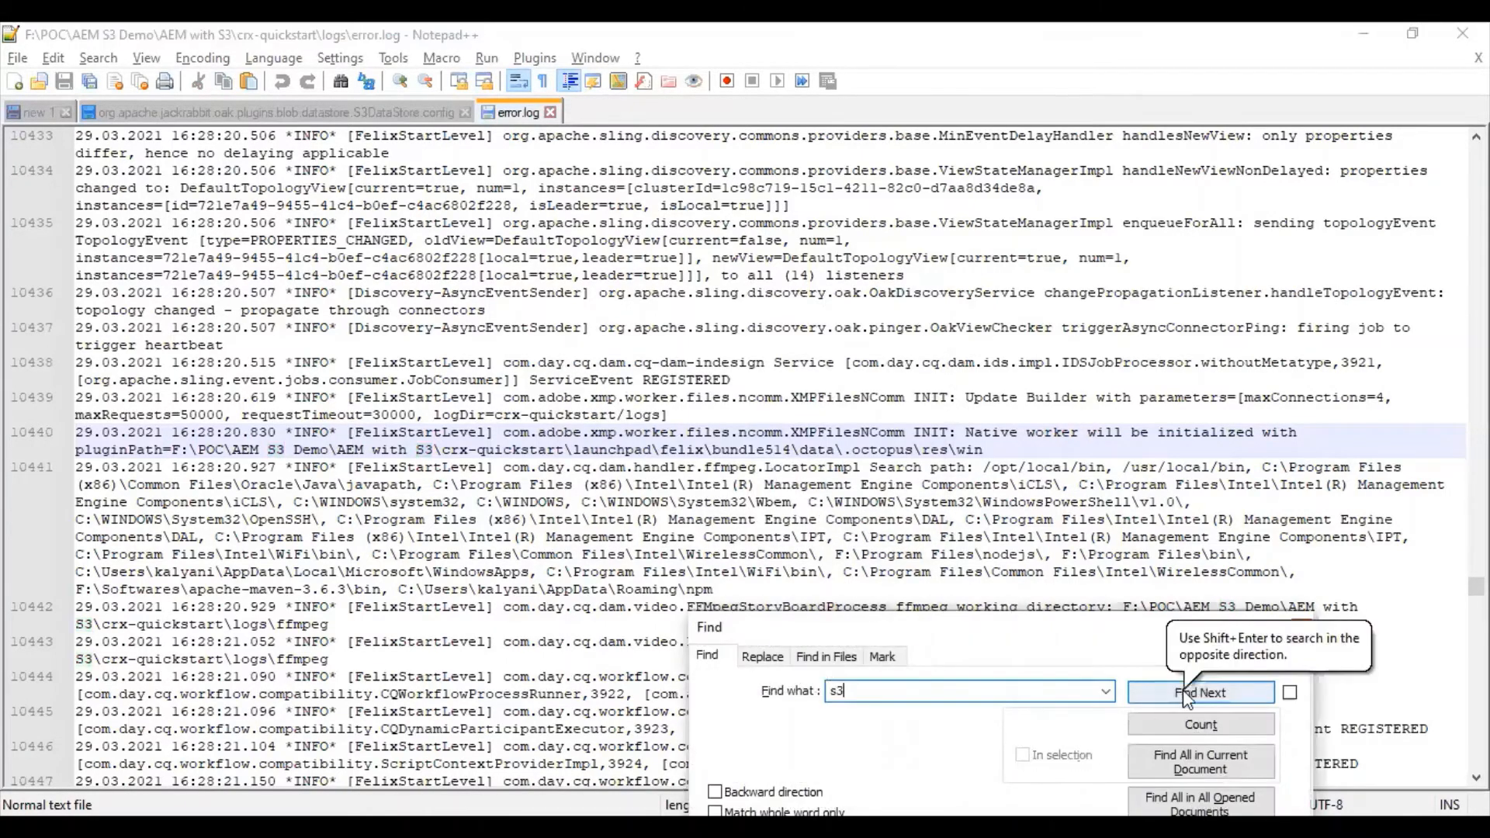
{"action": "left_click", "coordinate": [1201, 692]}
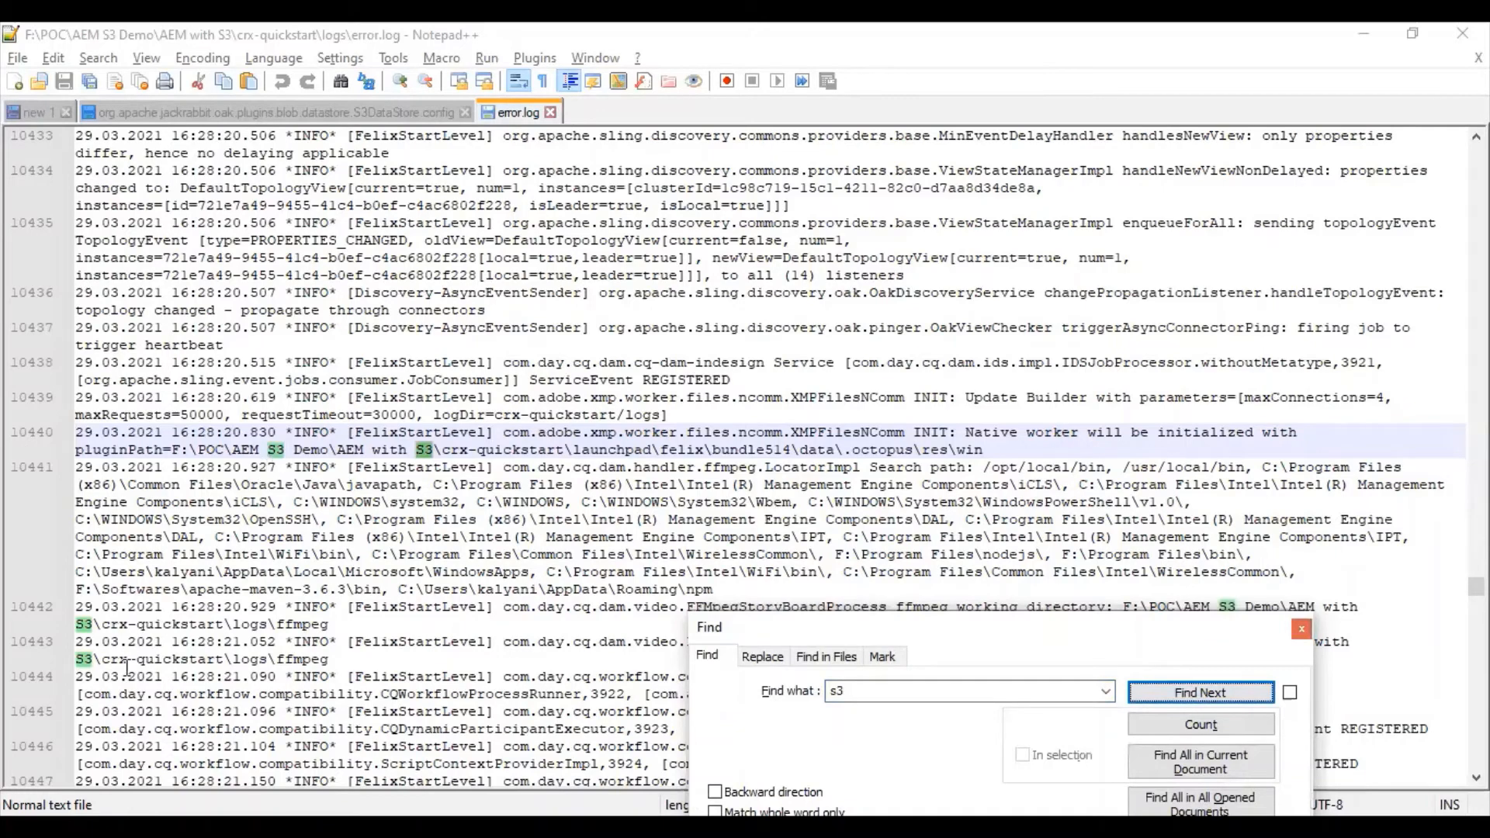
{"action": "left_click", "coordinate": [1201, 692]}
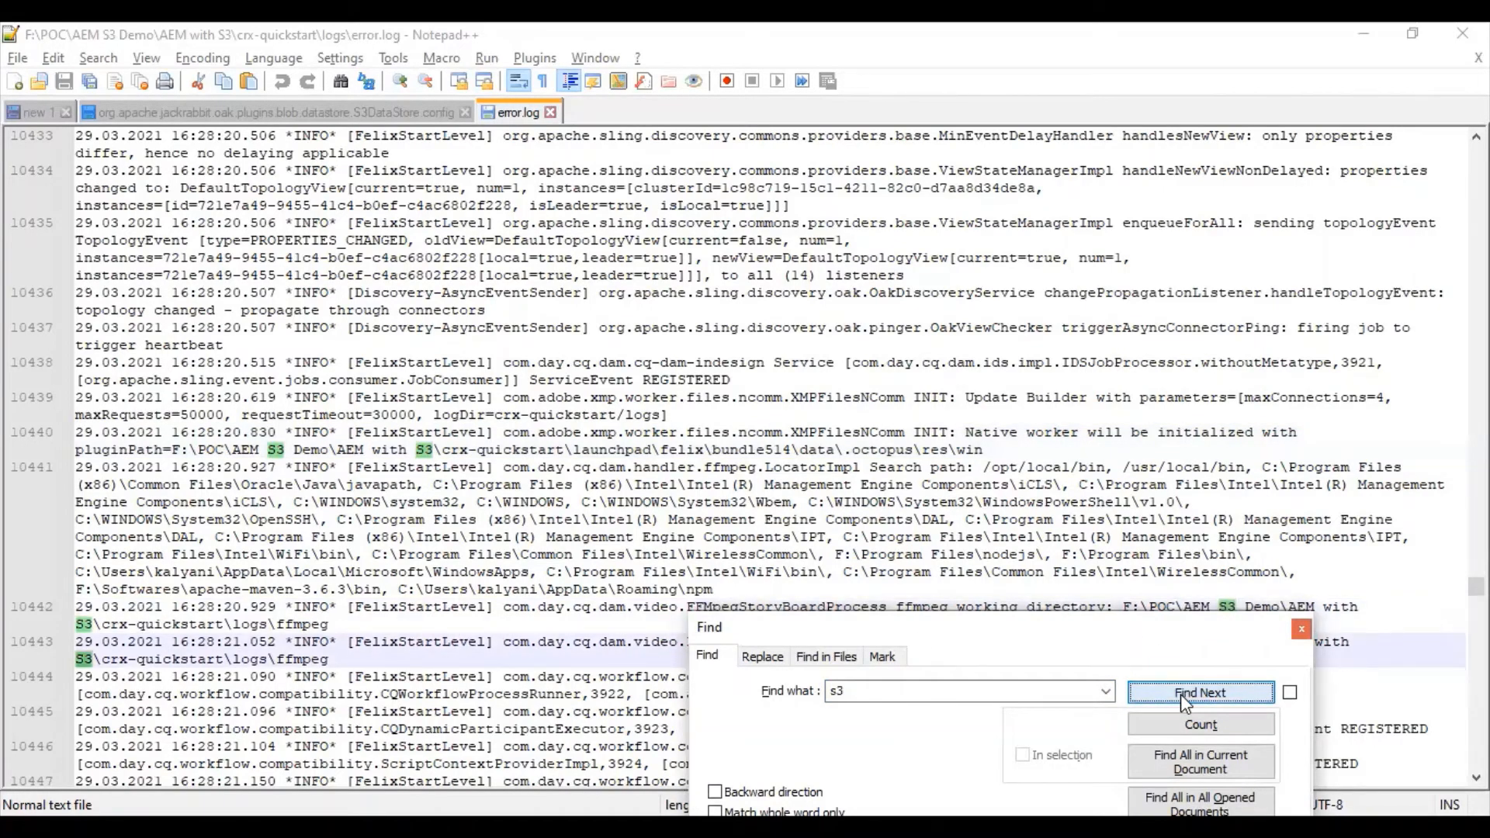
{"action": "left_click", "coordinate": [1199, 691]}
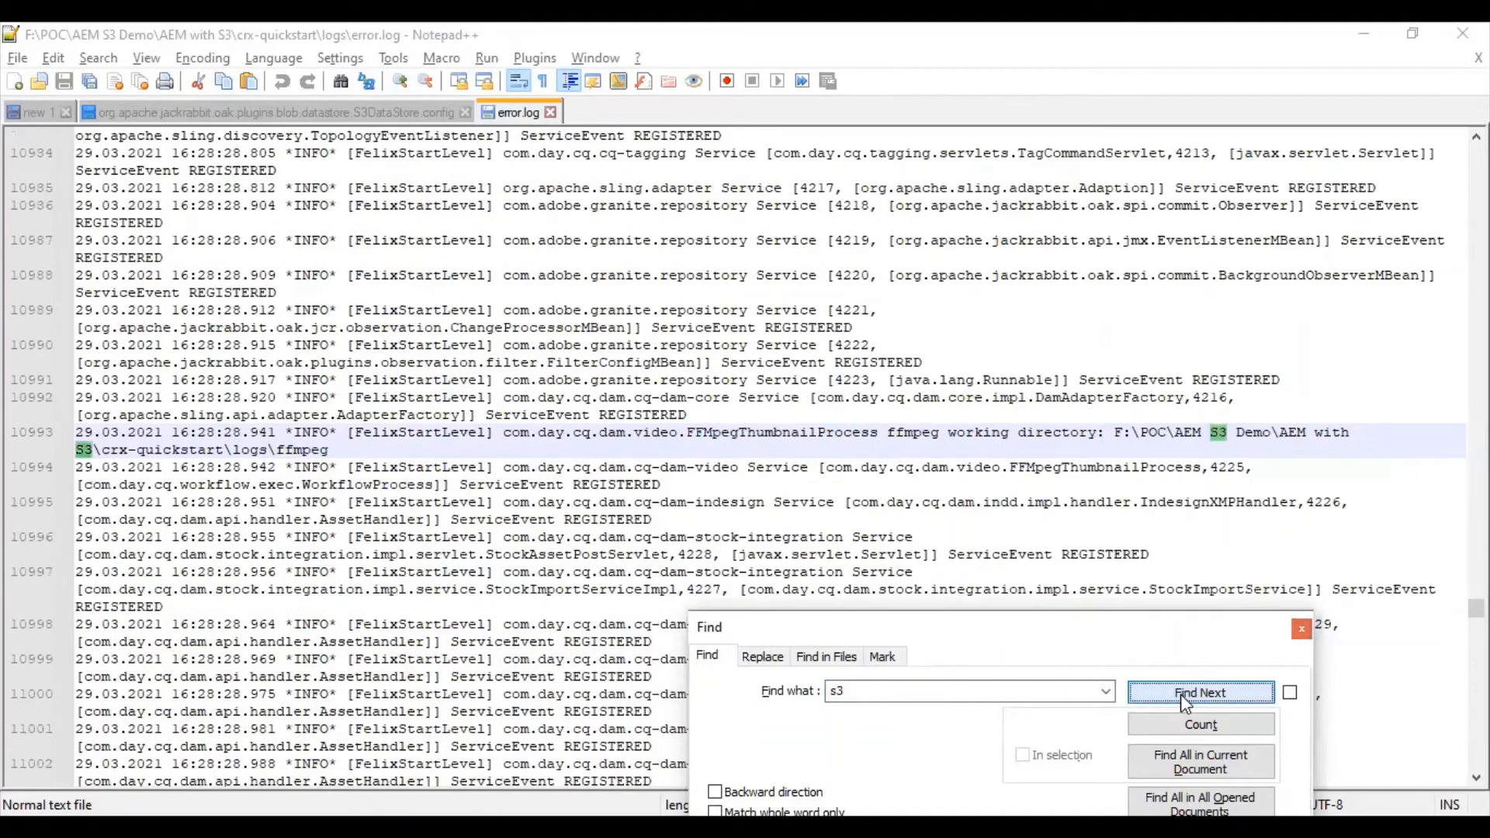
{"action": "left_click", "coordinate": [1199, 692]}
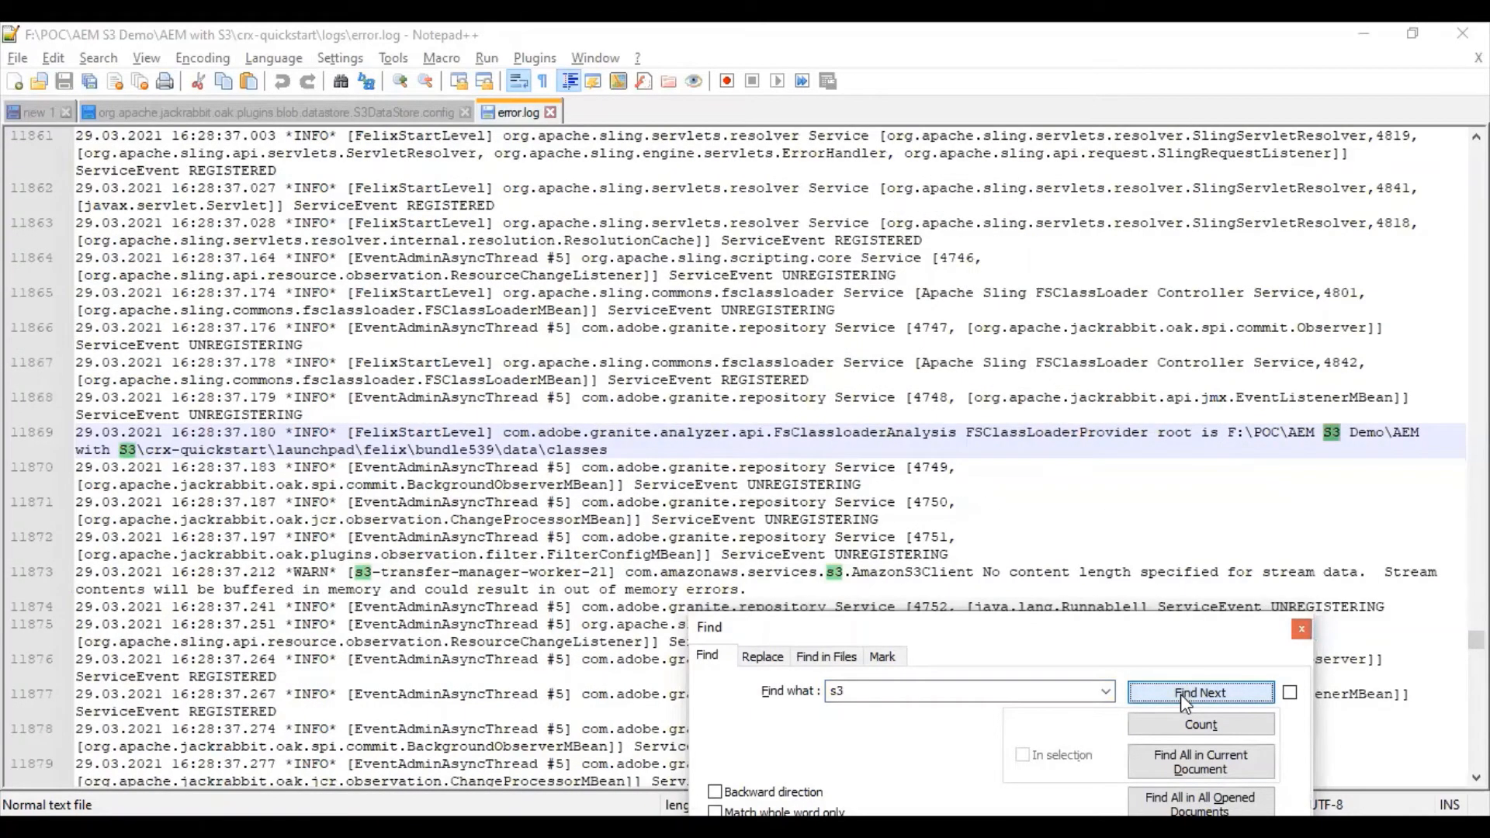
{"action": "left_click", "coordinate": [1199, 692]}
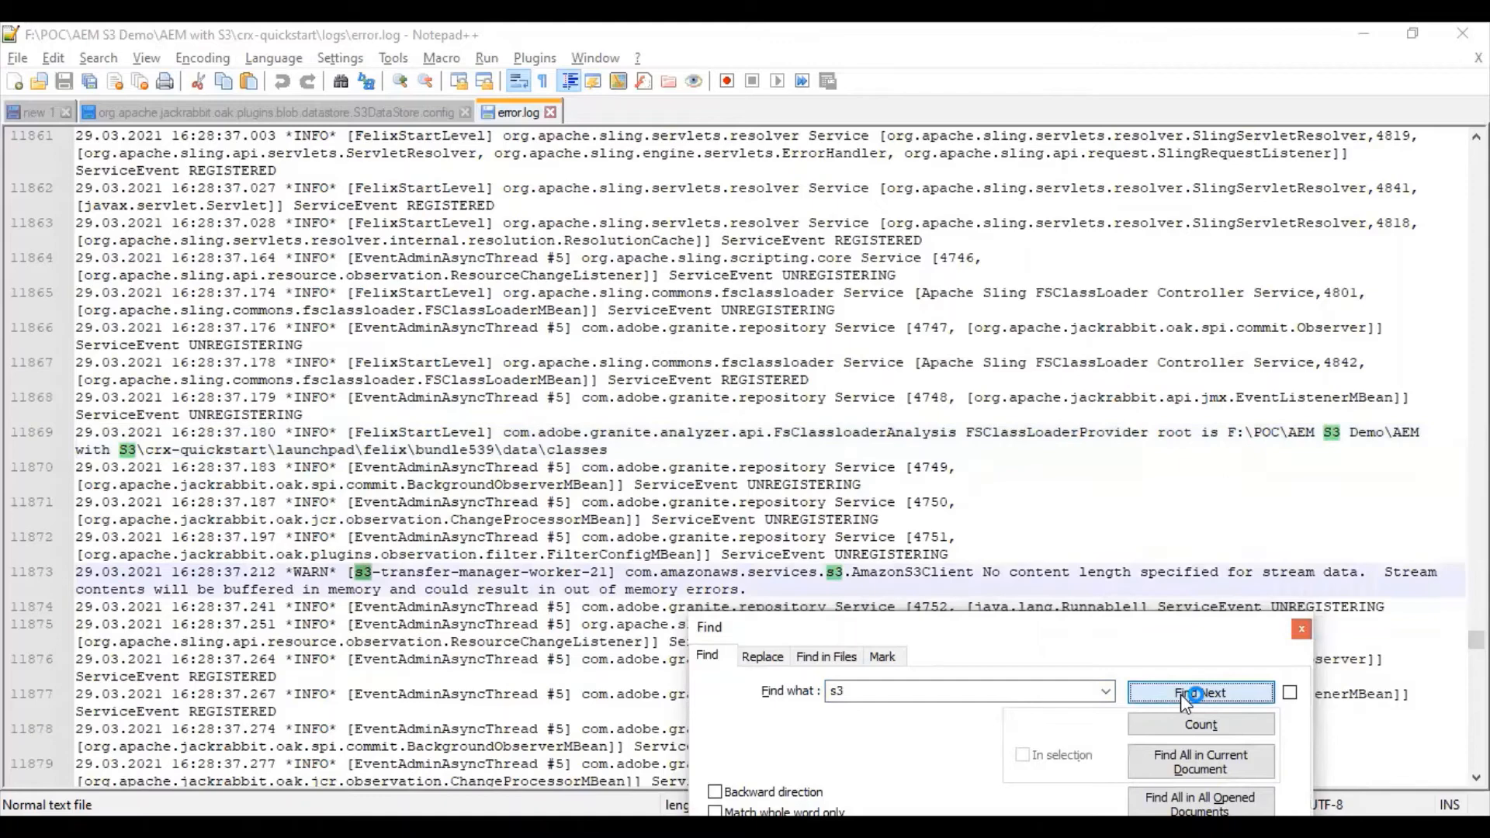
{"action": "left_click", "coordinate": [1200, 692]}
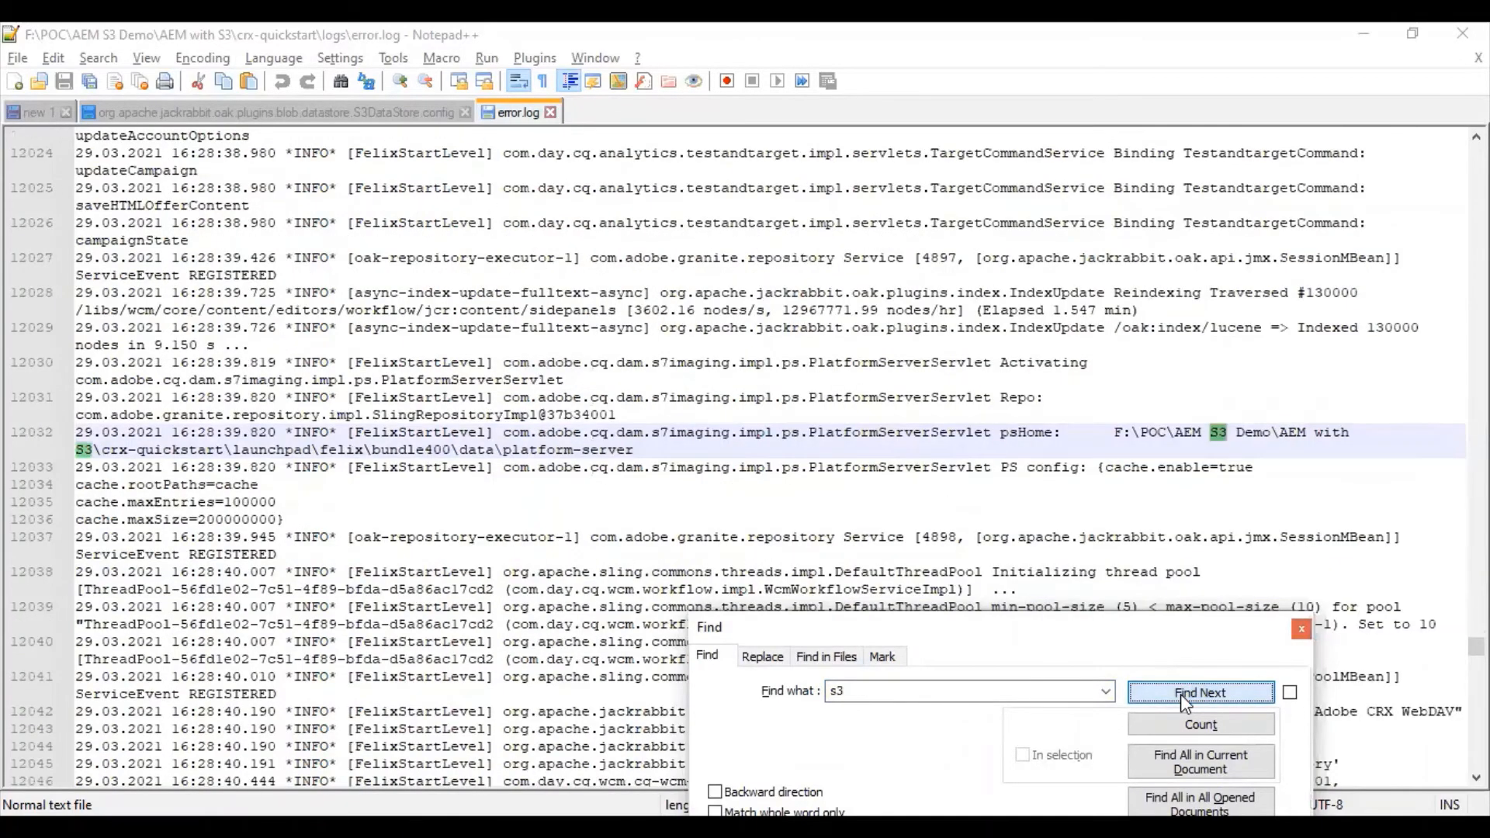
{"action": "left_click", "coordinate": [1199, 692]}
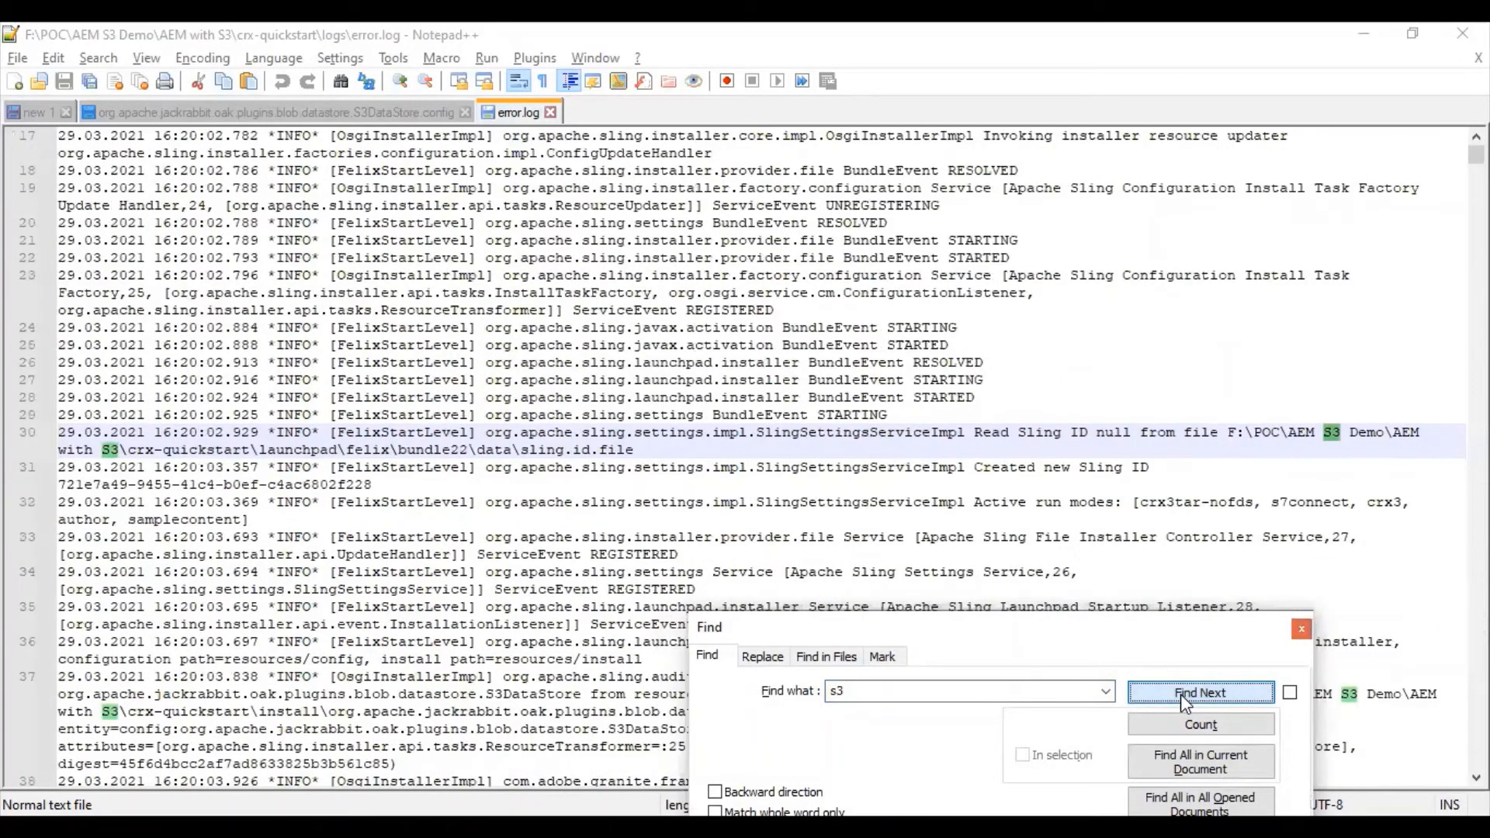
{"action": "left_click", "coordinate": [1199, 691]}
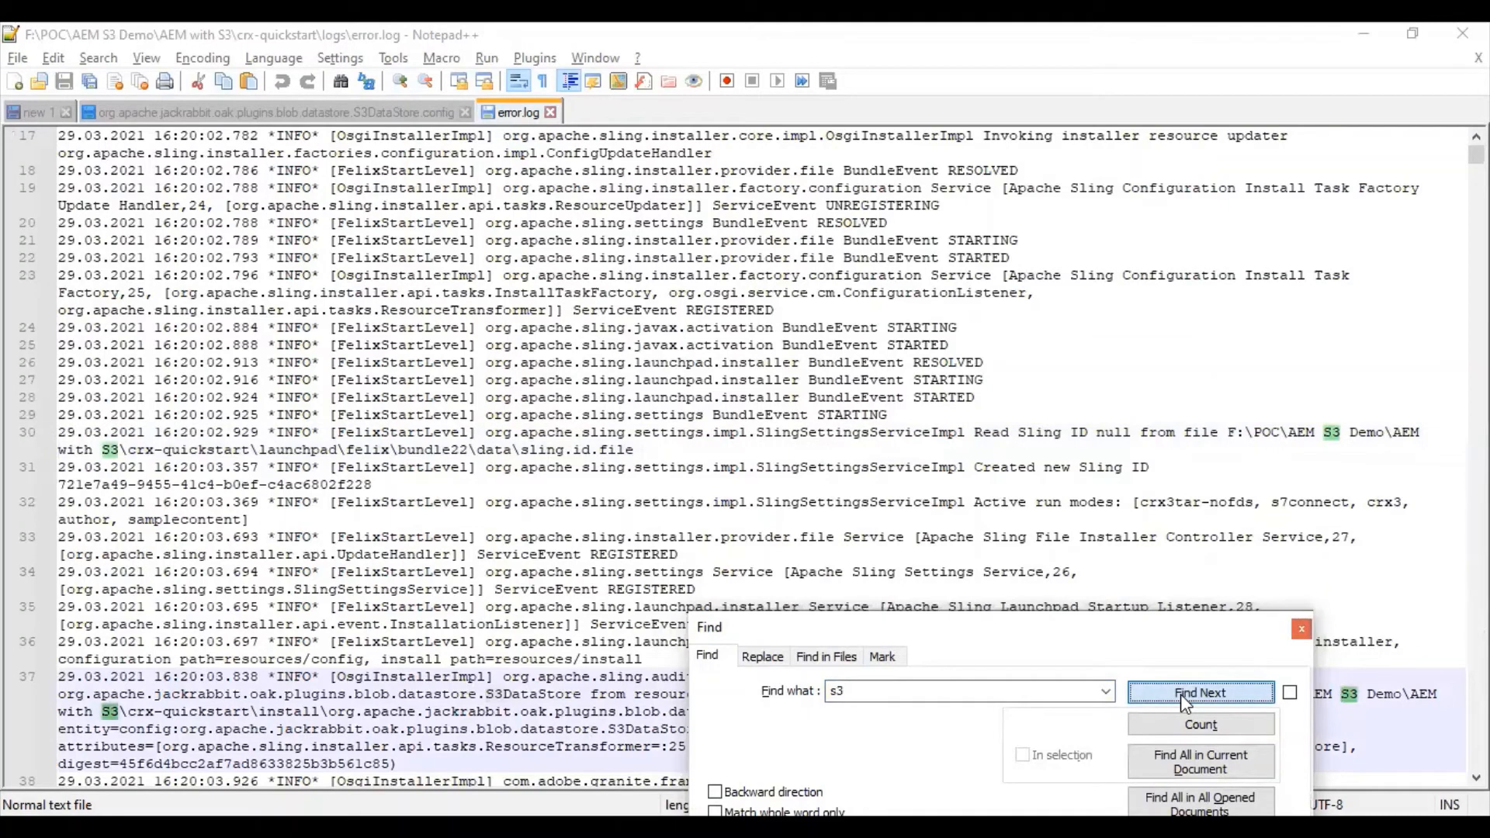
{"action": "mouse_move", "coordinate": [1237, 31]}
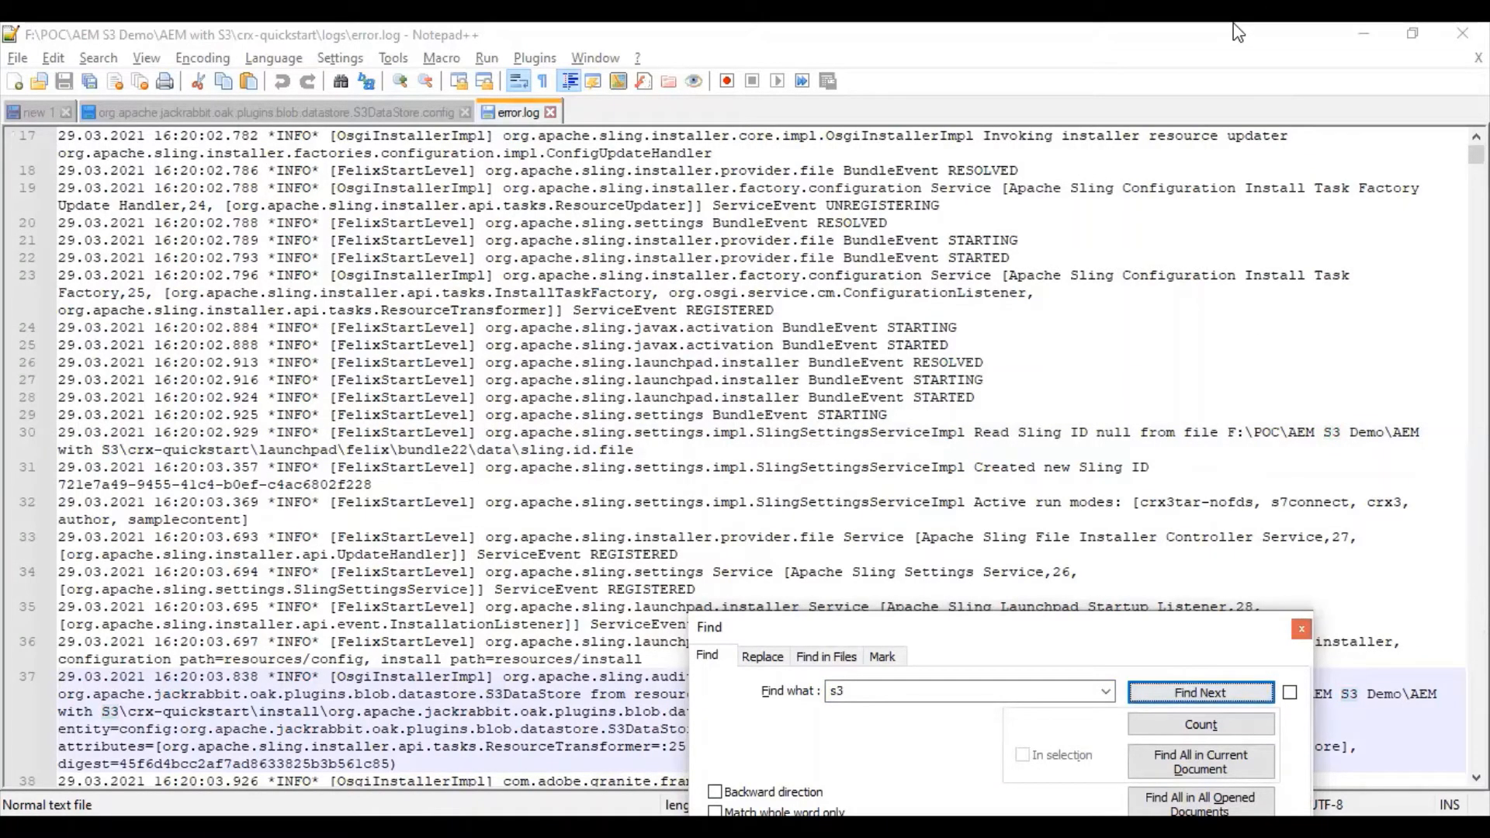
{"action": "left_click", "coordinate": [1201, 692]}
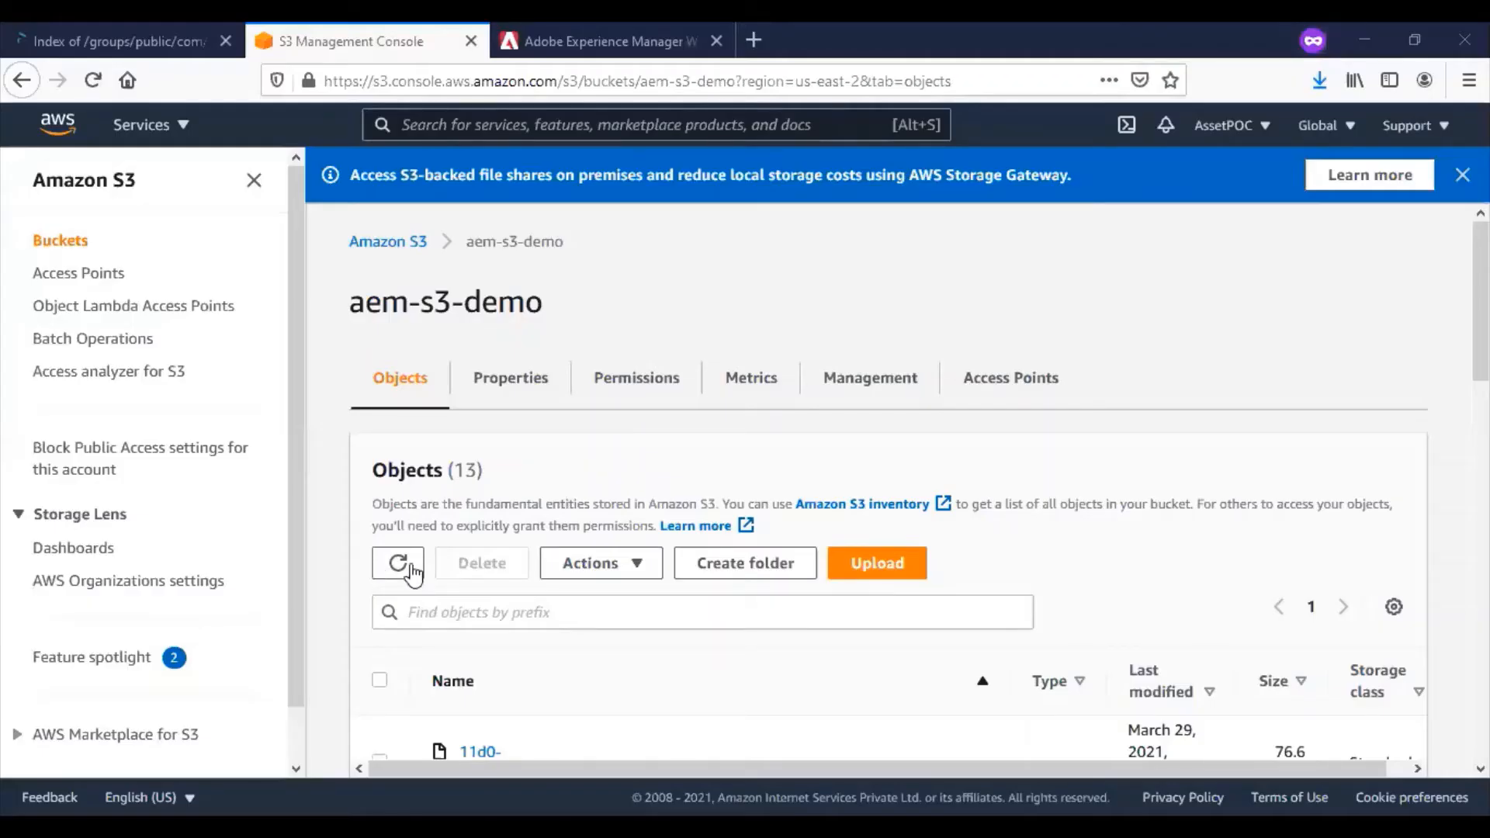
Refresh the aem-s3-demo object list to show 24 objects and scroll through them.
{"action": "left_click", "coordinate": [398, 563]}
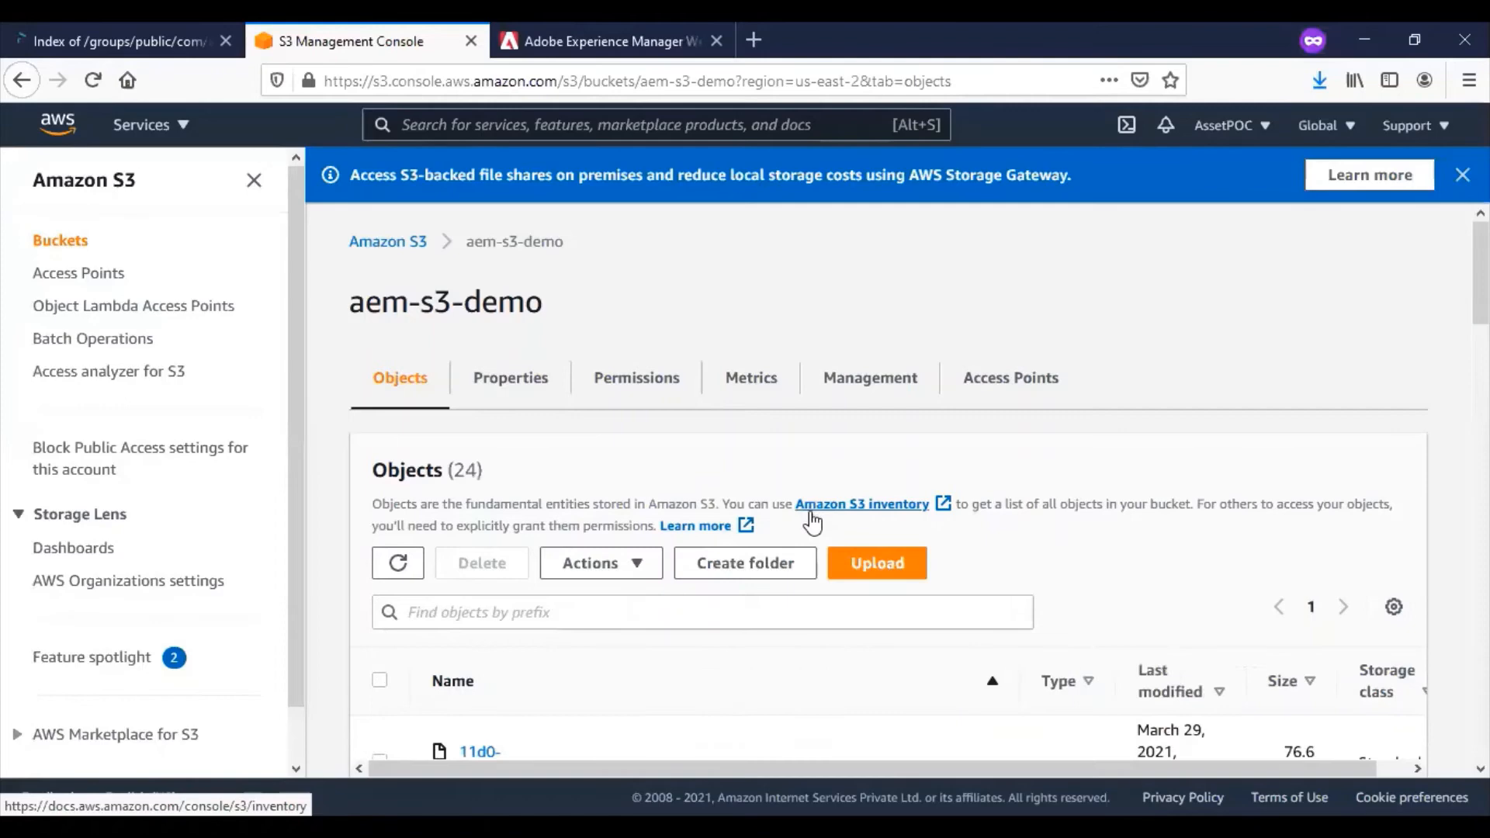
{"action": "scroll", "scroll_direction": "down", "scroll_amount": 3}
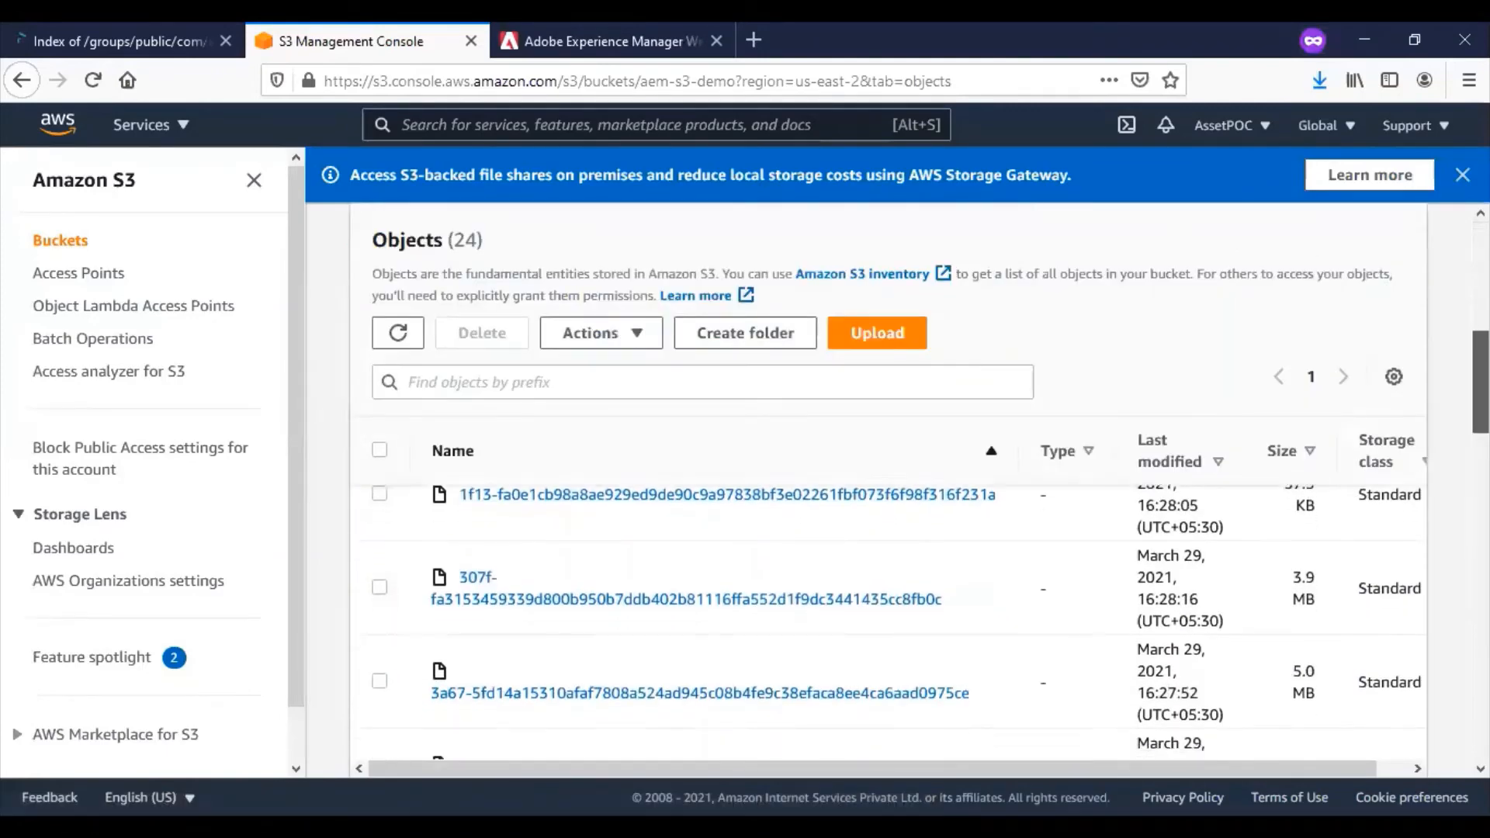
{"action": "scroll", "scroll_direction": "down", "scroll_amount": 3}
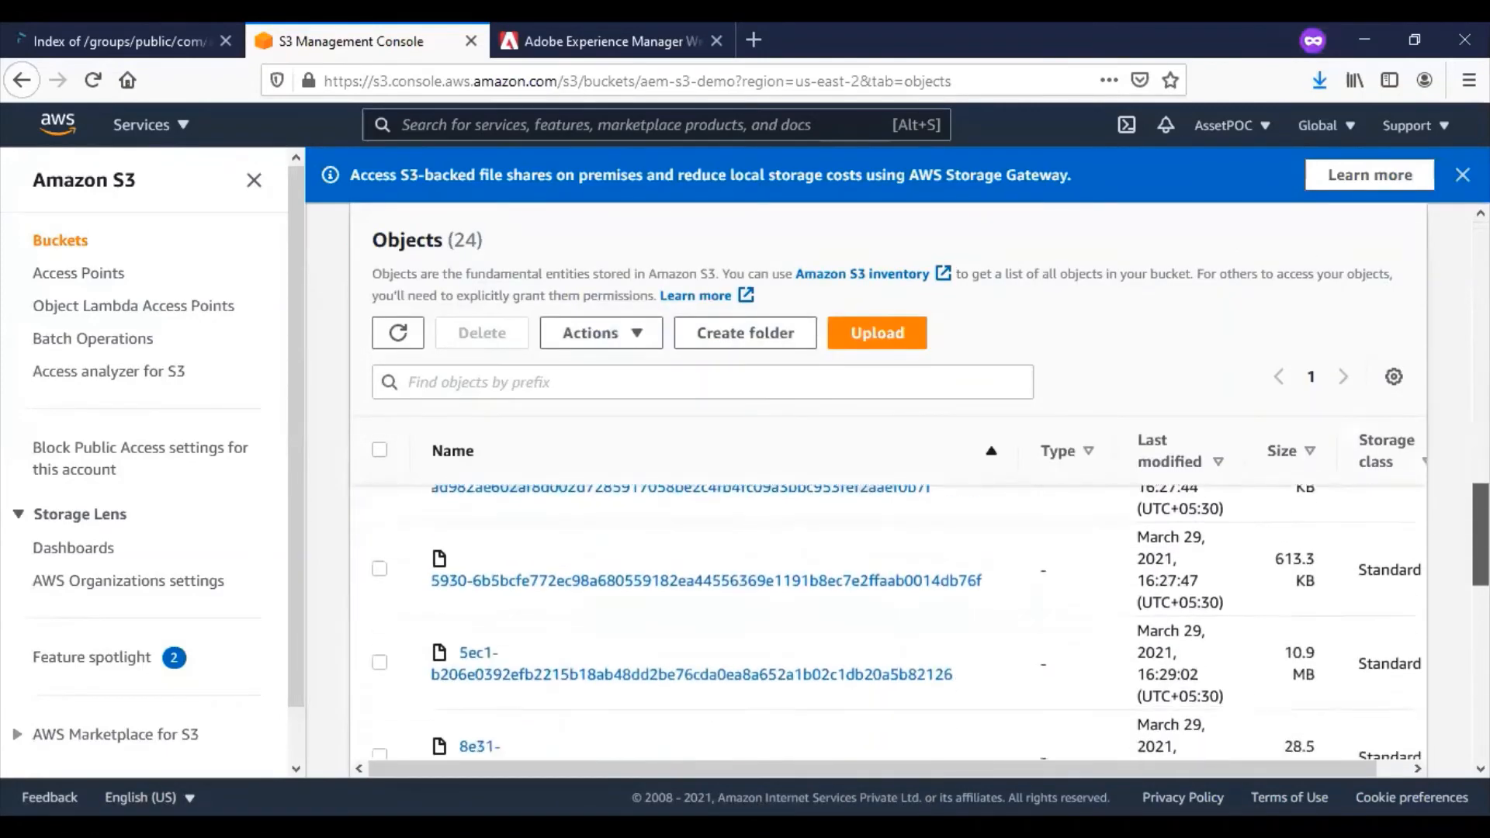
{"action": "scroll", "scroll_direction": "down", "scroll_amount": 3}
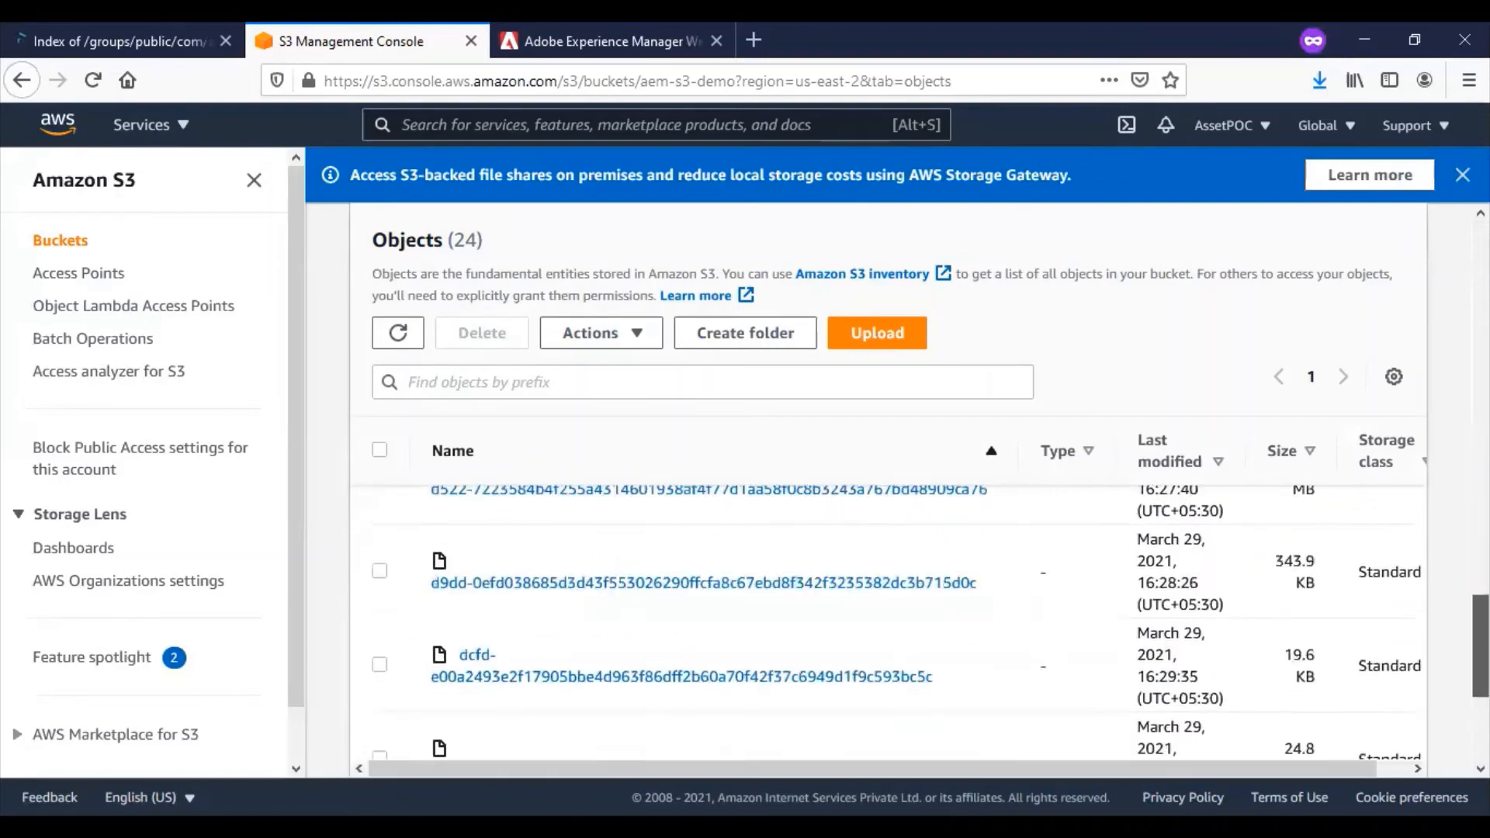
{"action": "scroll", "scroll_direction": "up", "scroll_amount": 3}
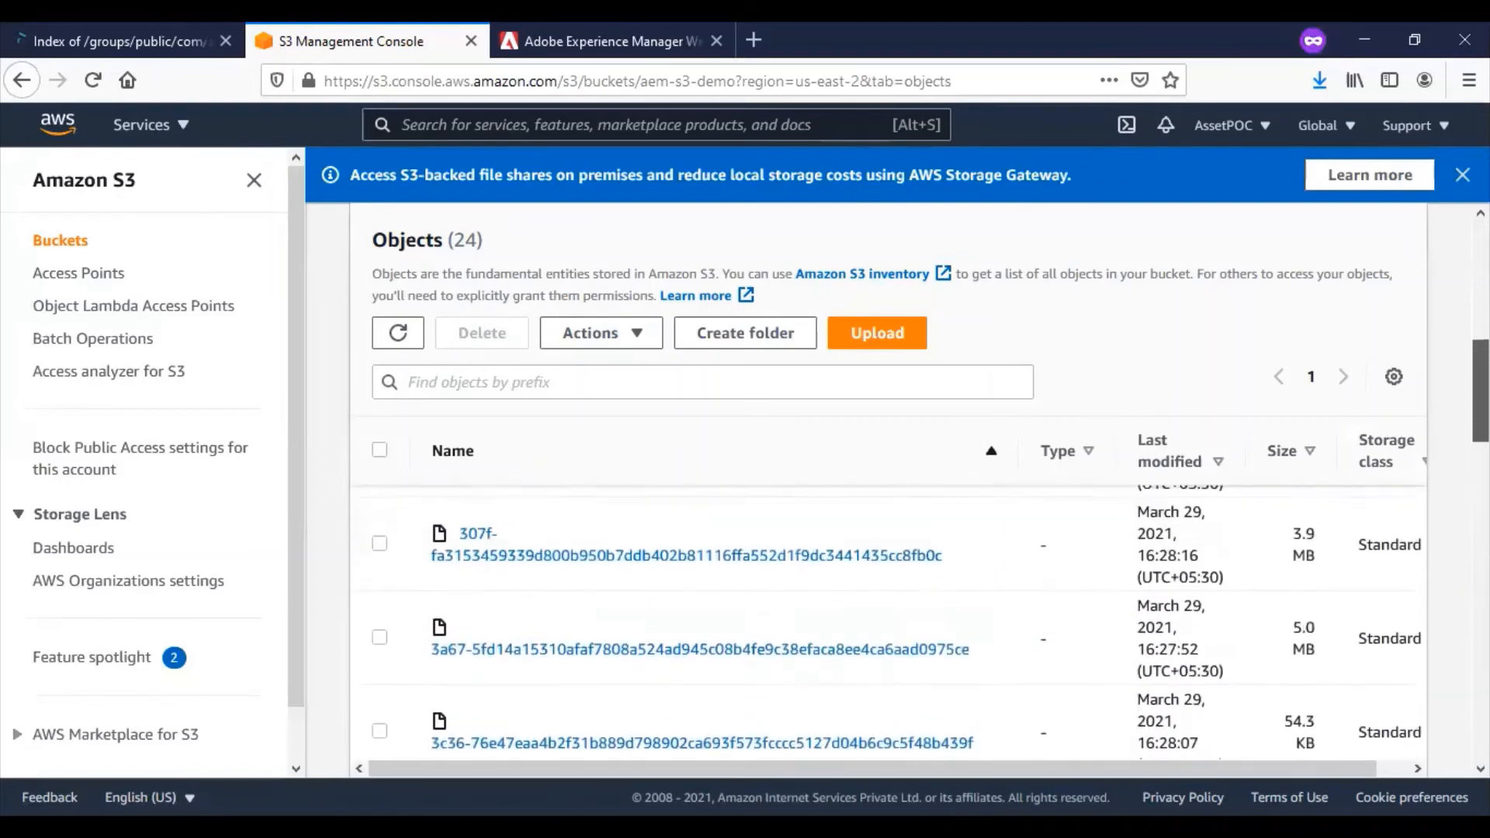
{"action": "scroll", "scroll_direction": "up", "scroll_amount": 3}
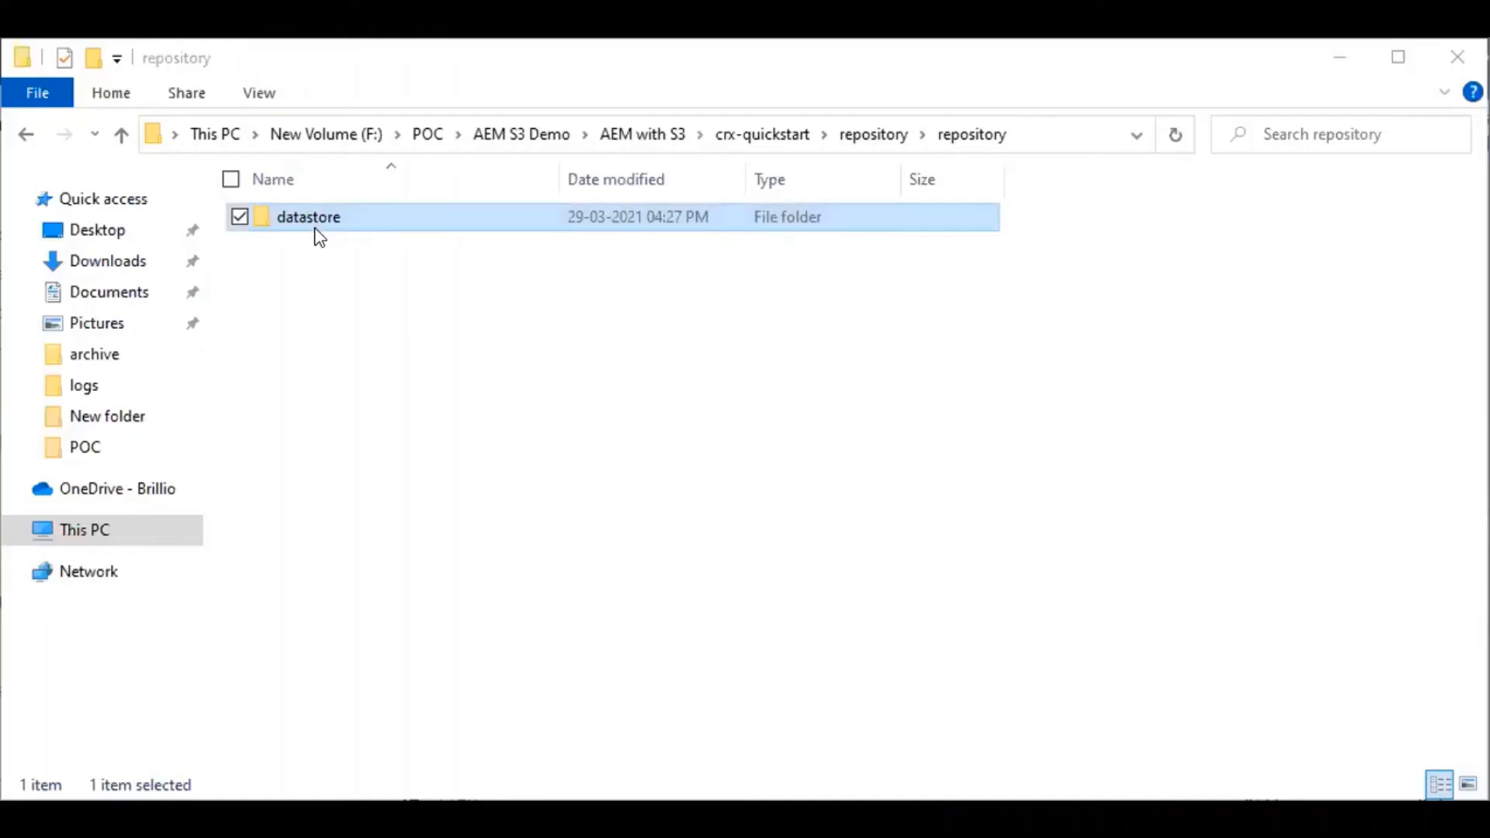
Inspect the datastore's download folder of 23 subfolders, then return up to the repository folder.
{"action": "double_click", "coordinate": [308, 217]}
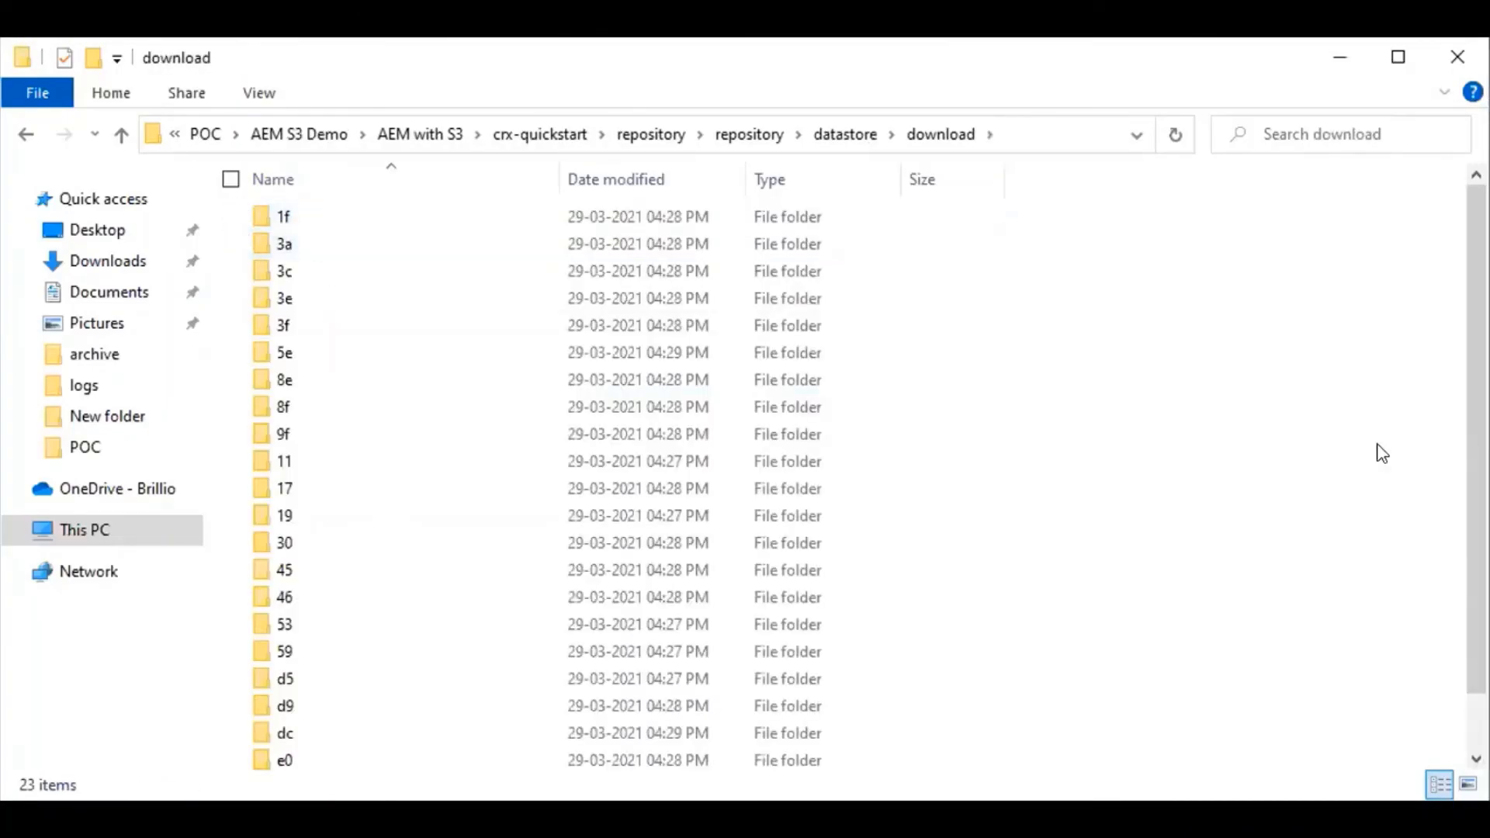
{"action": "scroll", "scroll_direction": "down", "scroll_amount": 3}
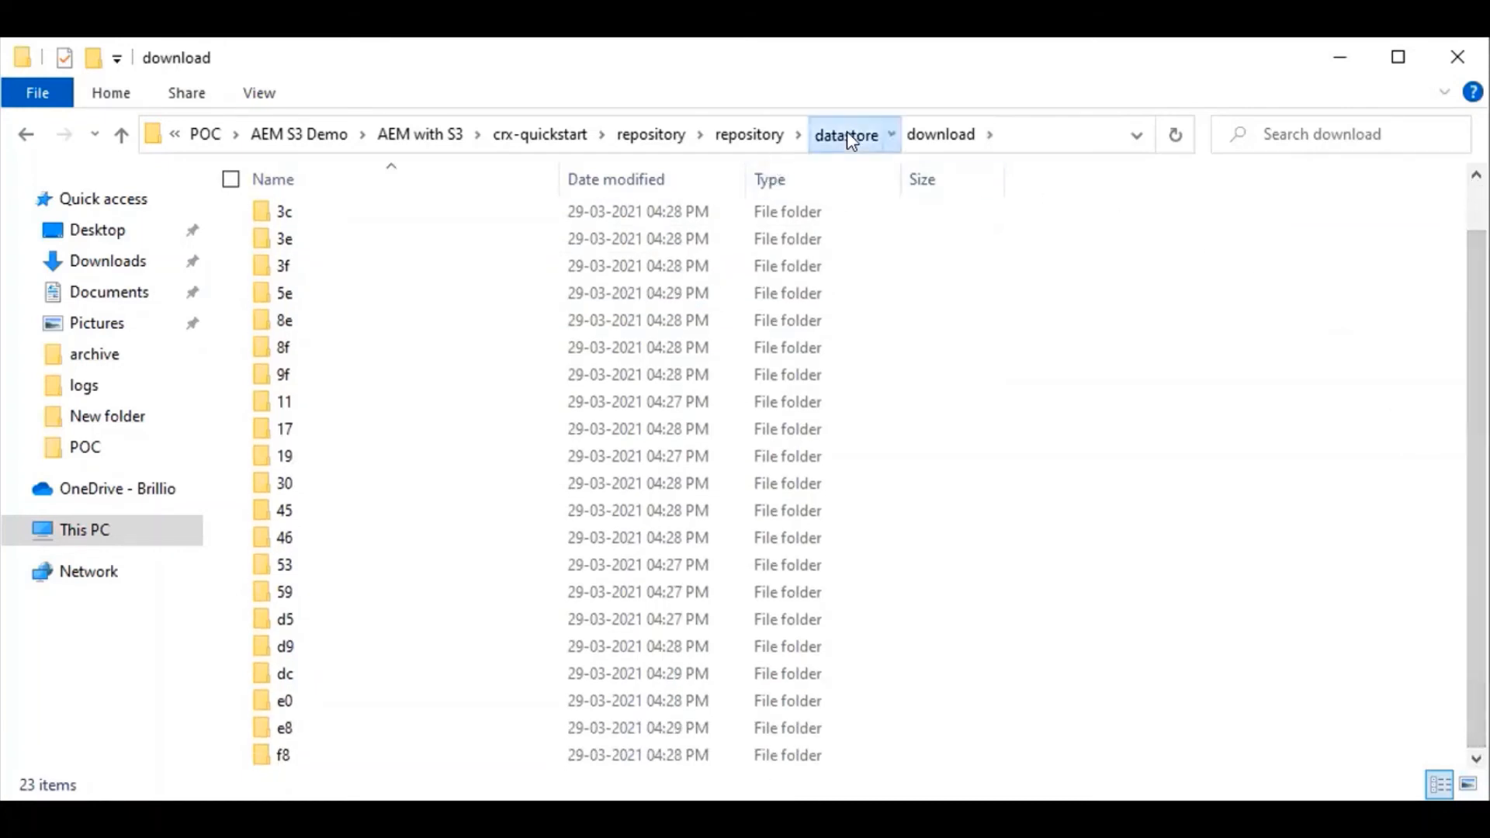
{"action": "left_click", "coordinate": [845, 135]}
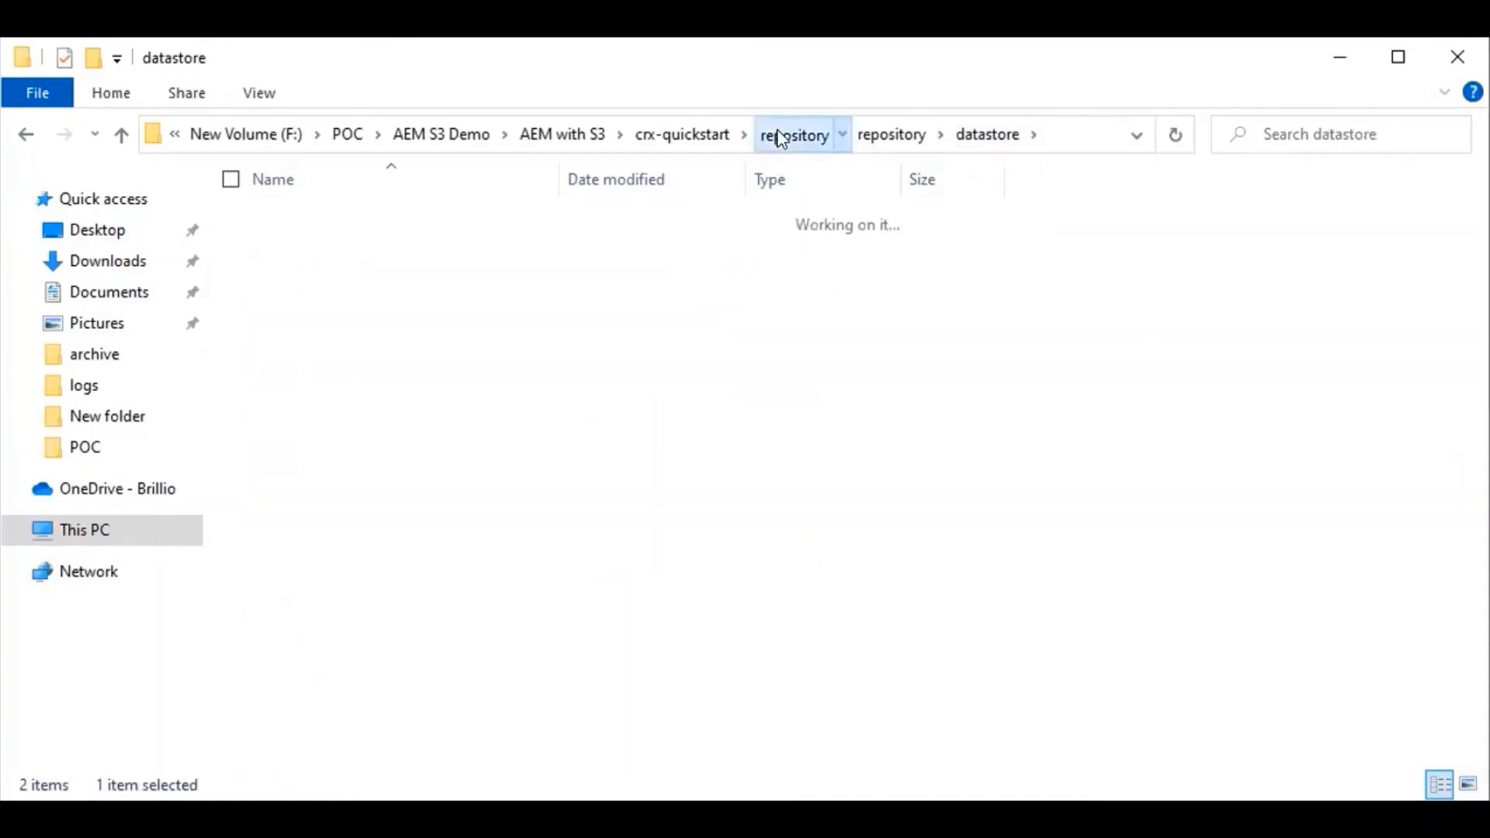
{"action": "left_click", "coordinate": [795, 134]}
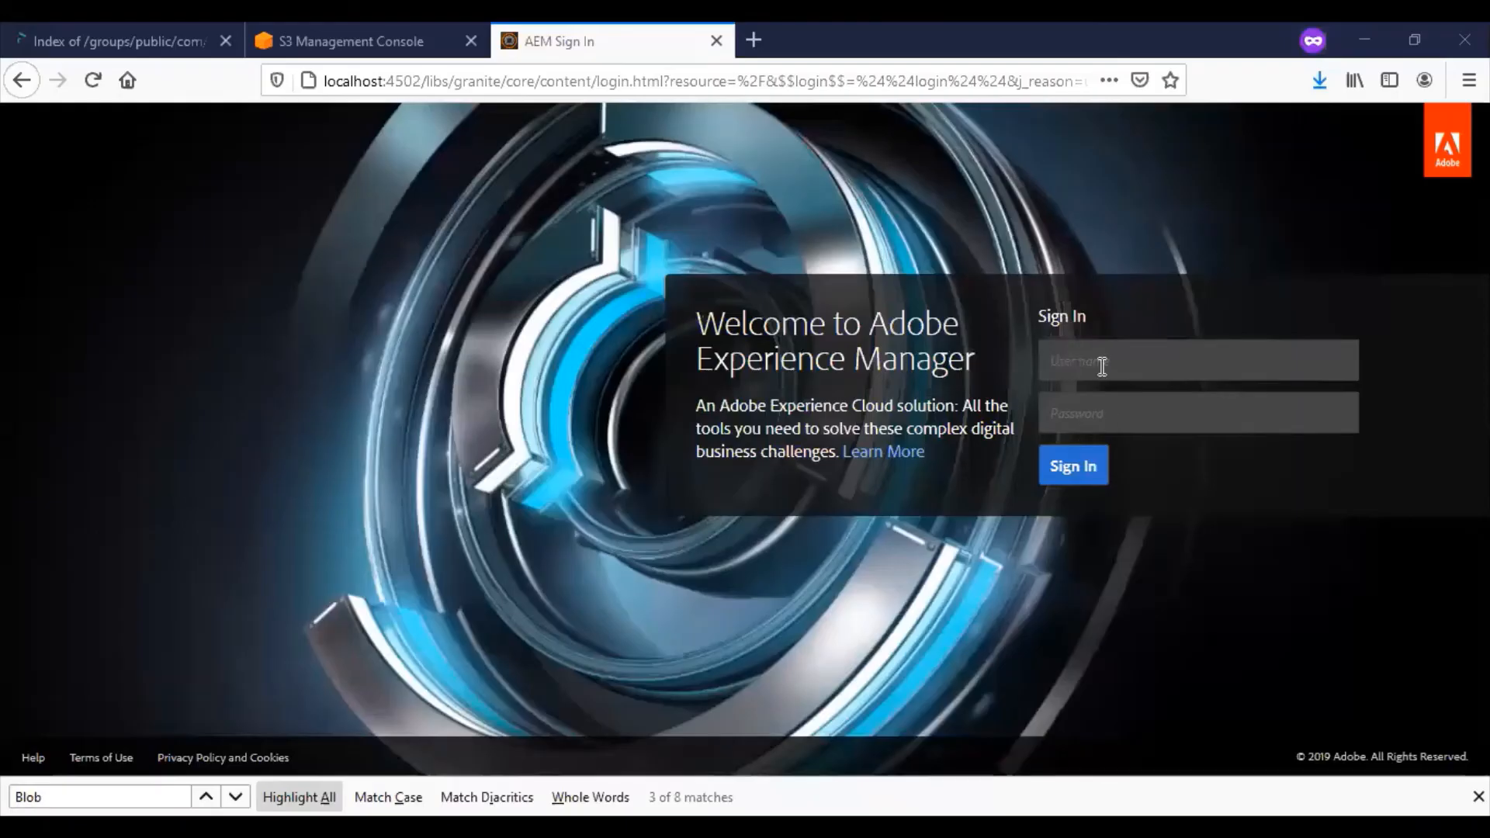
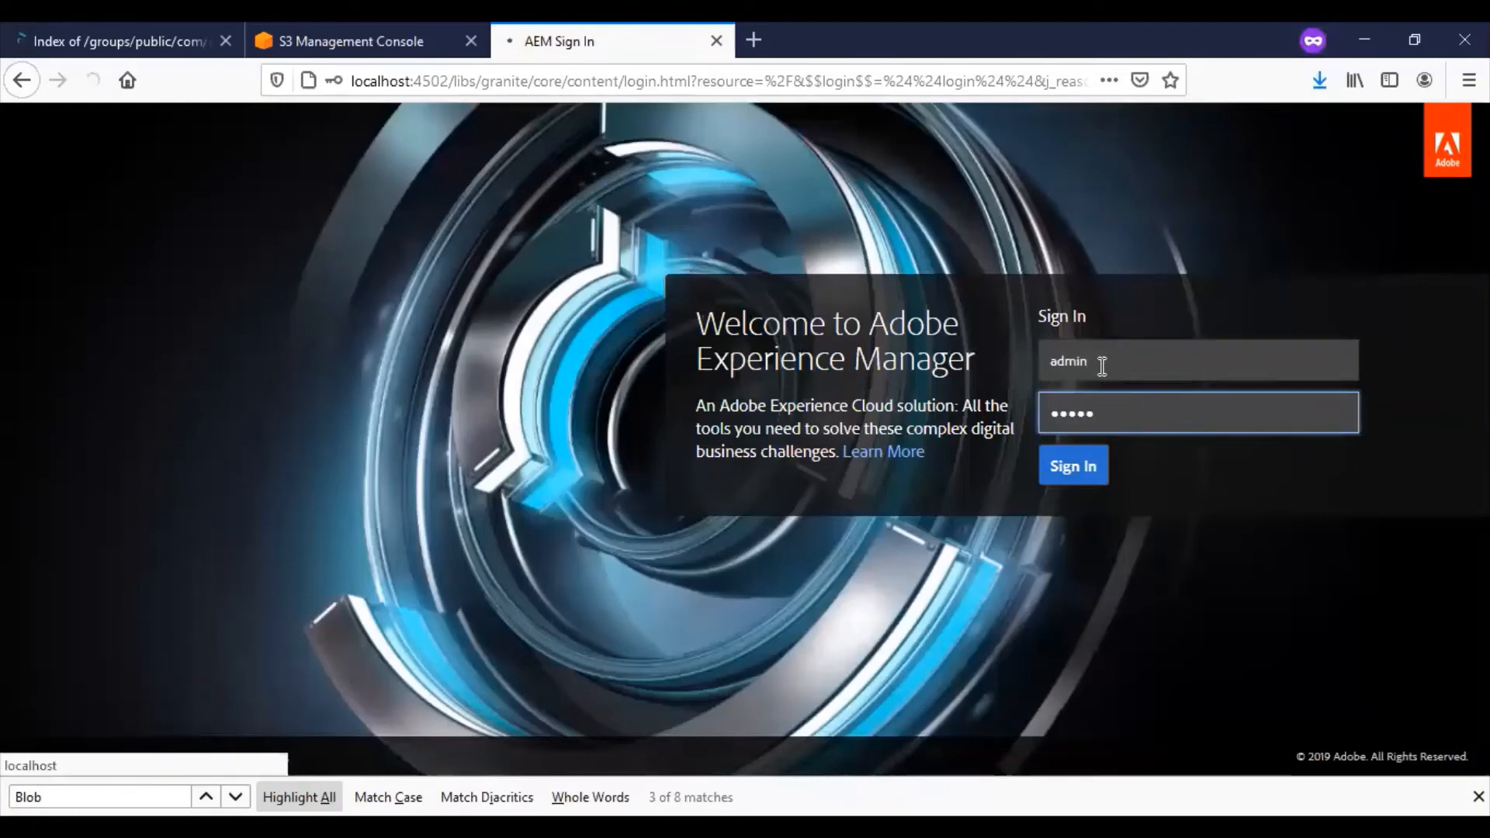
Sign in to AEM as admin to reach the Navigation start page, then view the S3 bucket.
{"action": "left_click", "coordinate": [1072, 466]}
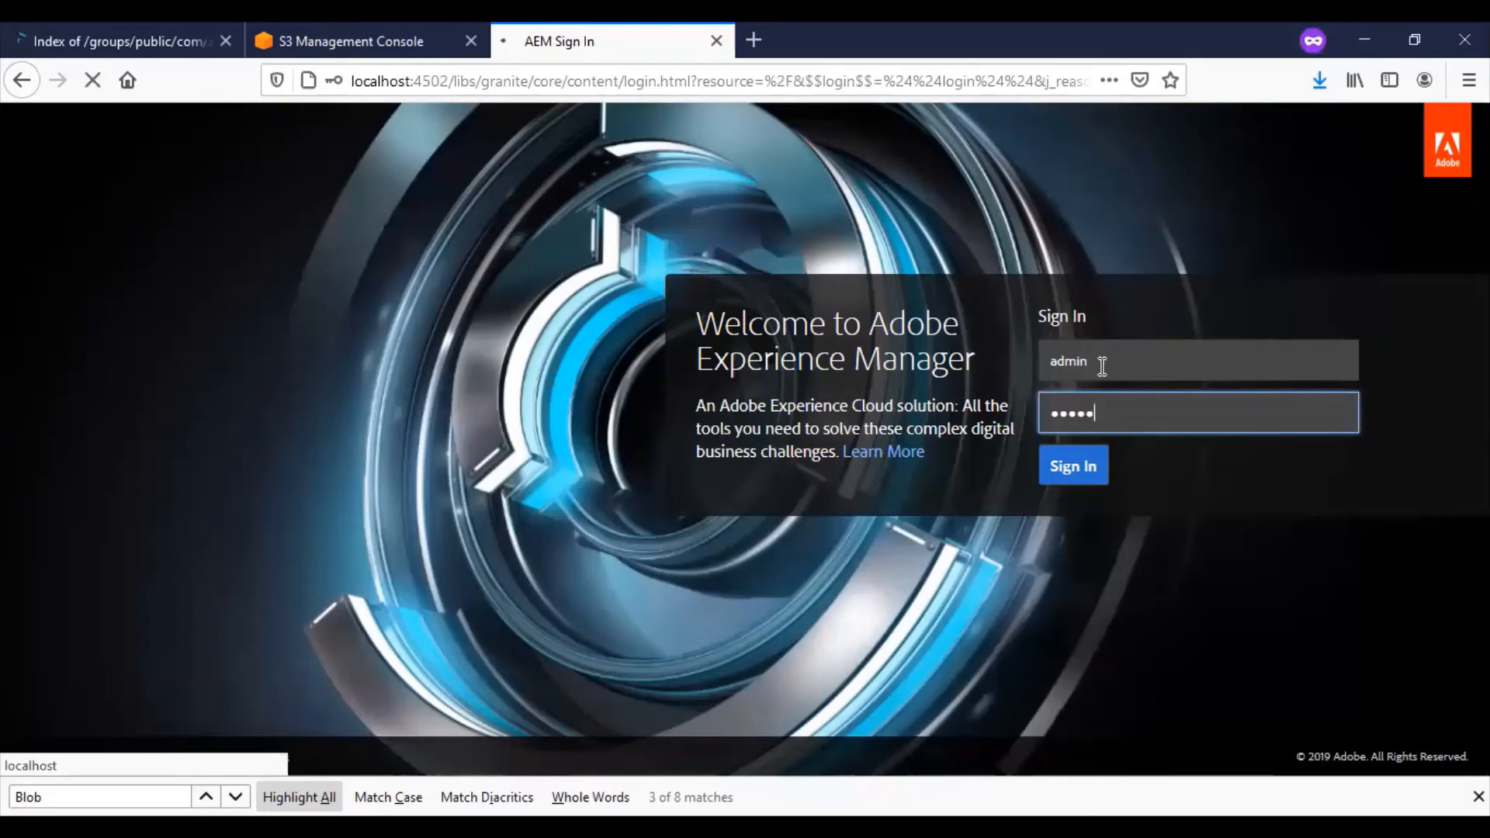
{"action": "left_click", "coordinate": [1072, 466]}
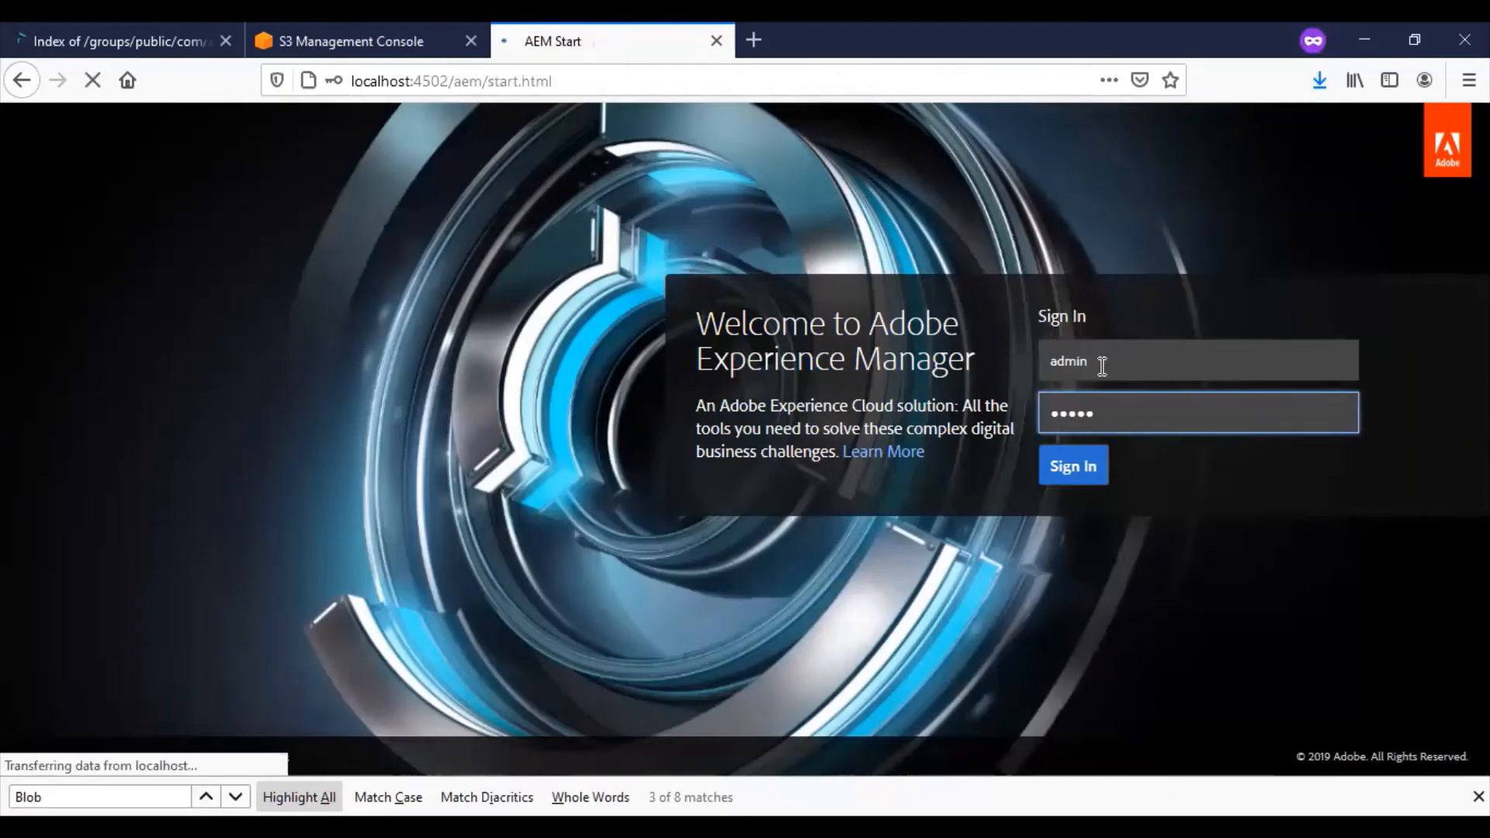
{"action": "left_click", "coordinate": [1072, 465]}
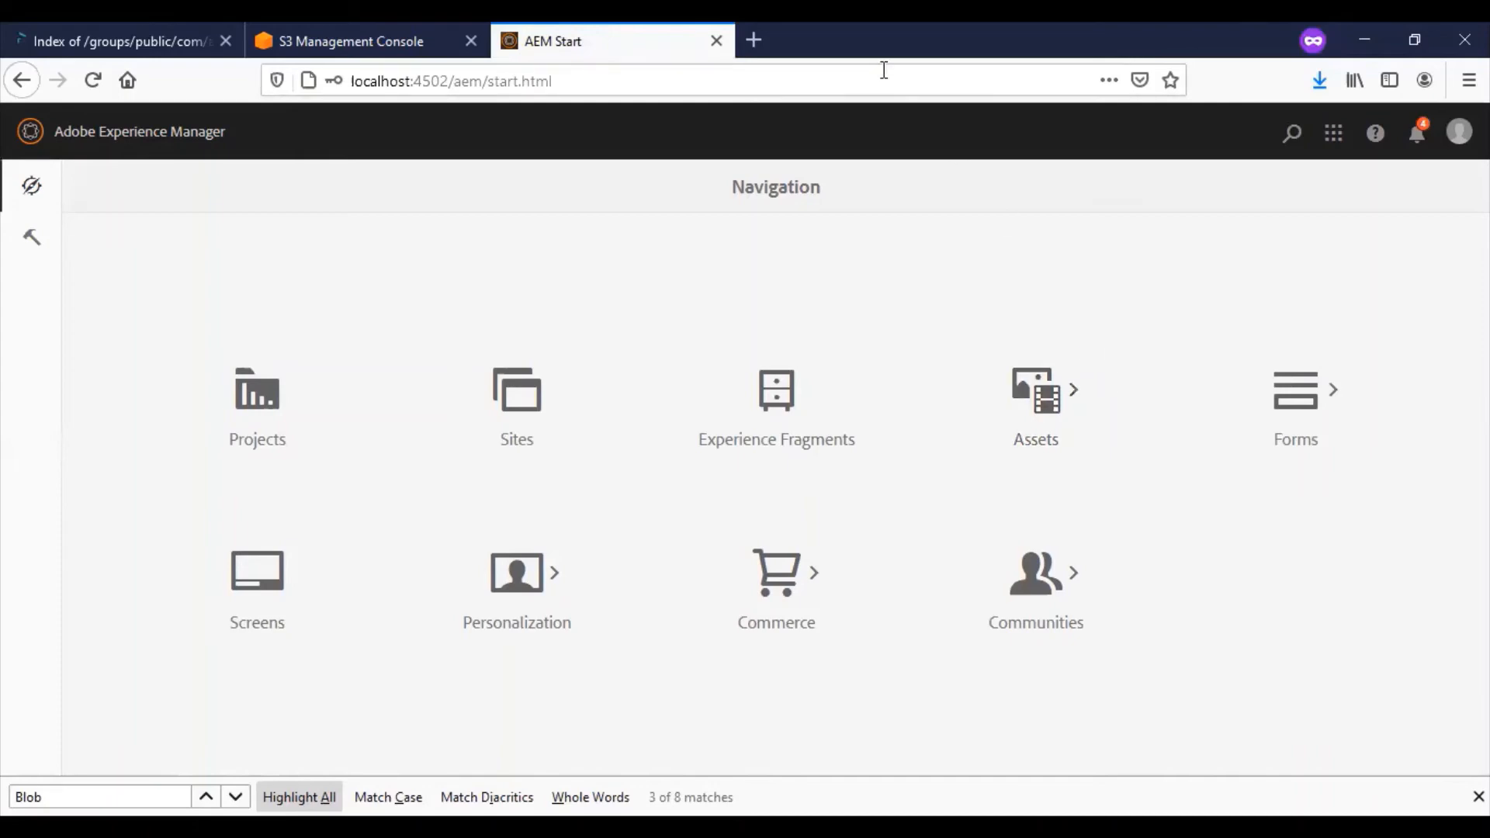
{"action": "left_click", "coordinate": [365, 41]}
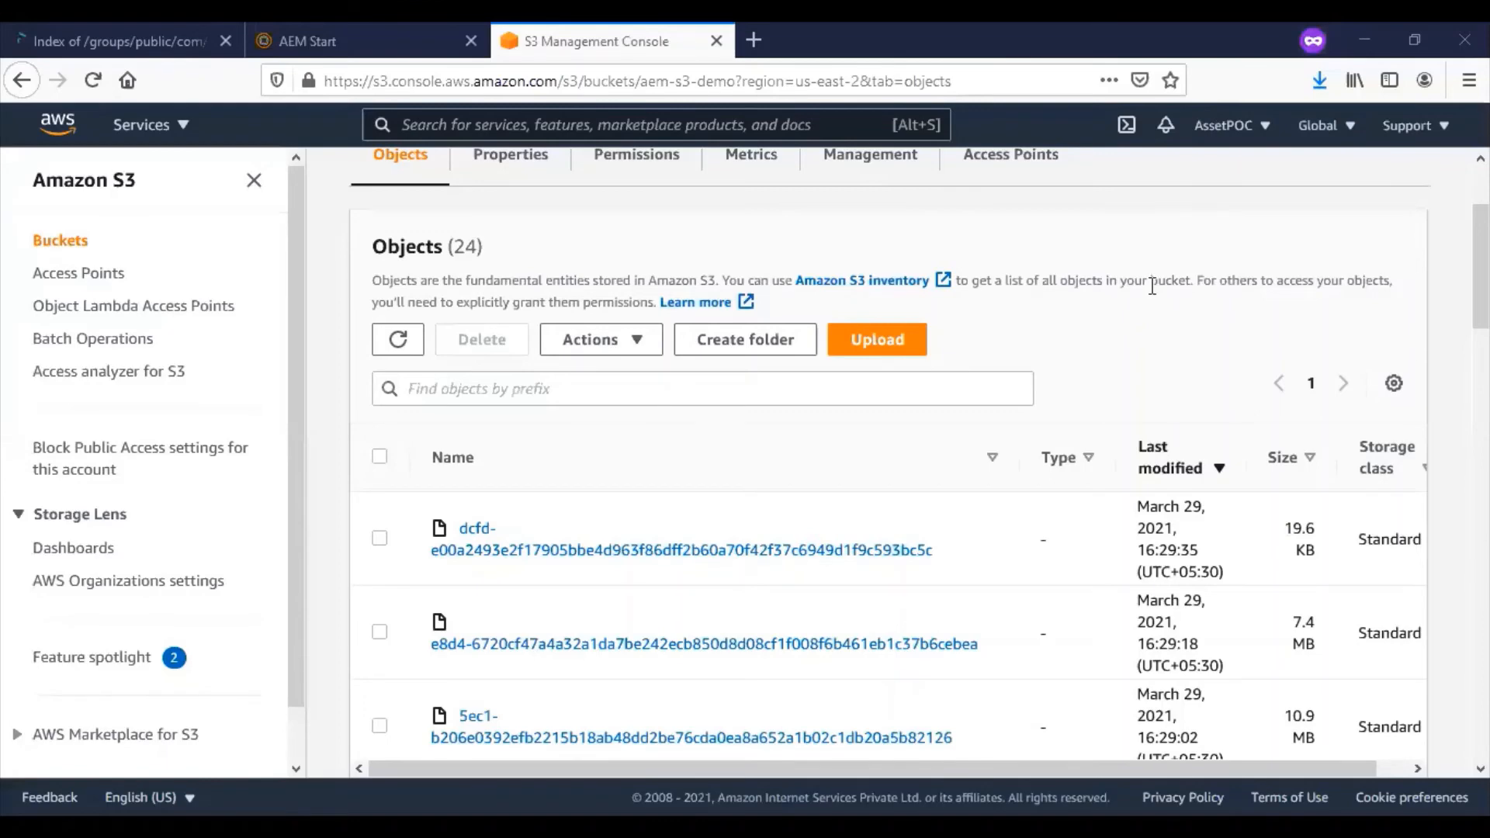
{"action": "mouse_move", "coordinate": [966, 599]}
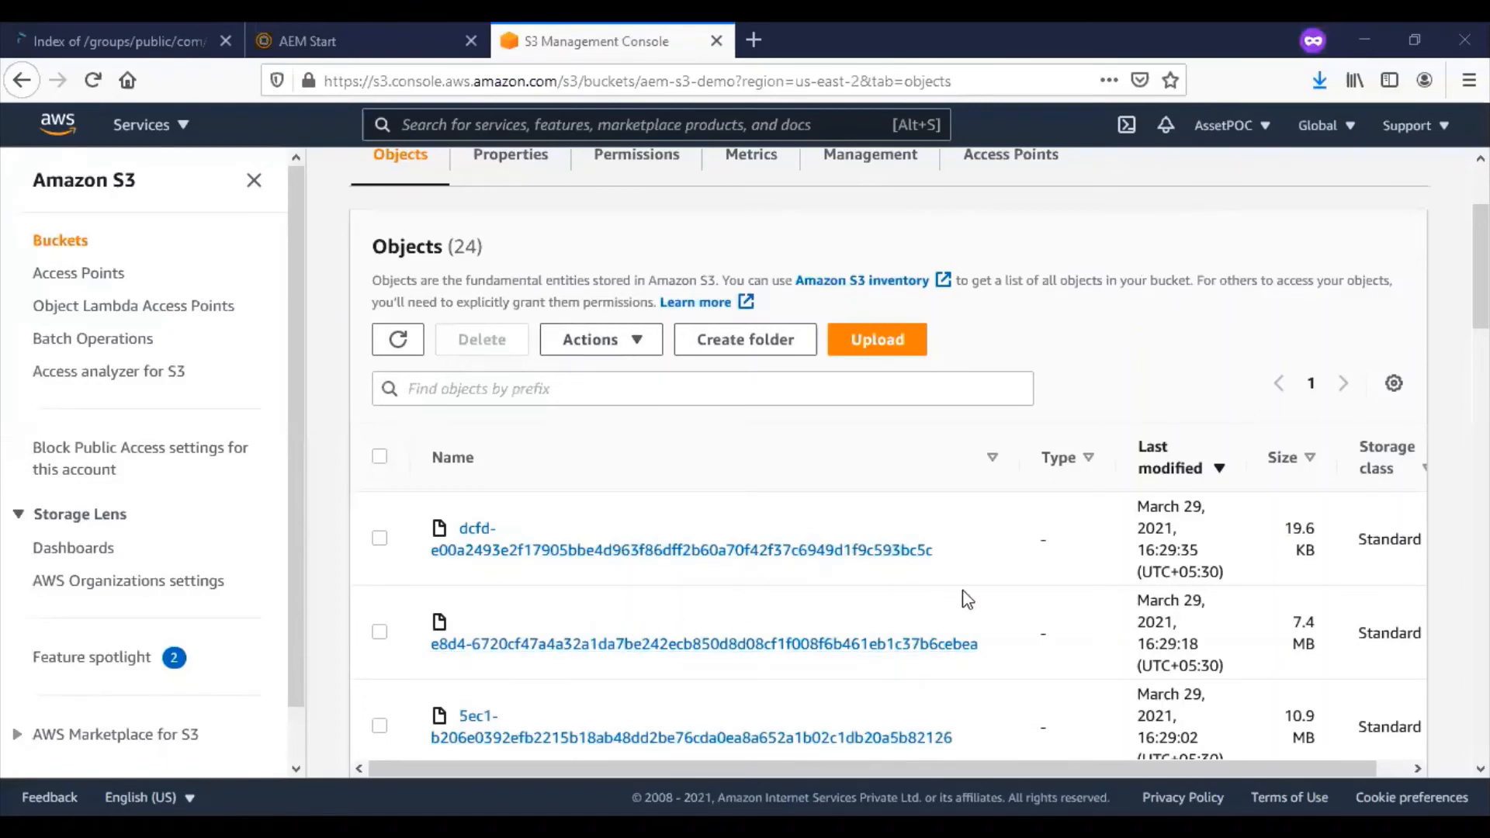
{"action": "scroll", "scroll_direction": "up", "scroll_amount": 3}
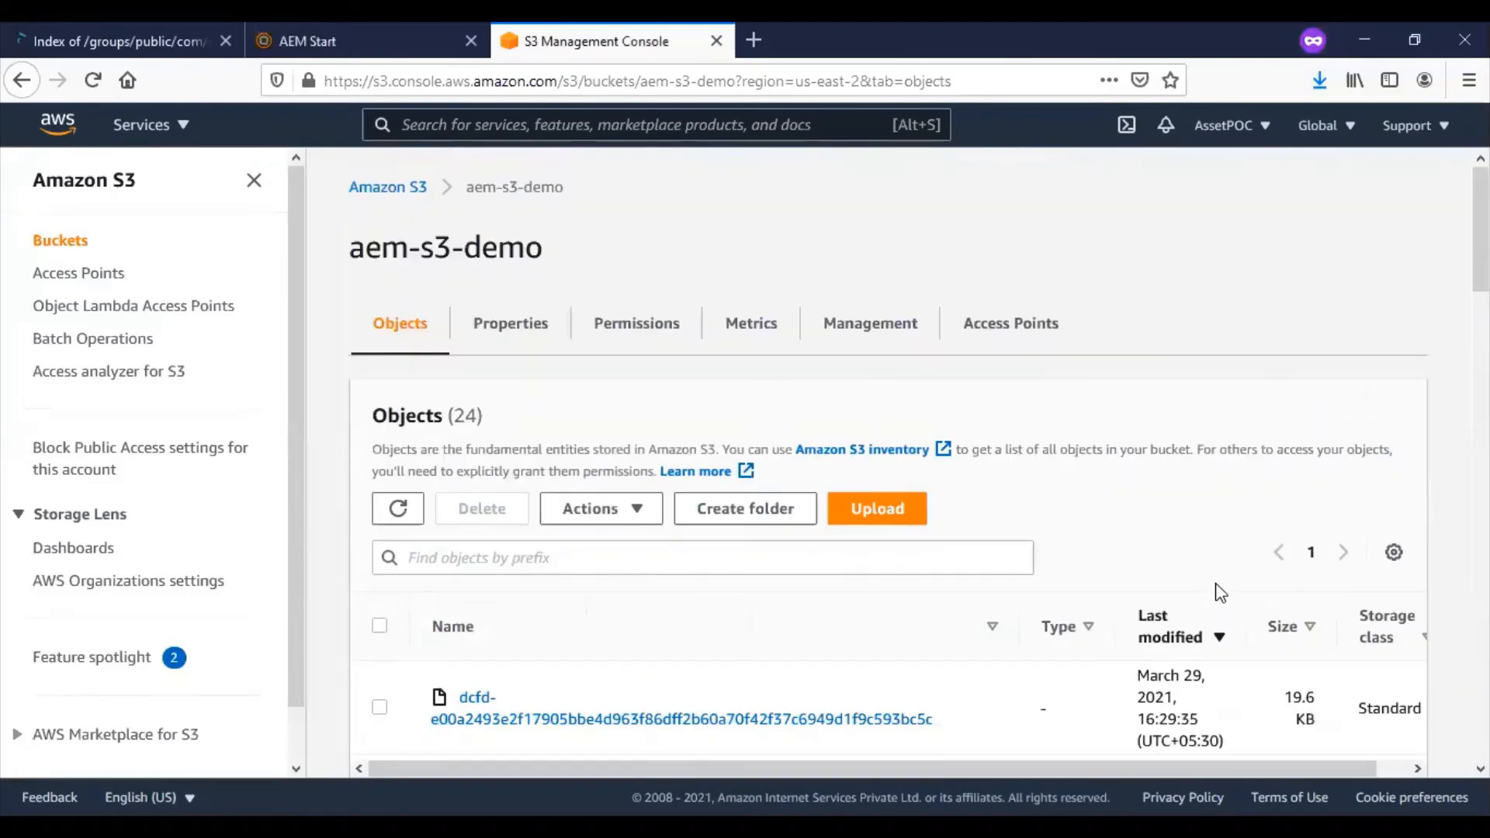
{"action": "mouse_move", "coordinate": [1217, 727]}
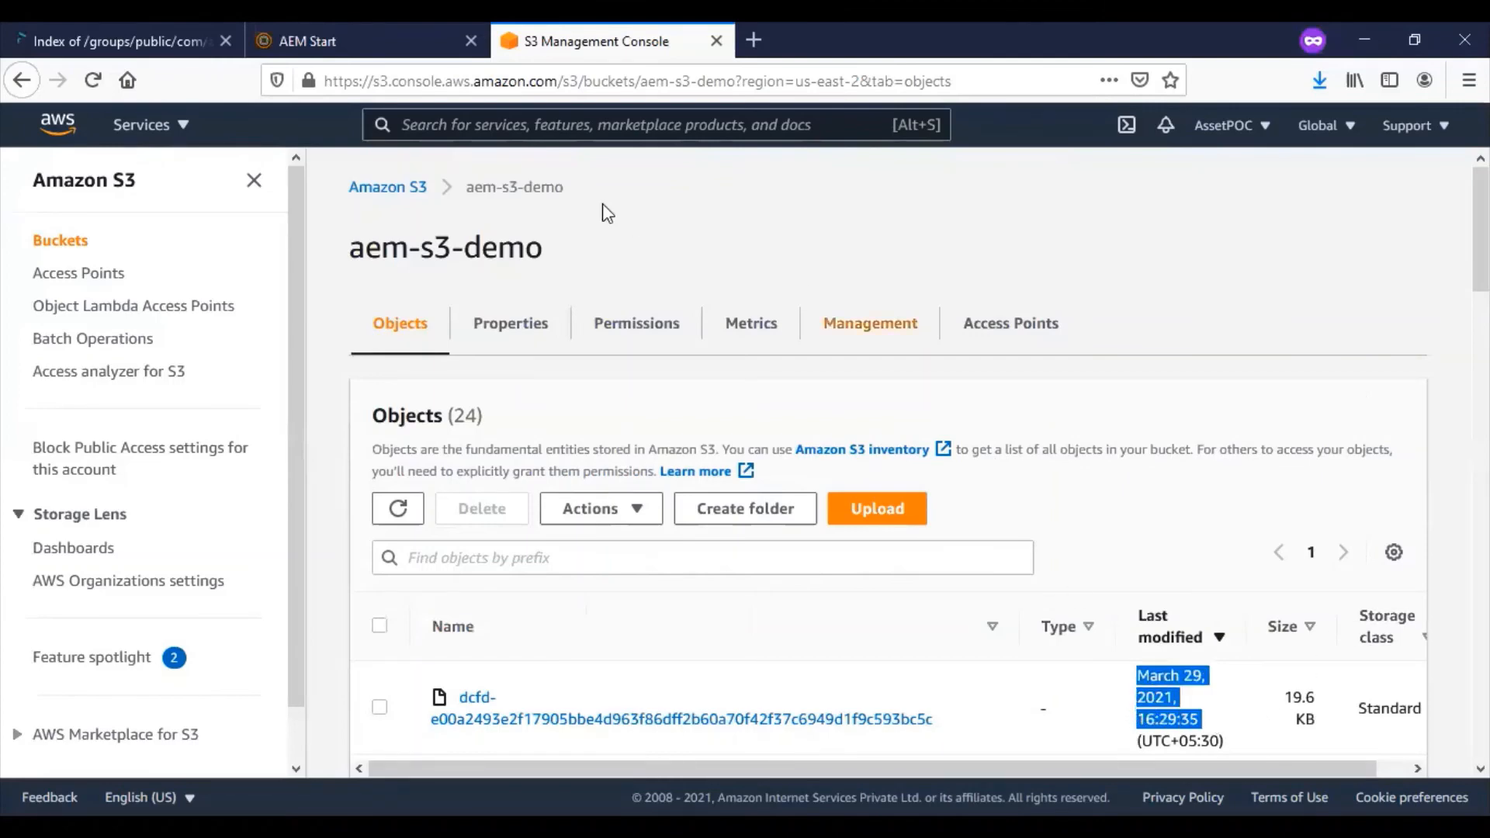
{"action": "left_click", "coordinate": [307, 41]}
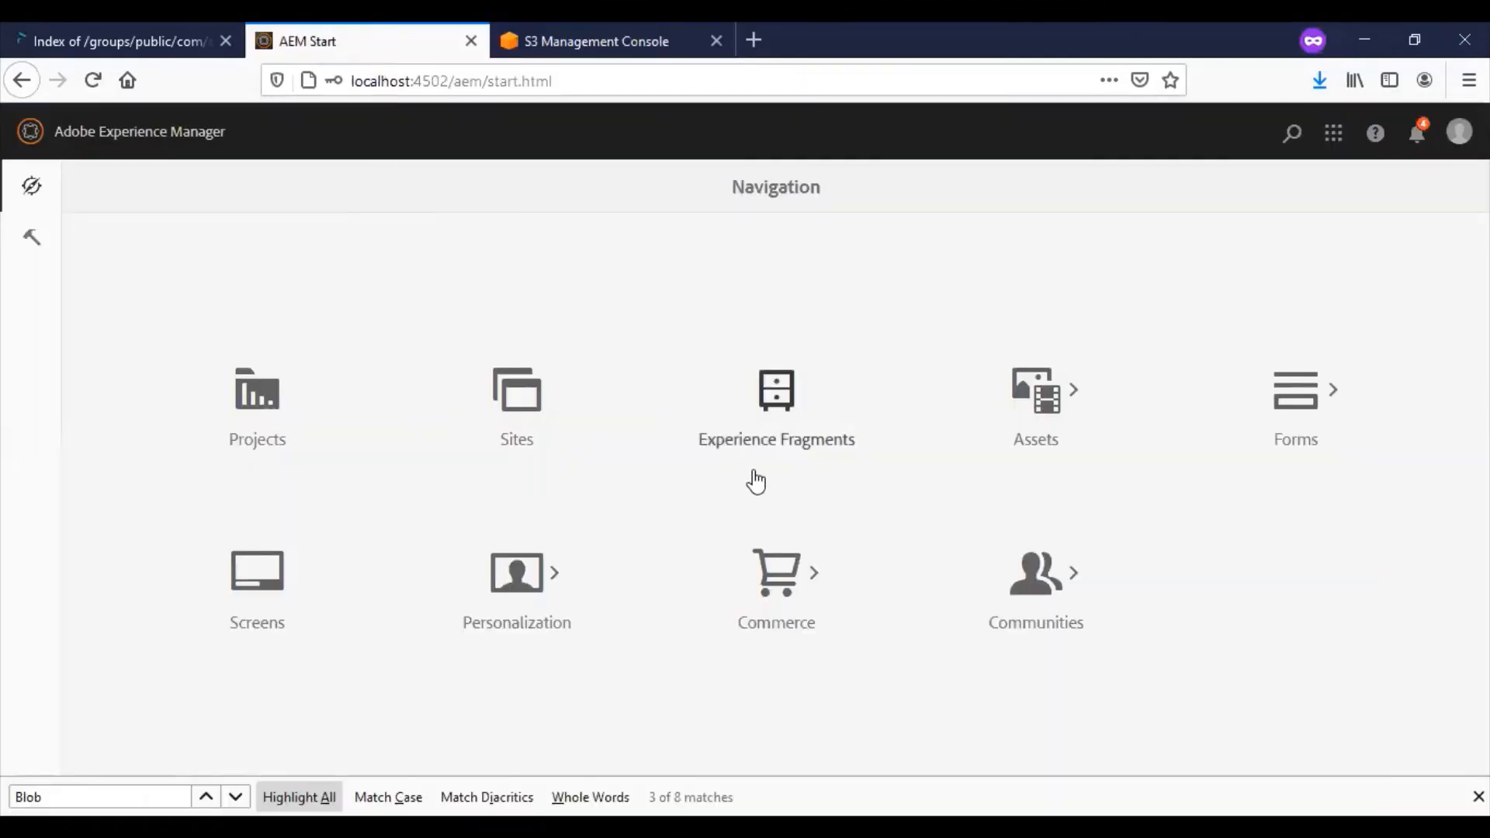
Open Assets > Files, dismiss the product tour, and check the bucket's 32 objects.
{"action": "left_click", "coordinate": [1035, 389]}
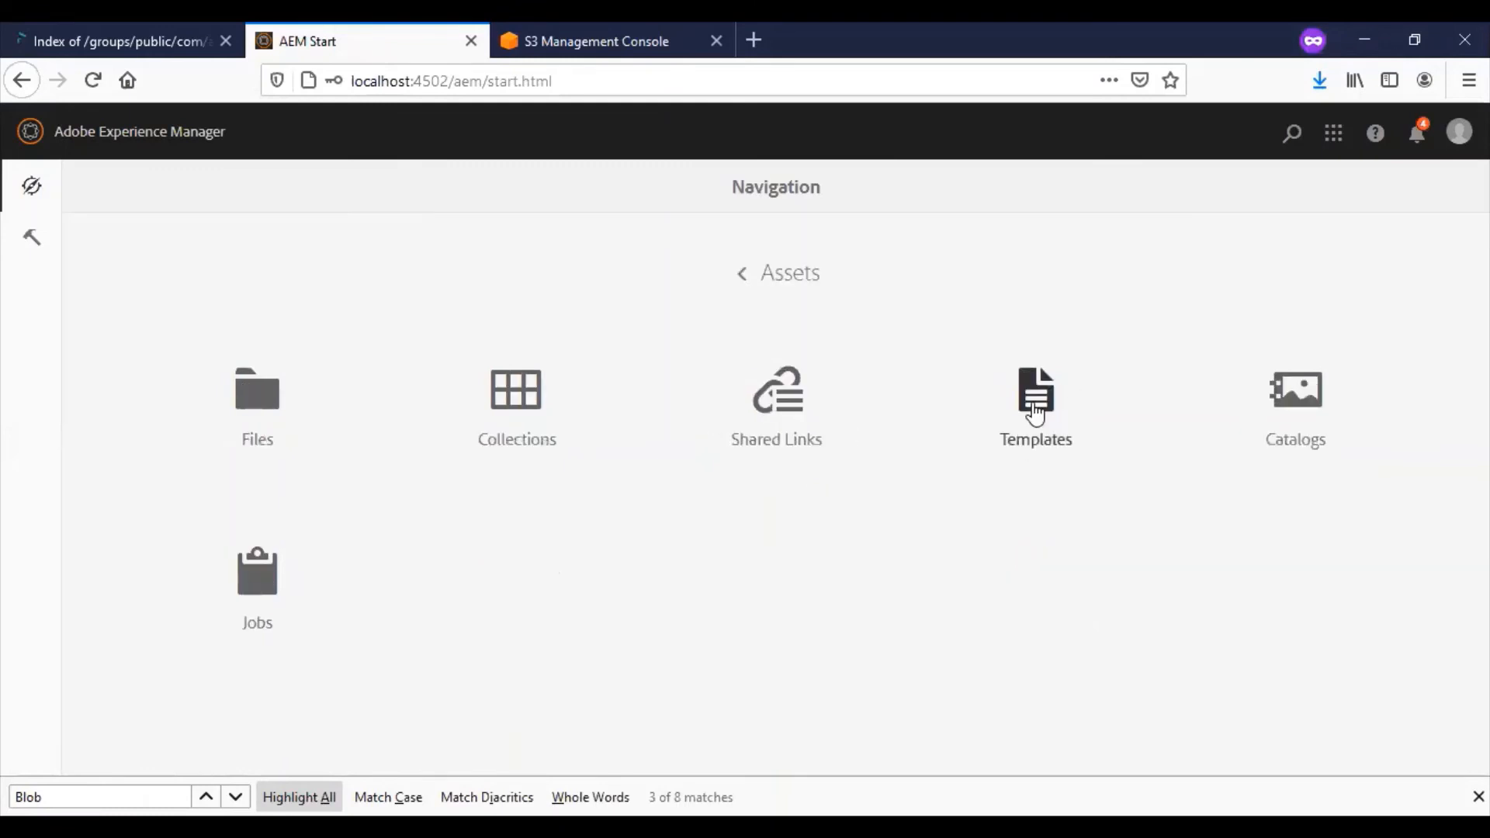
{"action": "left_click", "coordinate": [1035, 406]}
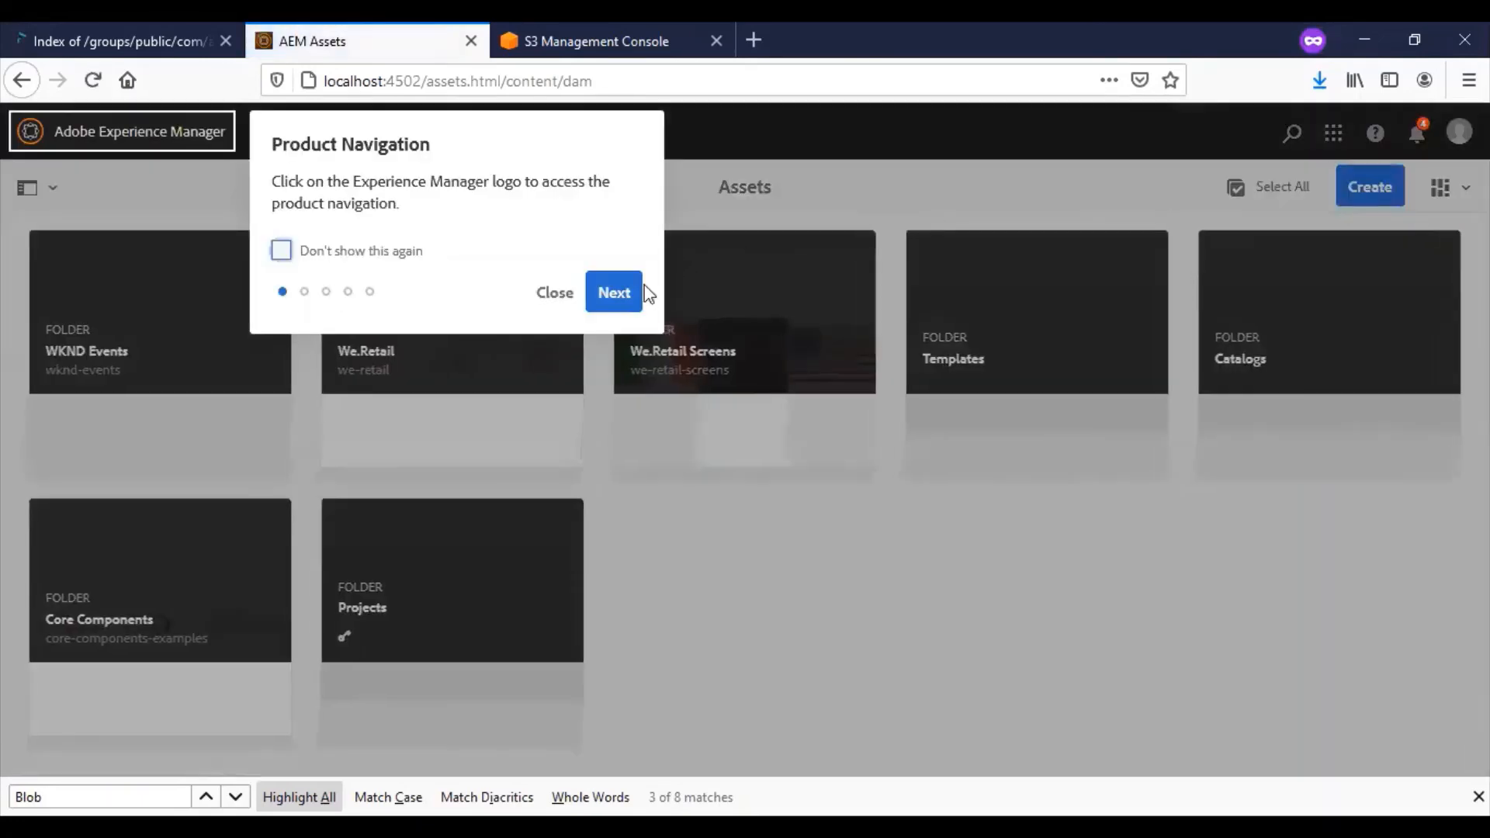
{"action": "left_click", "coordinate": [554, 292]}
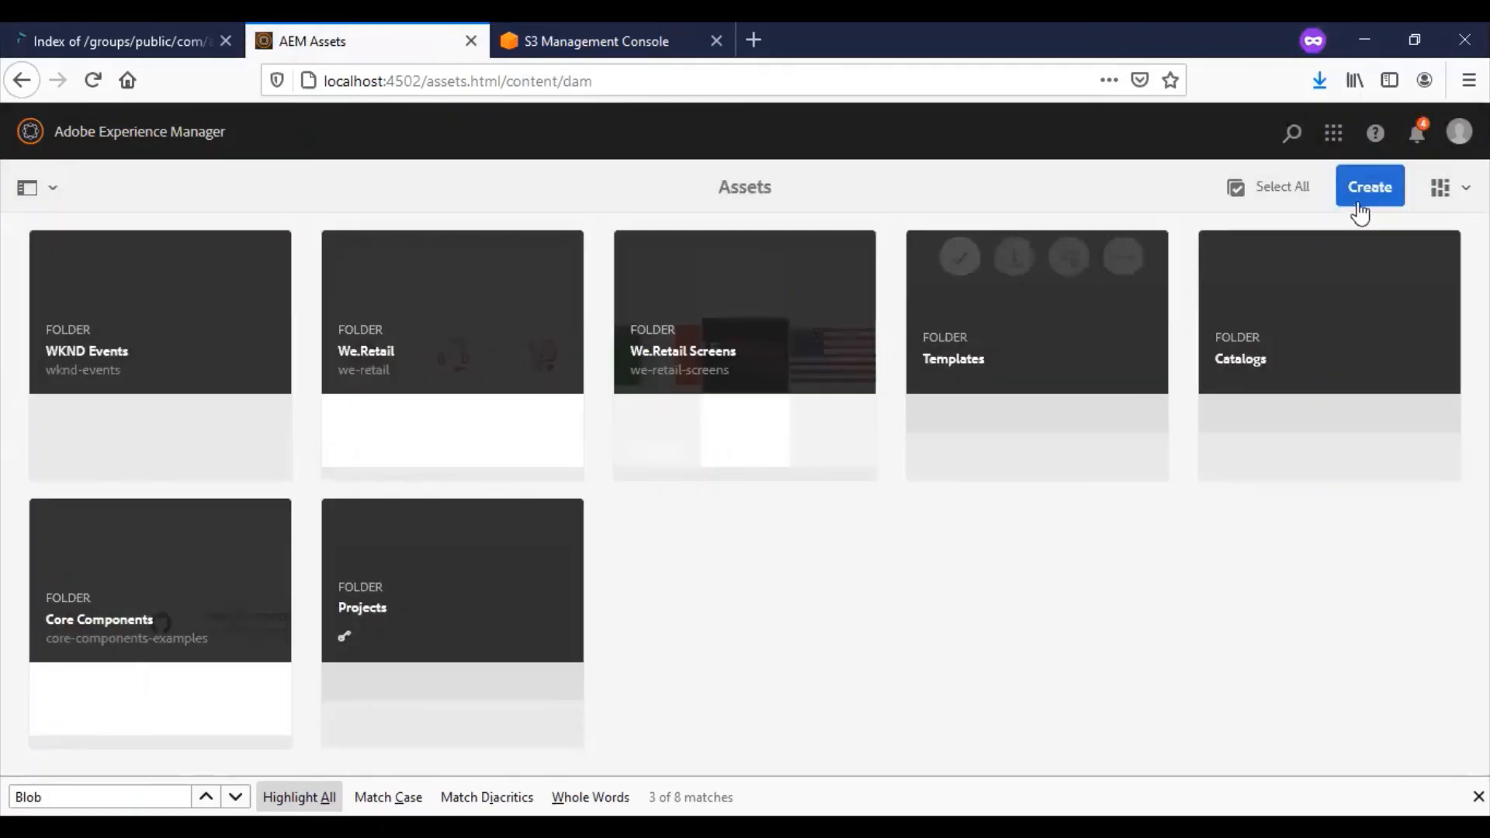
{"action": "left_click", "coordinate": [596, 41]}
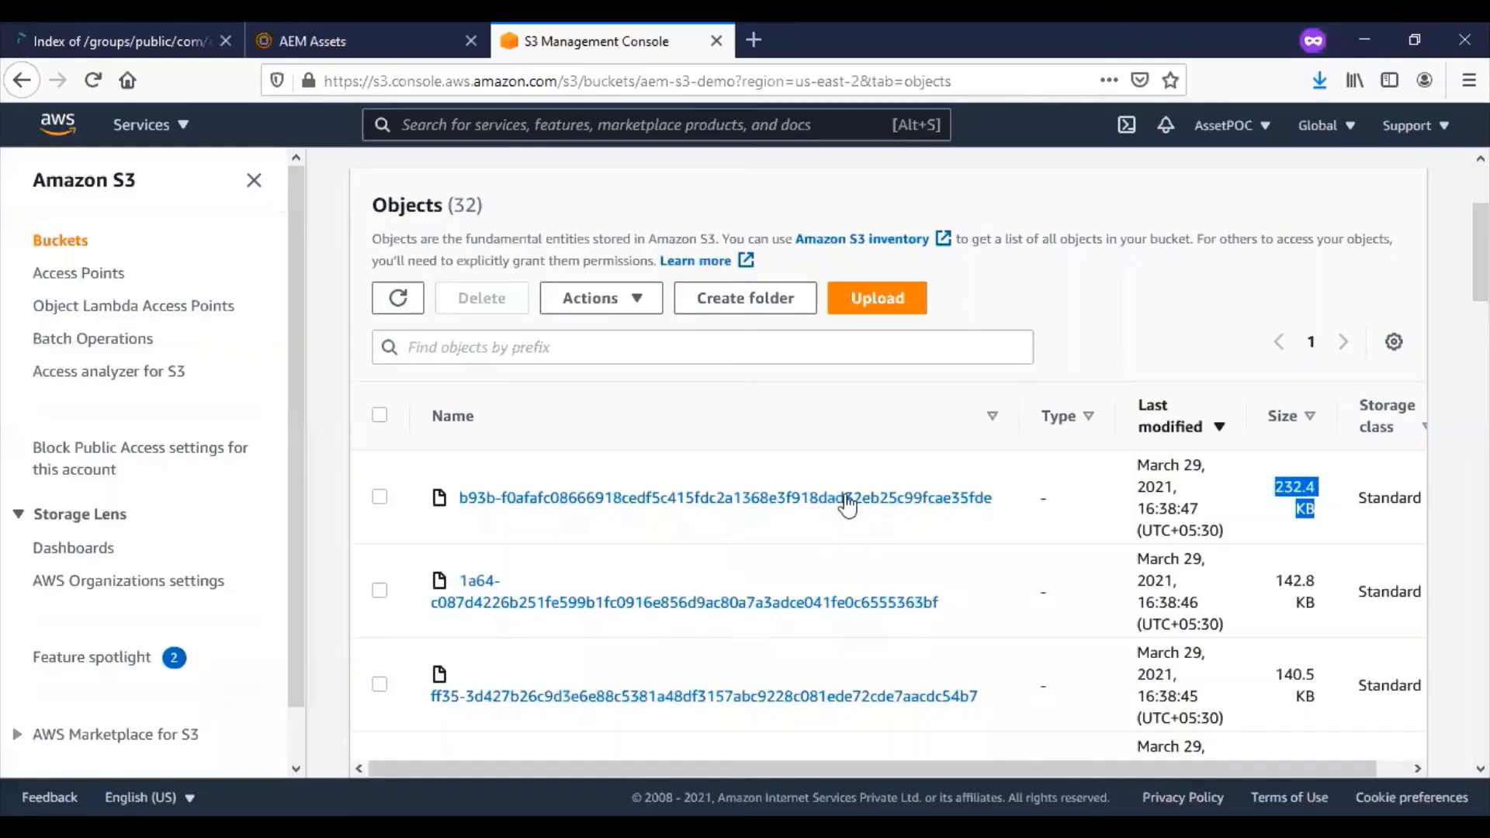
{"action": "left_click", "coordinate": [397, 297]}
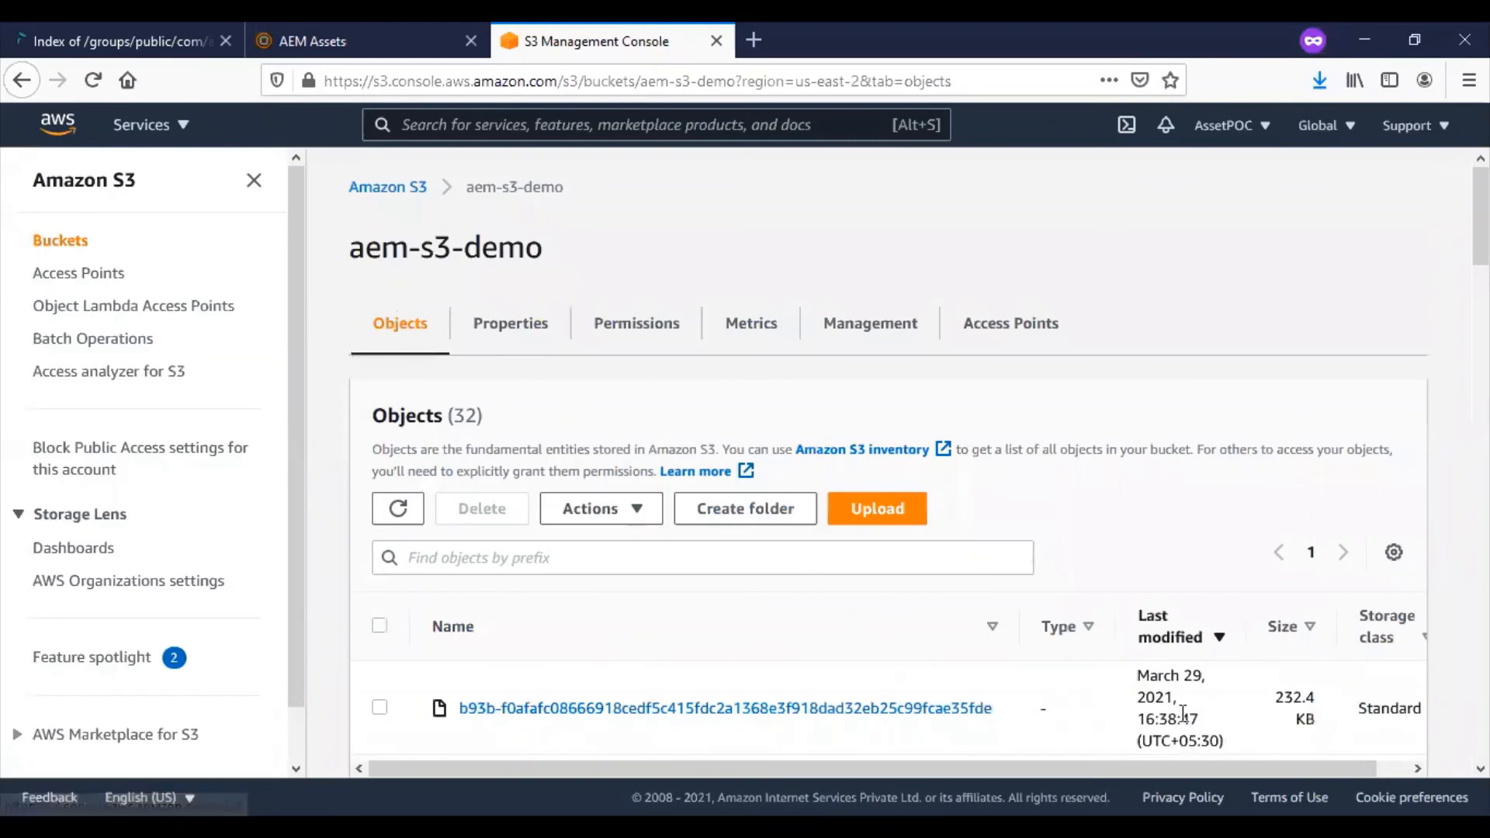
{"action": "double_click", "coordinate": [1168, 698]}
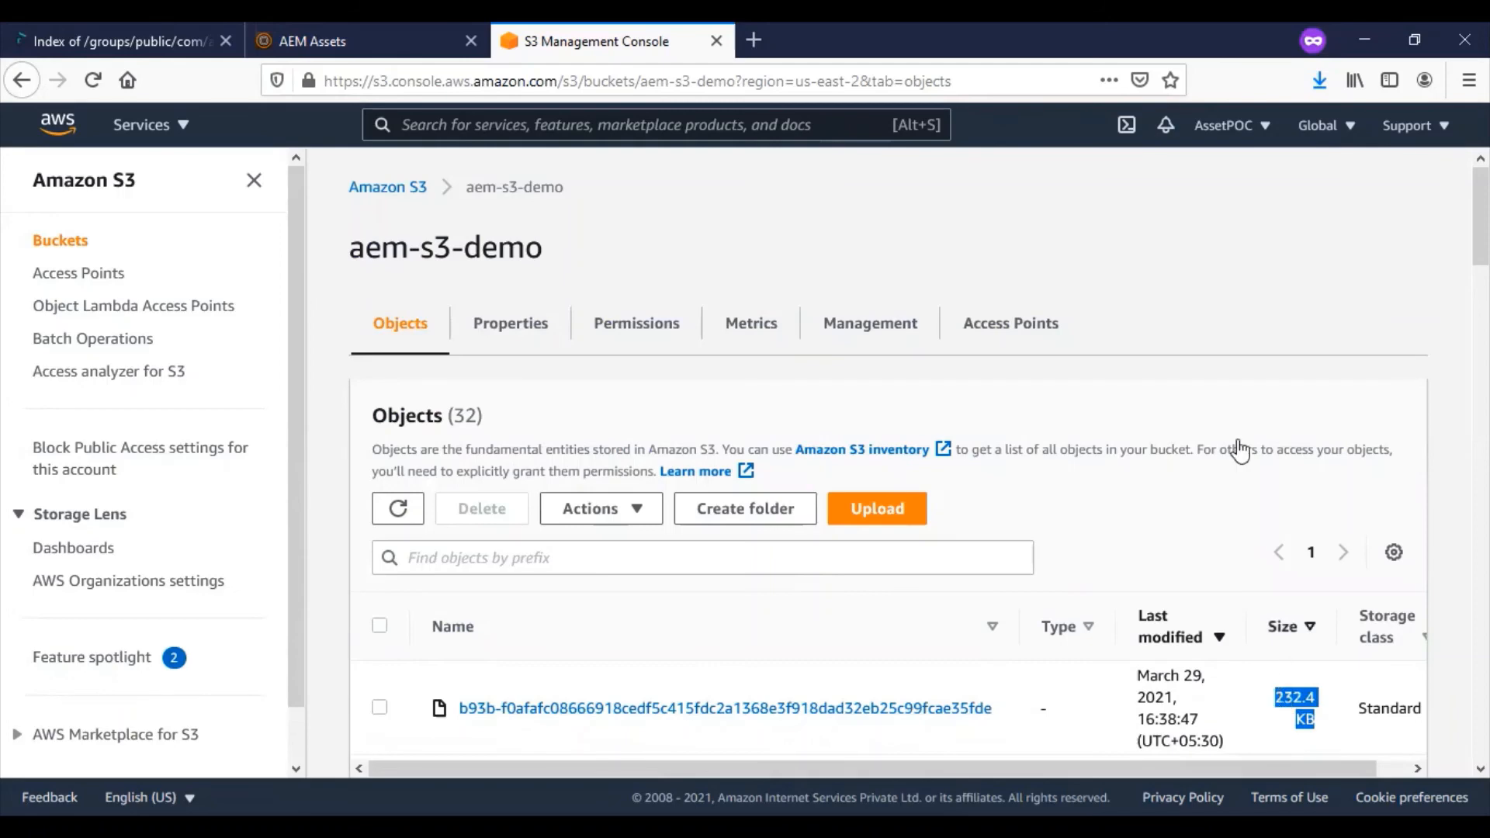
{"action": "mouse_move", "coordinate": [1109, 203]}
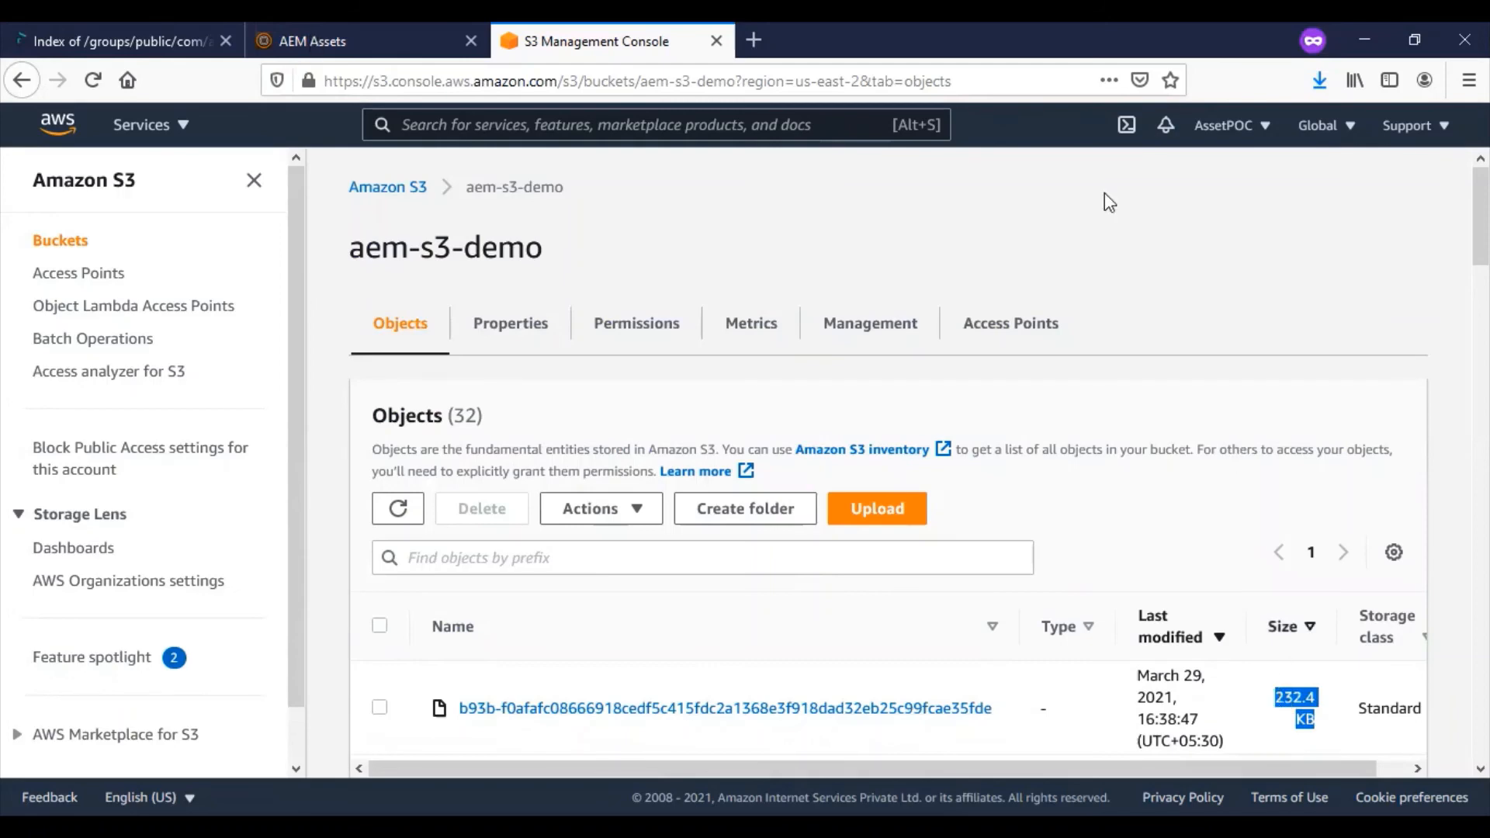
Create a folder titled 'demo' in Assets and open it.
{"action": "left_click", "coordinate": [313, 41]}
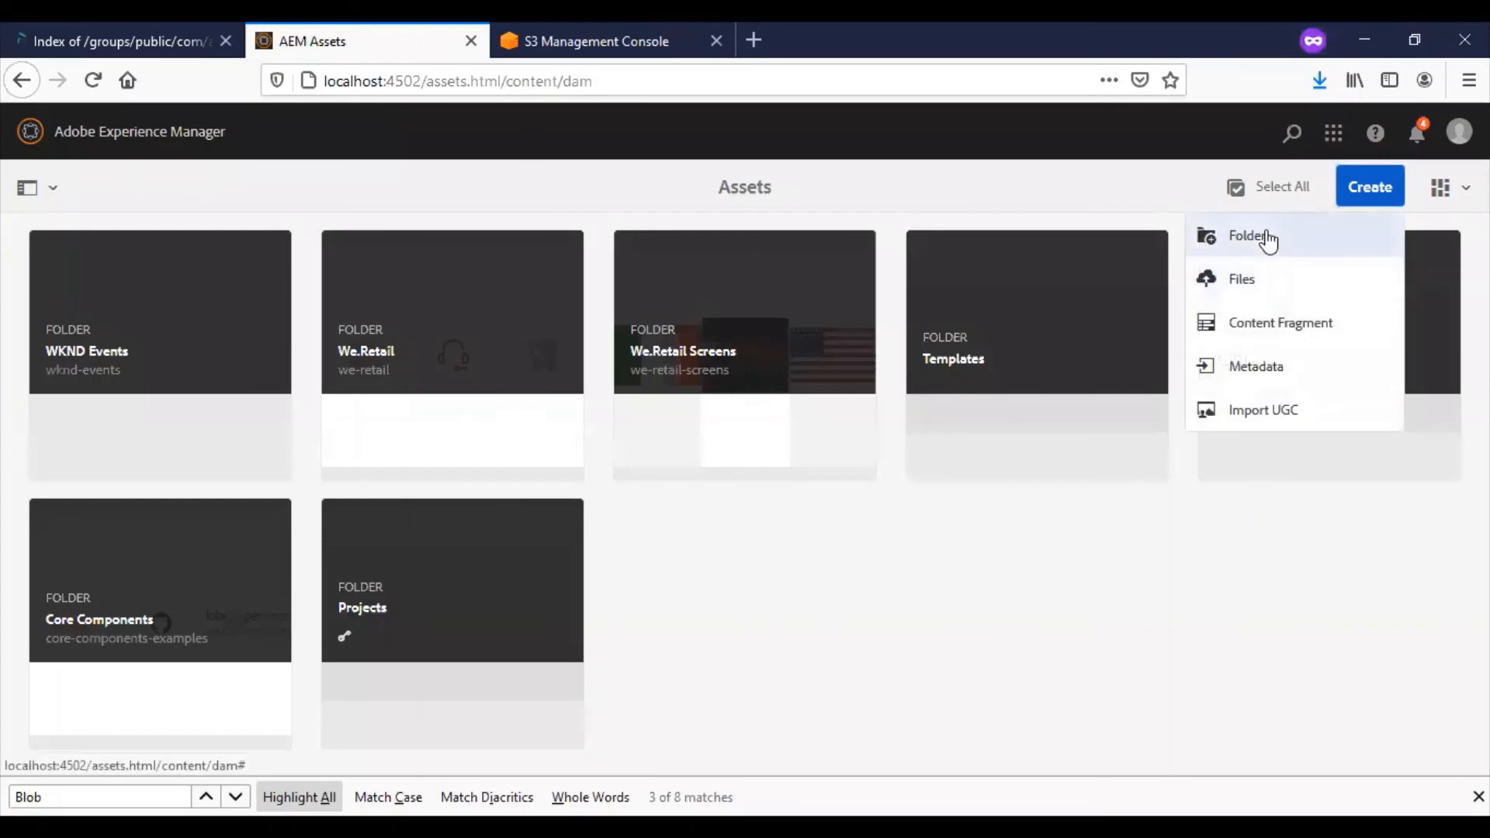
{"action": "left_click", "coordinate": [1250, 234]}
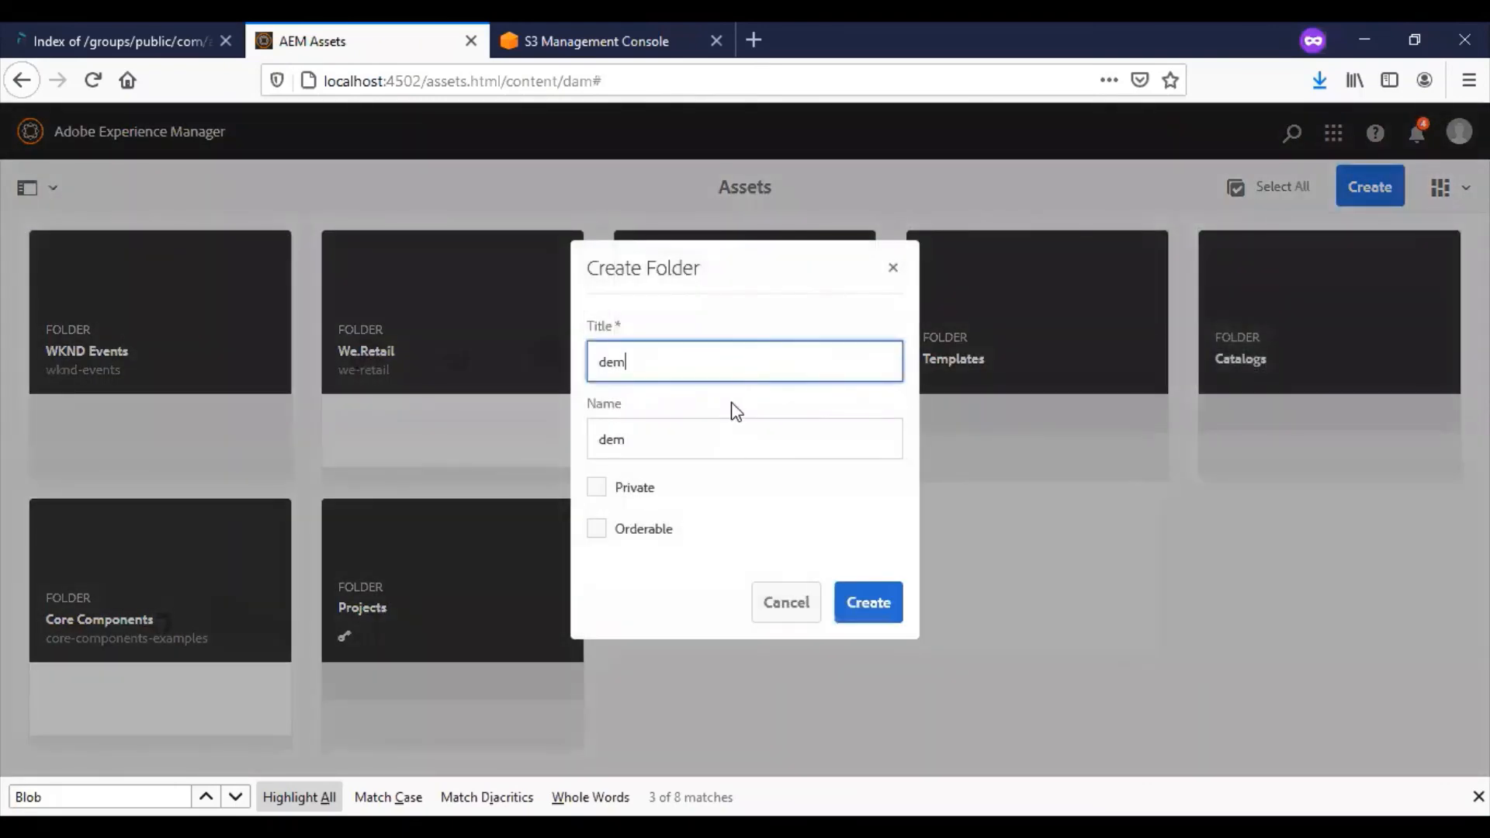
{"action": "left_click", "coordinate": [866, 601]}
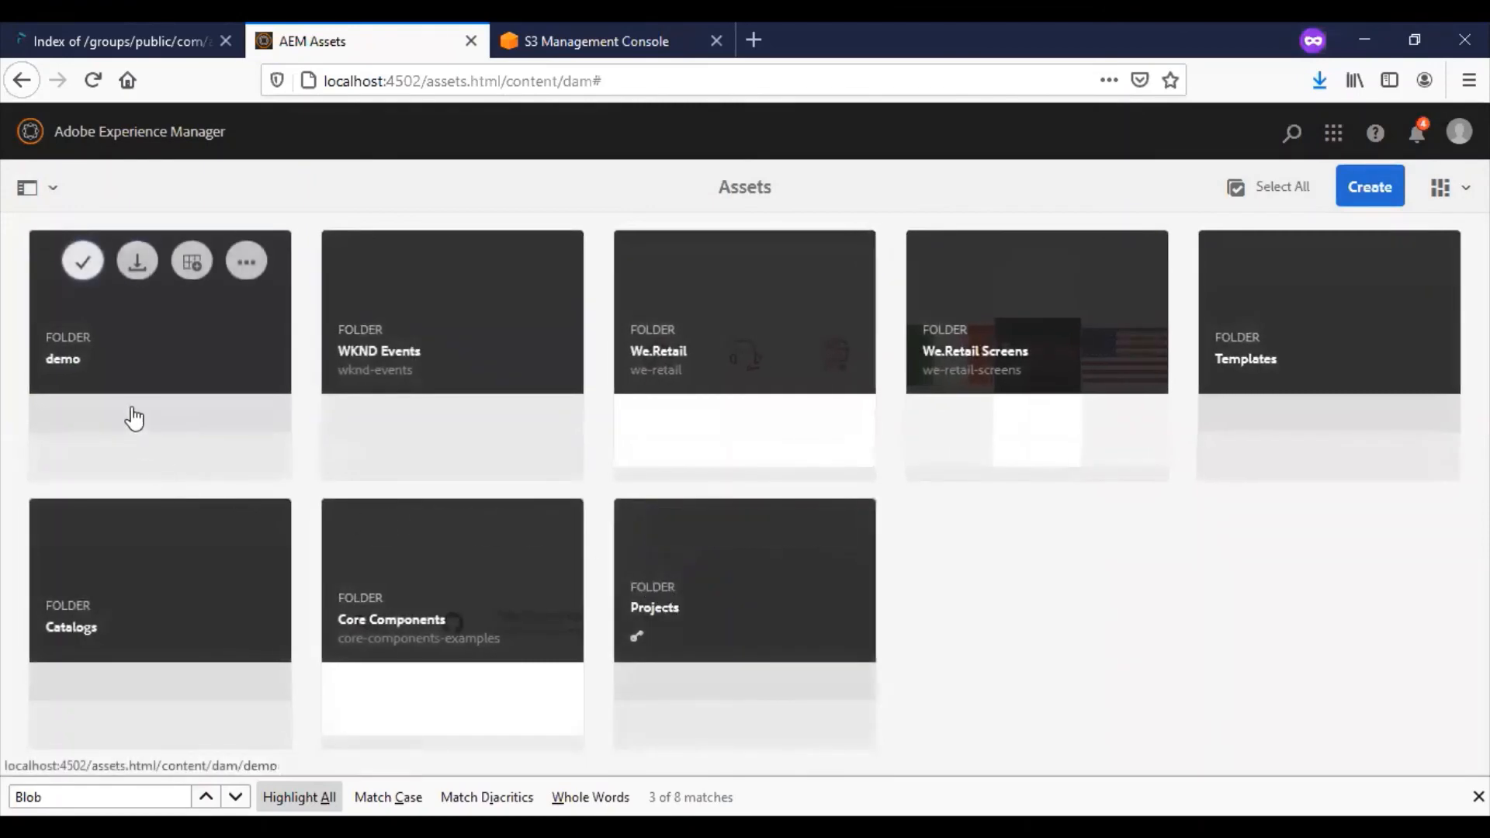
{"action": "left_click", "coordinate": [1369, 186]}
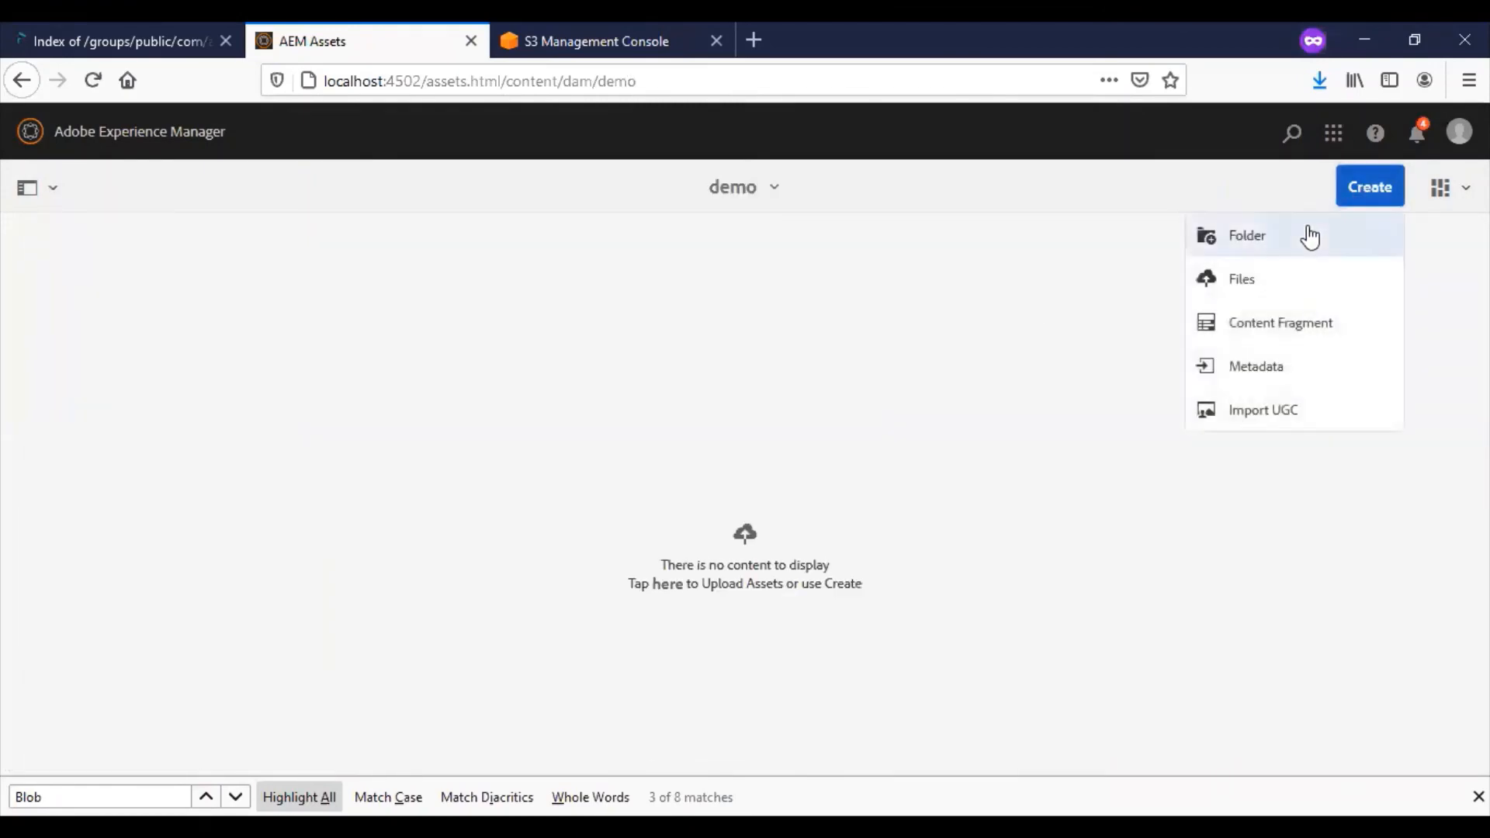
Upload AEP Adobe Experience Platform Logo.png into demo, return to Assets, and check the bucket's 33 objects.
{"action": "left_click", "coordinate": [1241, 278]}
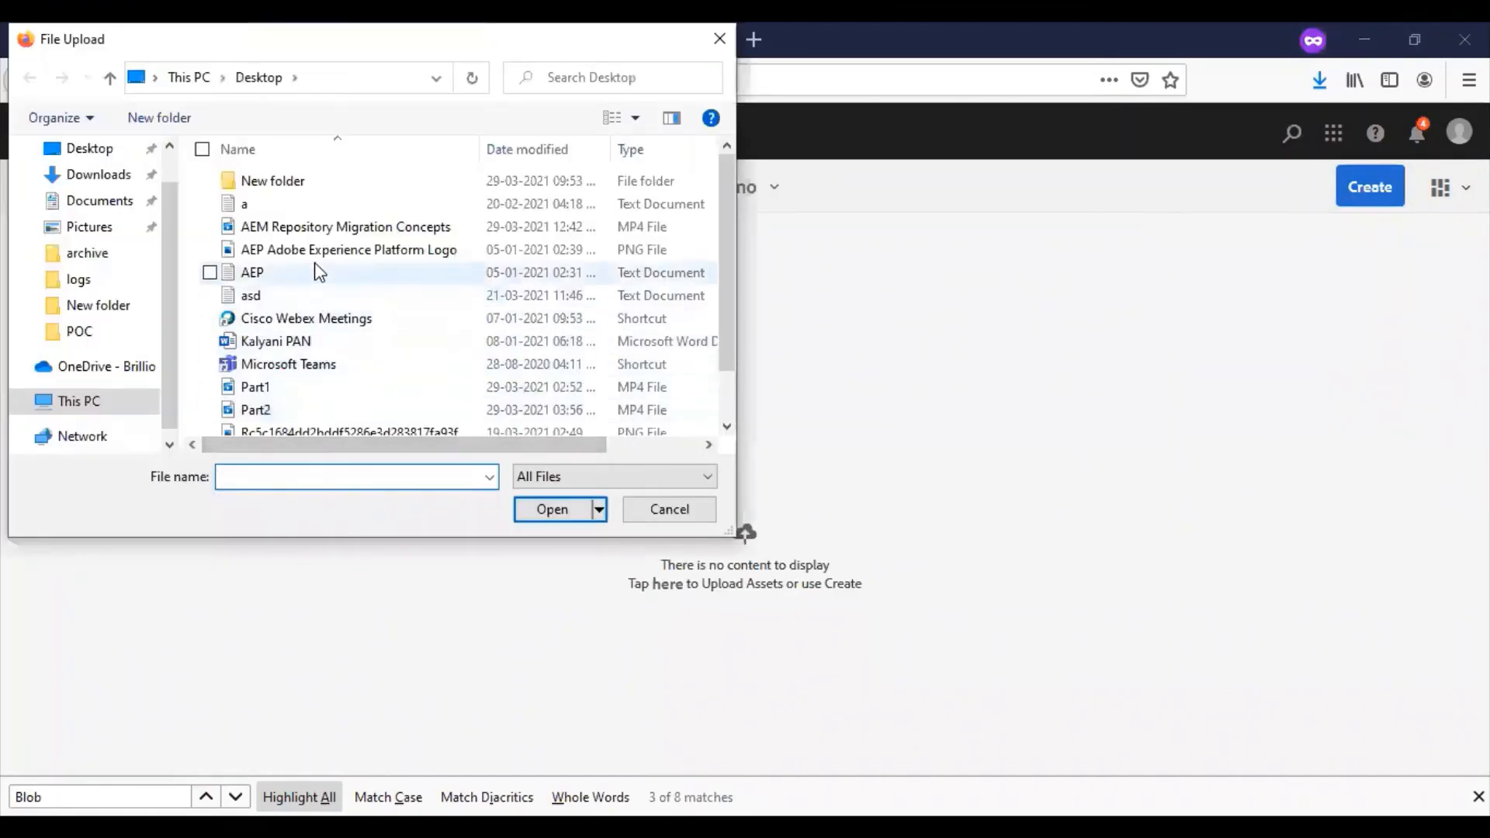
{"action": "left_click", "coordinate": [552, 509]}
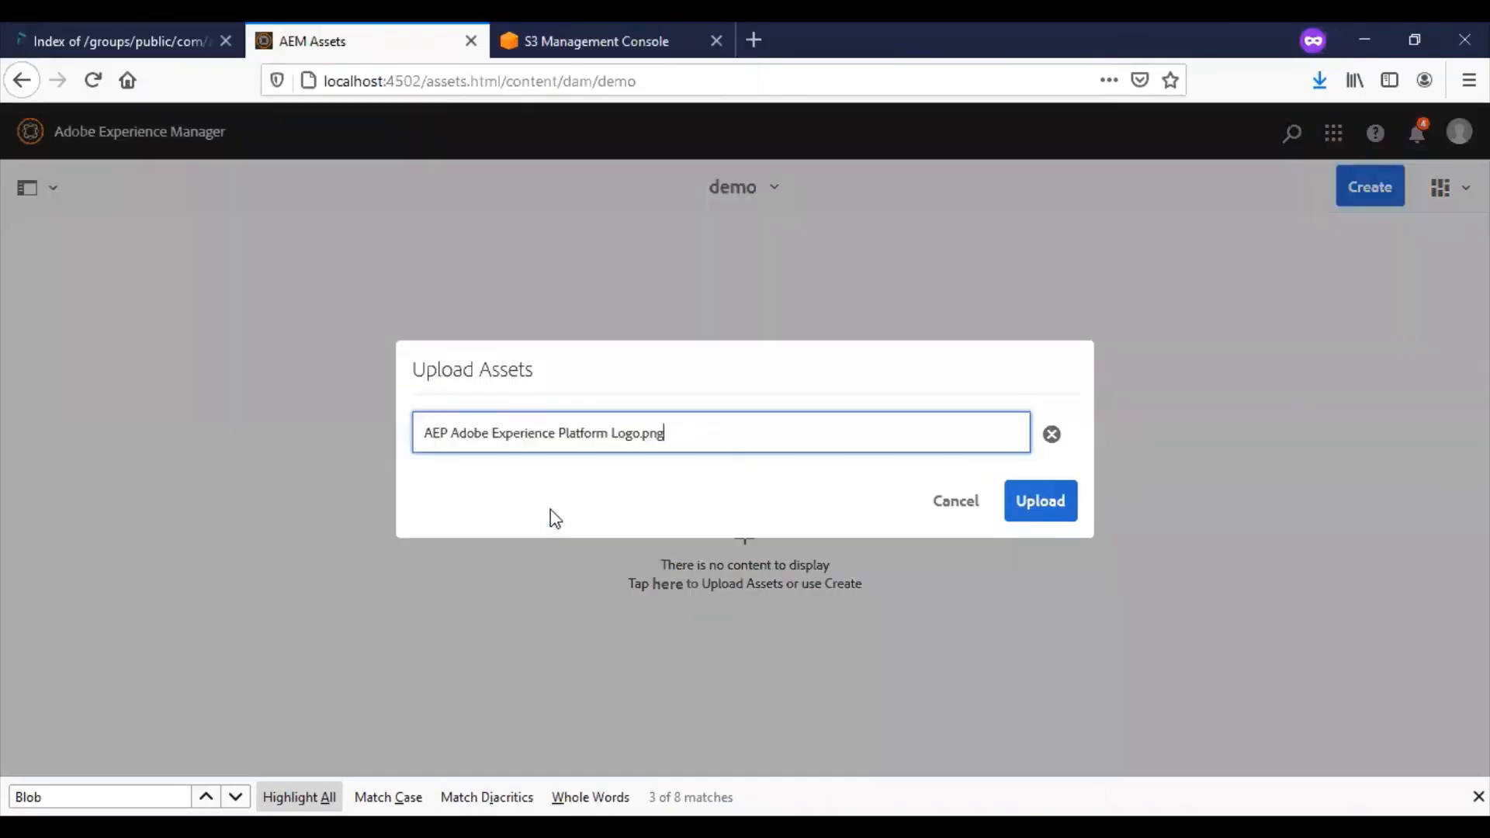
{"action": "left_click", "coordinate": [1039, 501]}
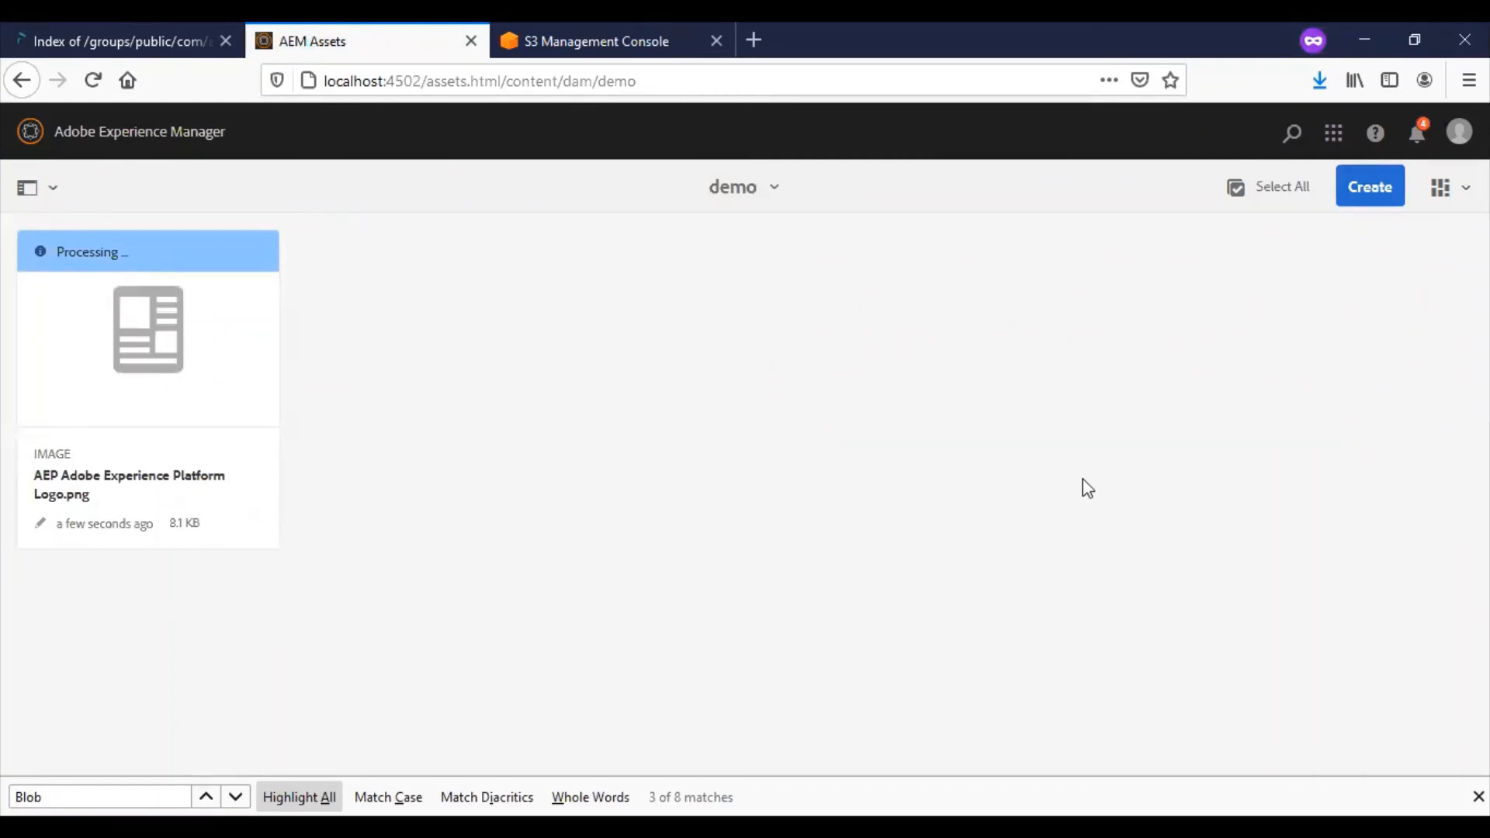
{"action": "left_click", "coordinate": [733, 186]}
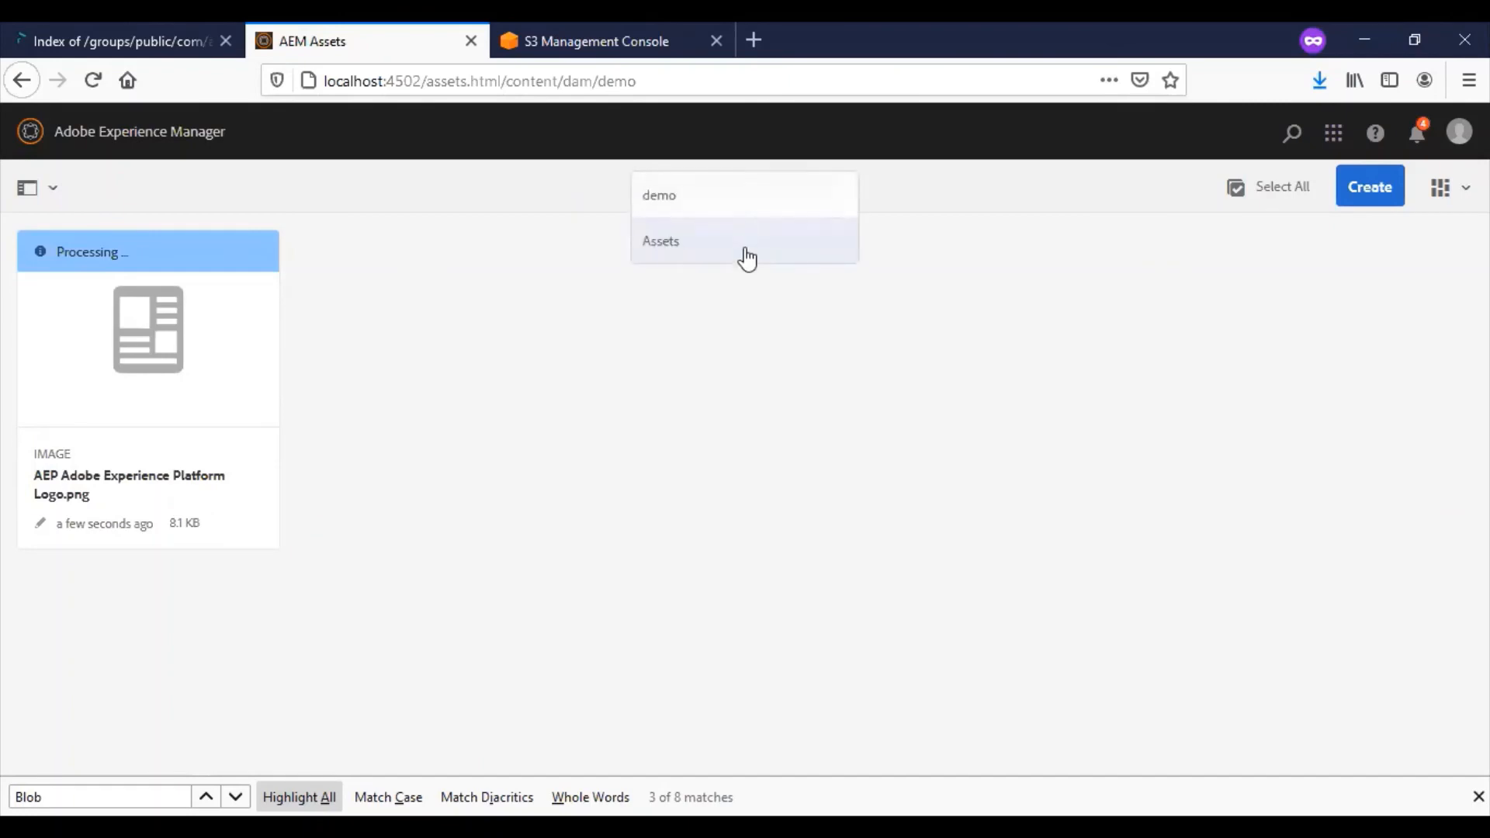
{"action": "left_click", "coordinate": [660, 241]}
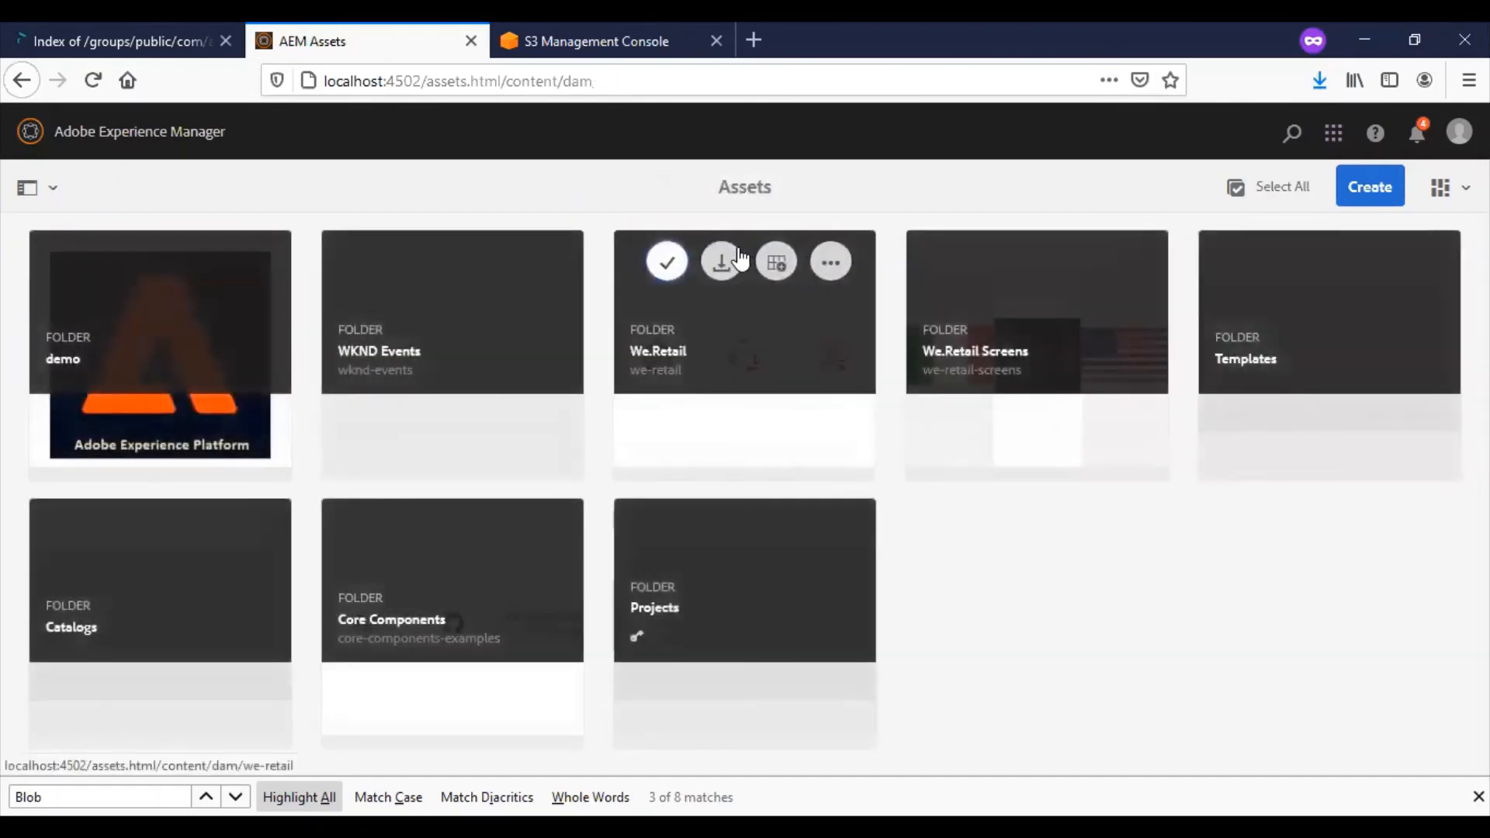
{"action": "left_click", "coordinate": [597, 41]}
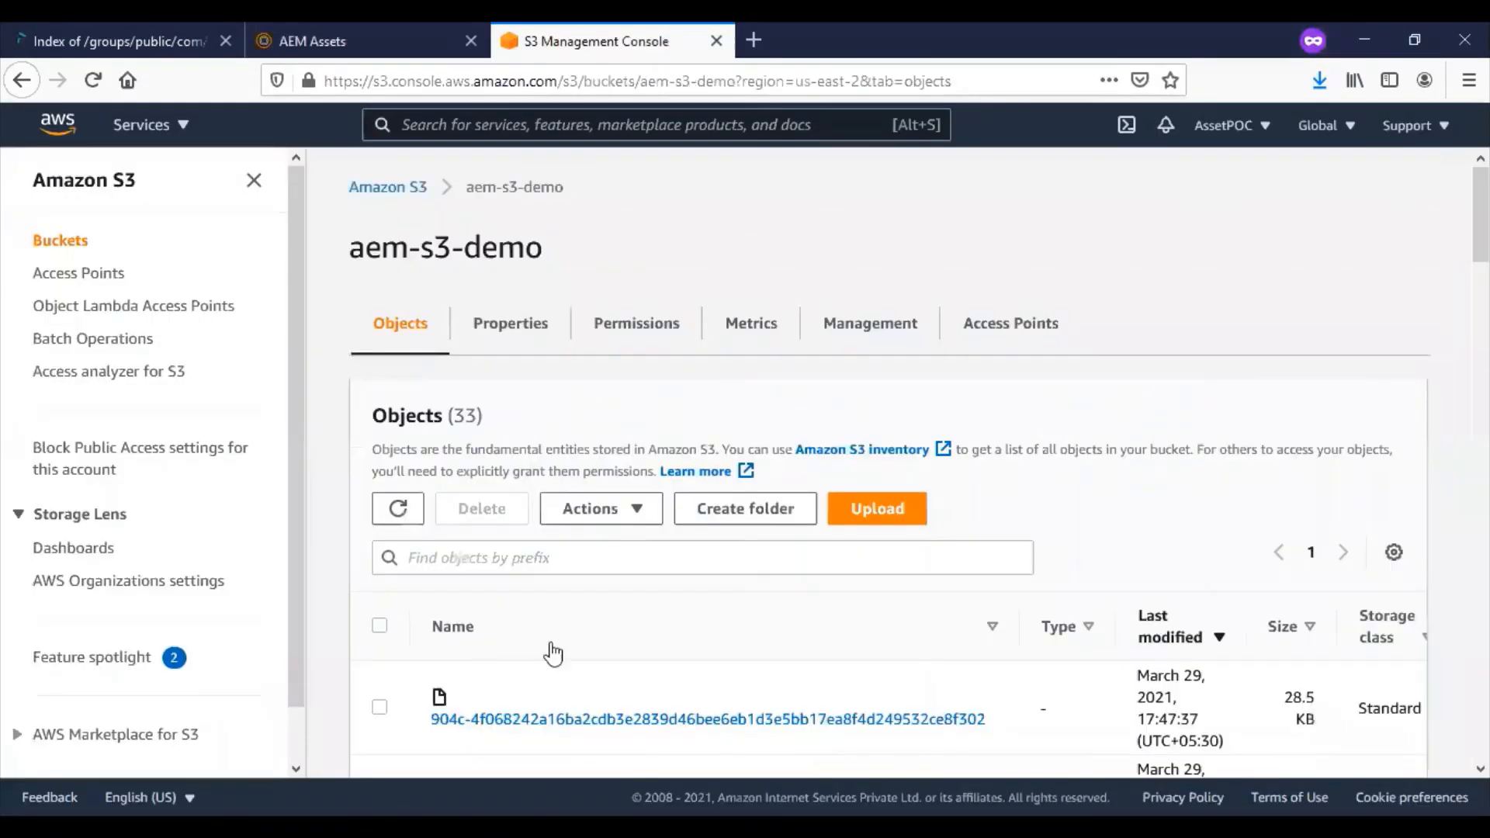
{"action": "double_click", "coordinate": [1178, 741]}
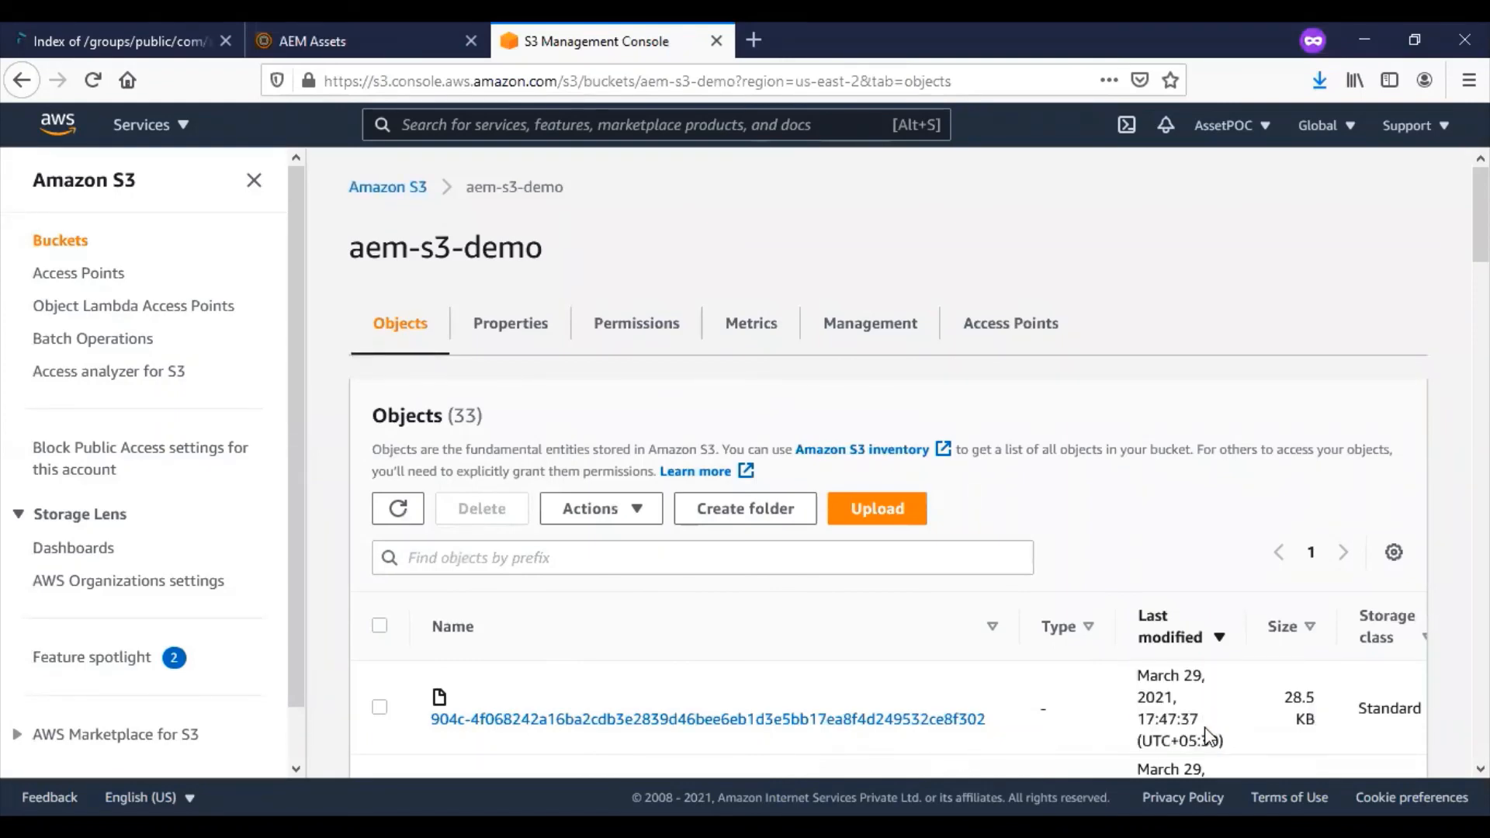
{"action": "scroll", "scroll_direction": "down", "scroll_amount": 3}
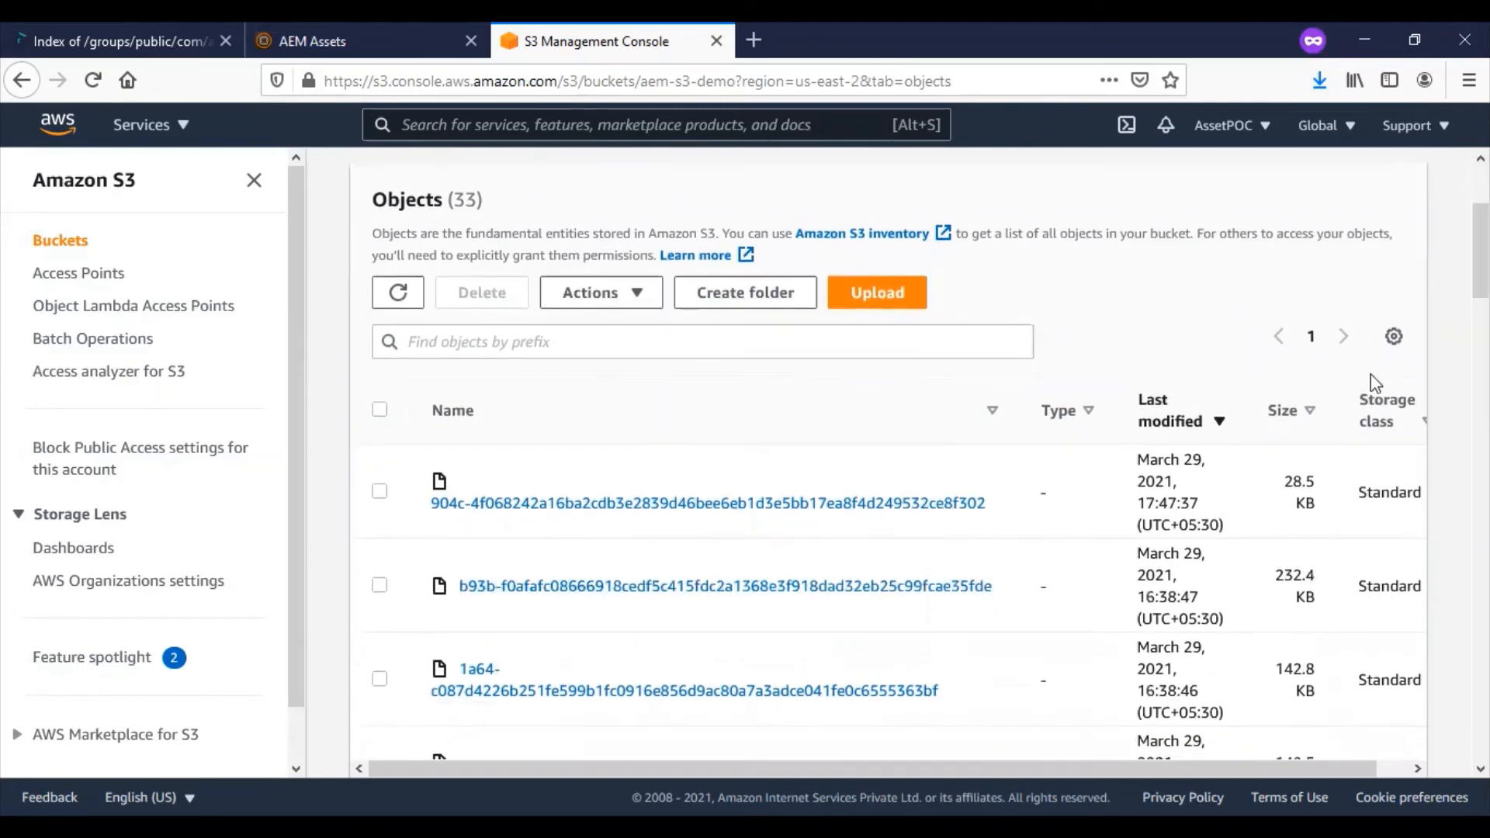